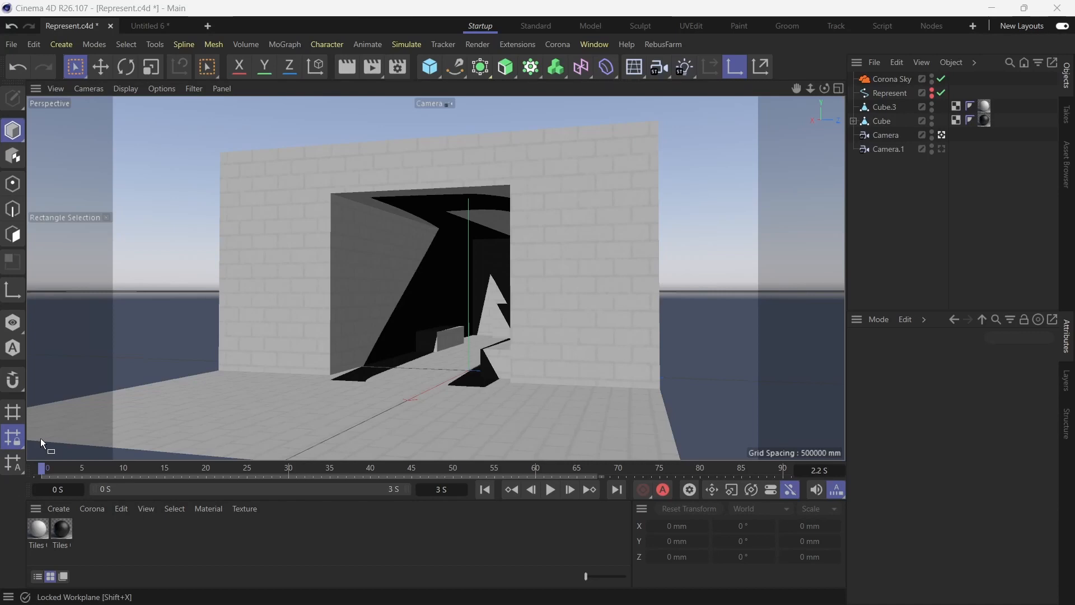
- Scrub the timeline to about frame 56 where the R logo fills the doorway
{"action": "left_click_drag", "start_coordinate": [42, 468], "coordinate": [552, 468]}
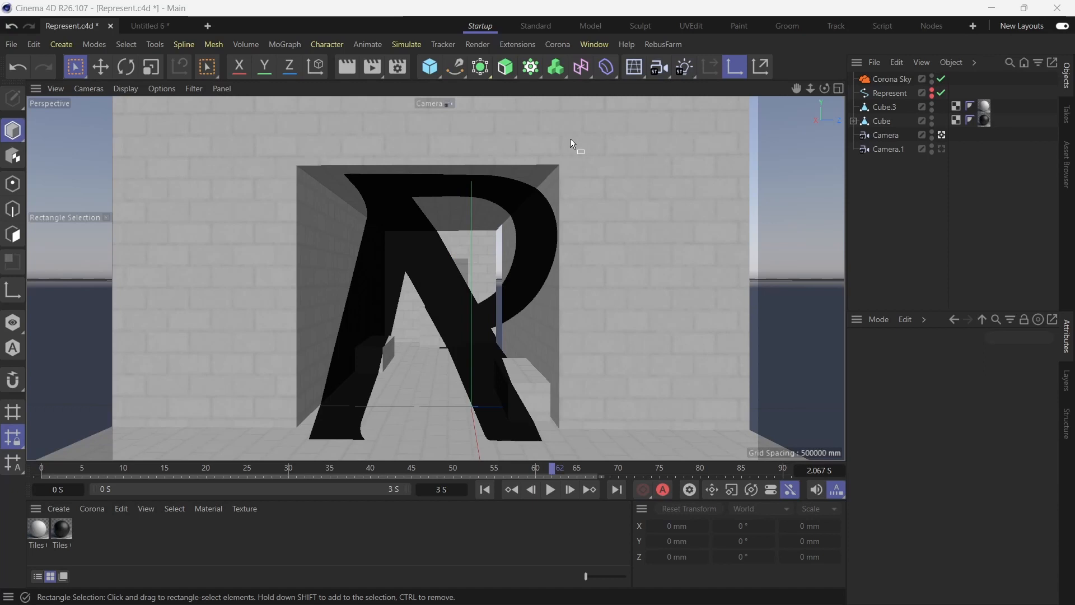
{"action": "mouse_move", "coordinate": [451, 304]}
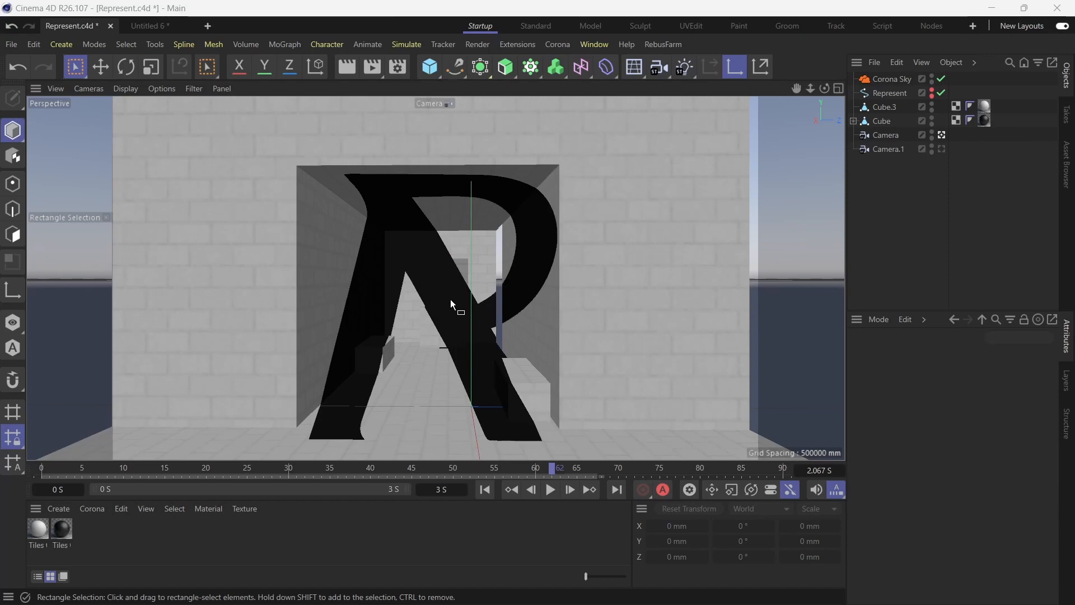
- Orbit to view the corridor from outside and select Camera.1 for the Corona interactive render
{"action": "left_click_drag", "start_coordinate": [552, 468], "coordinate": [488, 468]}
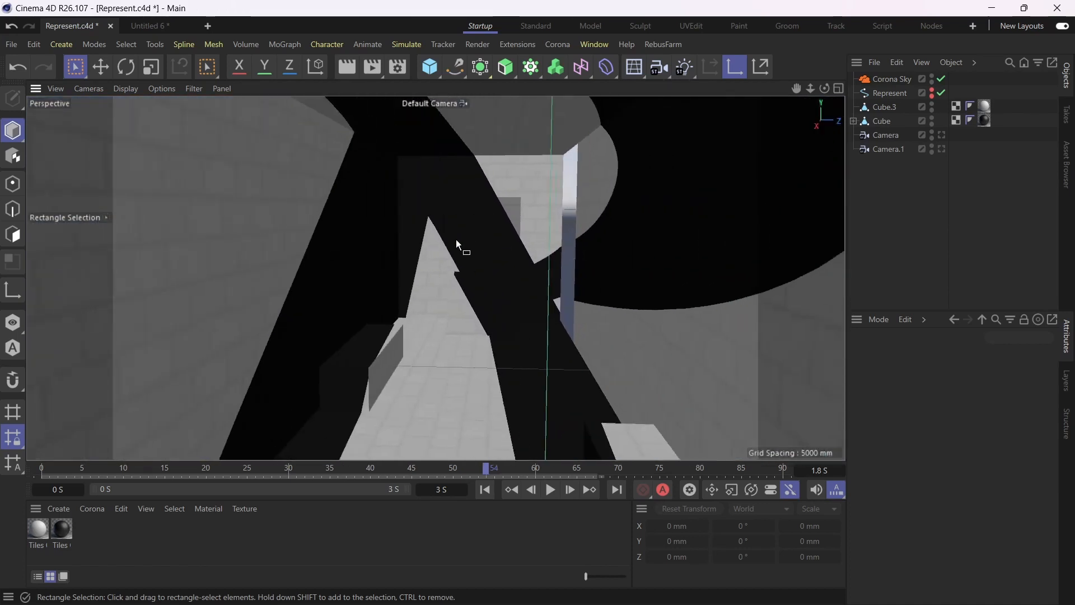
{"action": "left_click", "coordinate": [881, 121]}
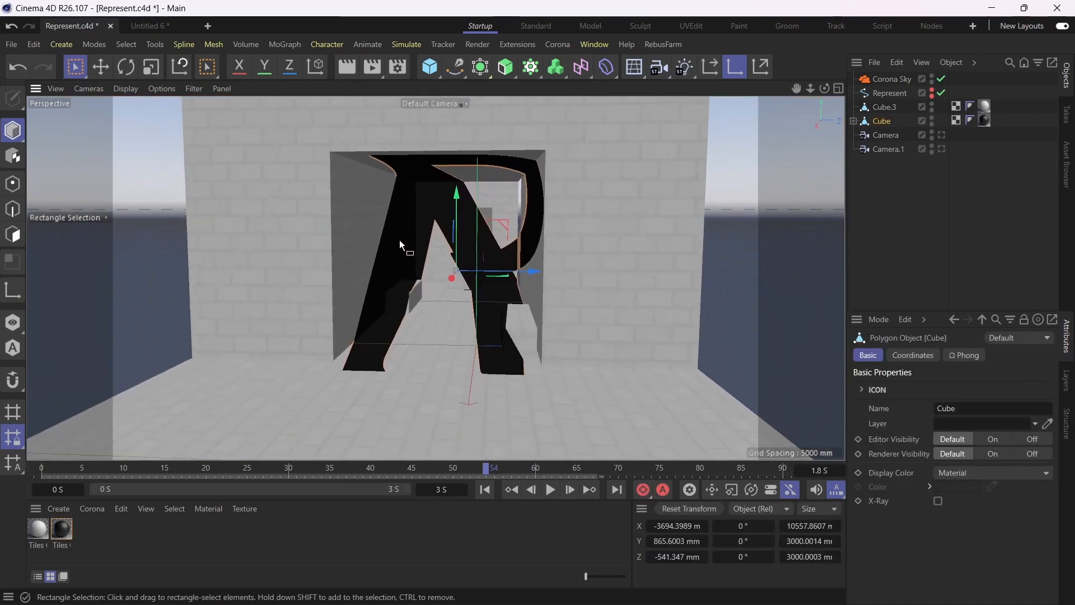
{"action": "left_click_drag", "start_coordinate": [401, 245], "coordinate": [396, 252]}
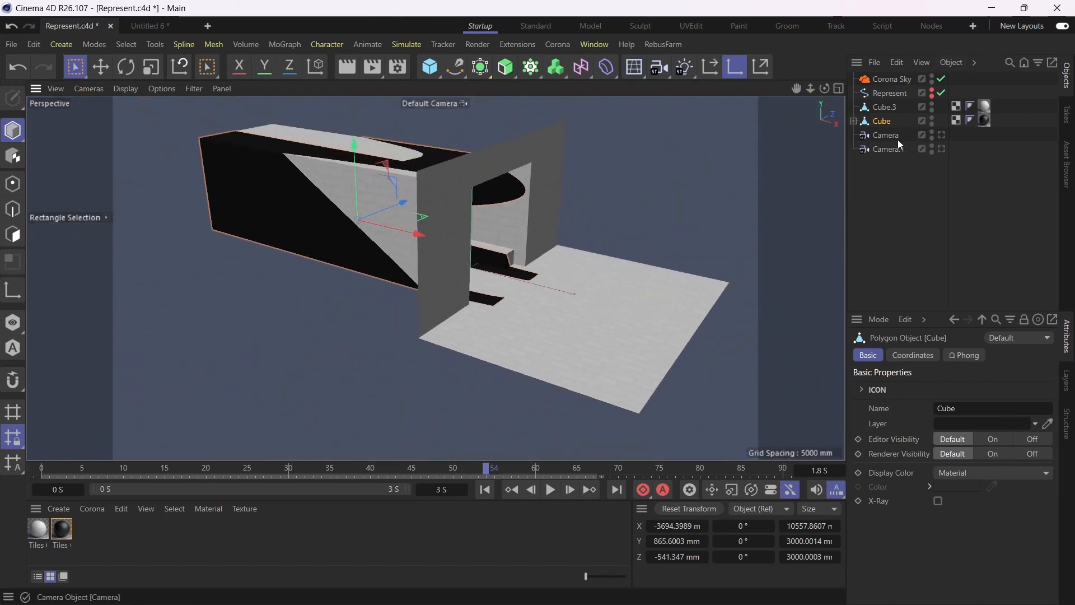
{"action": "left_click", "coordinate": [884, 135]}
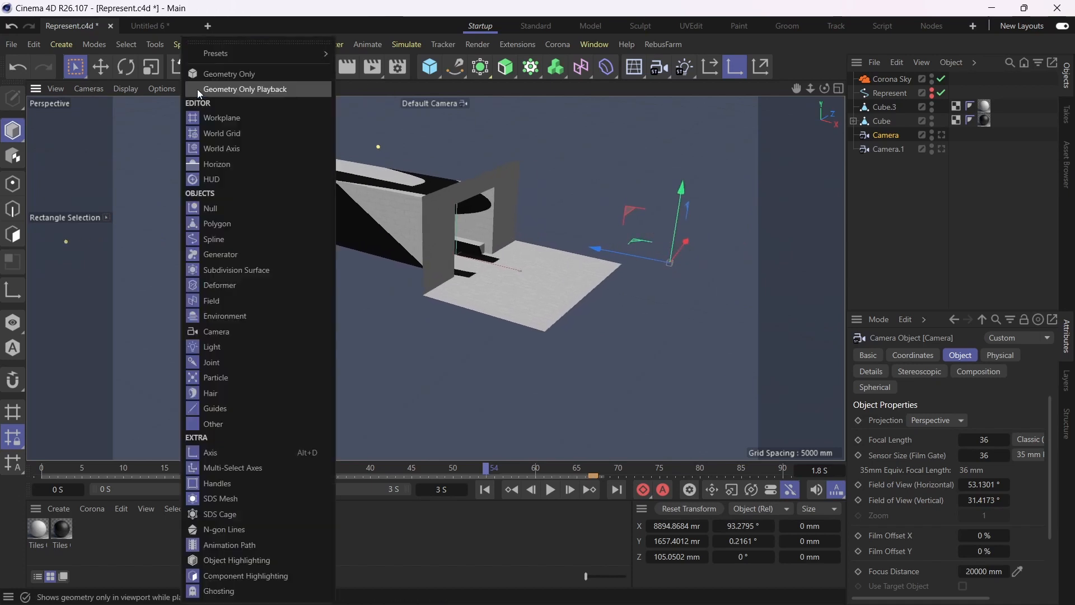
{"action": "mouse_move", "coordinate": [233, 339]}
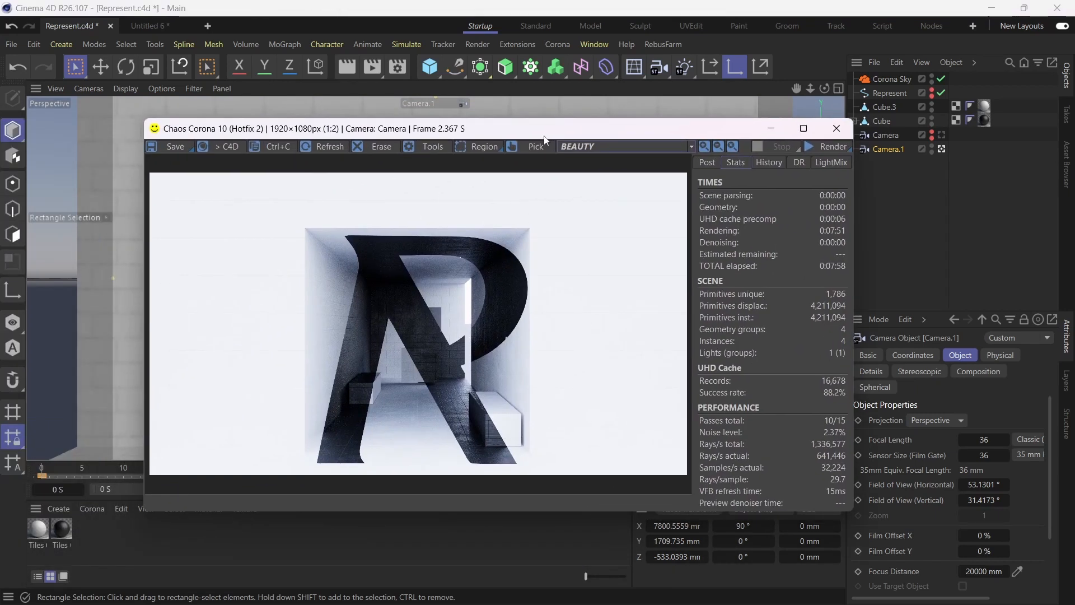
{"action": "left_click_drag", "start_coordinate": [544, 128], "coordinate": [568, 132]}
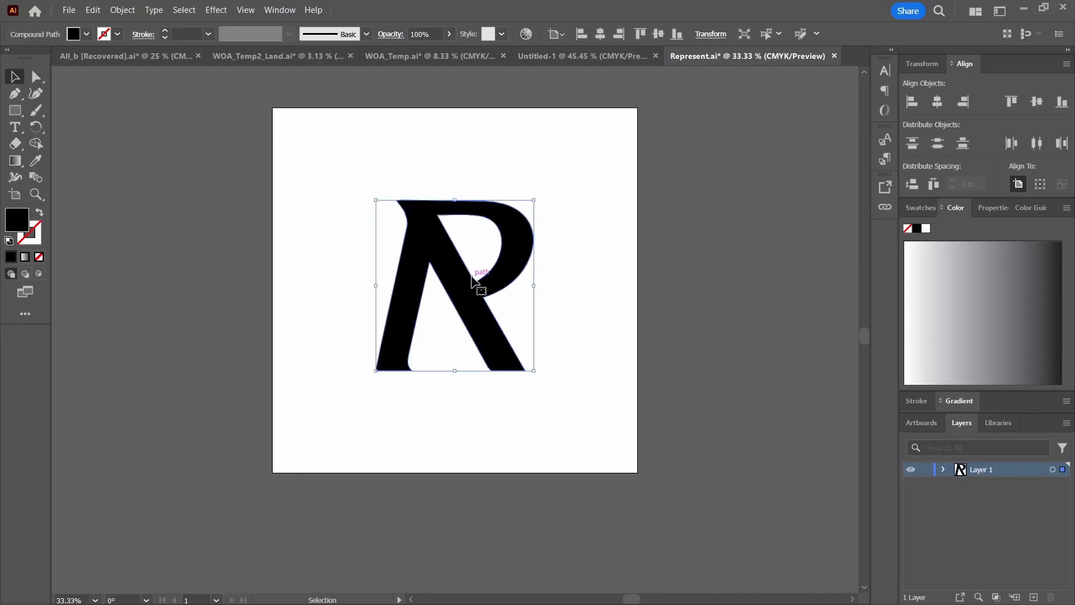
{"action": "left_click", "coordinate": [481, 175]}
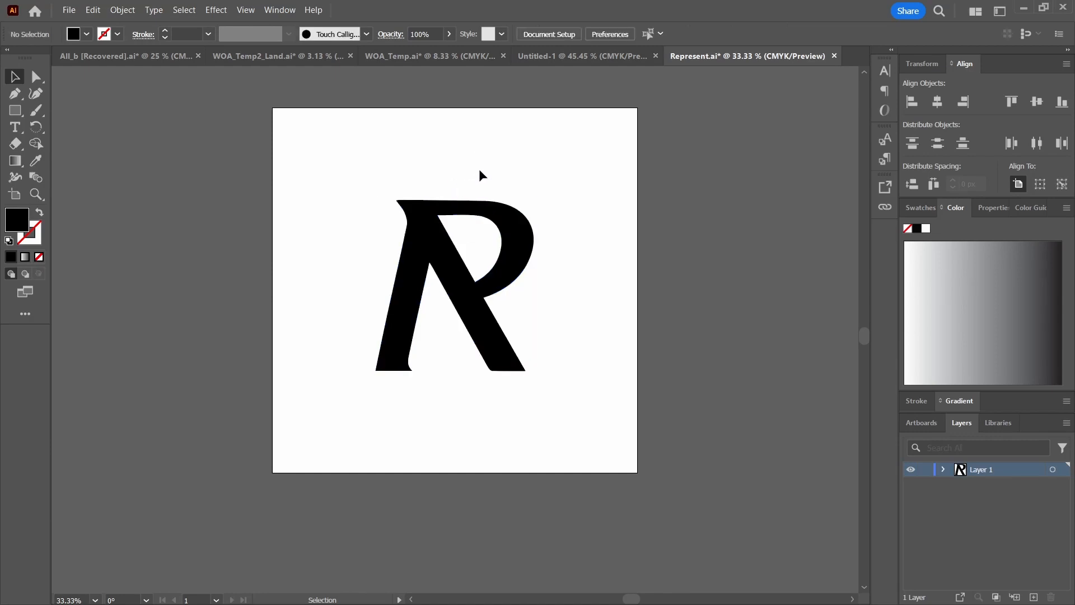
{"action": "left_click", "coordinate": [429, 274]}
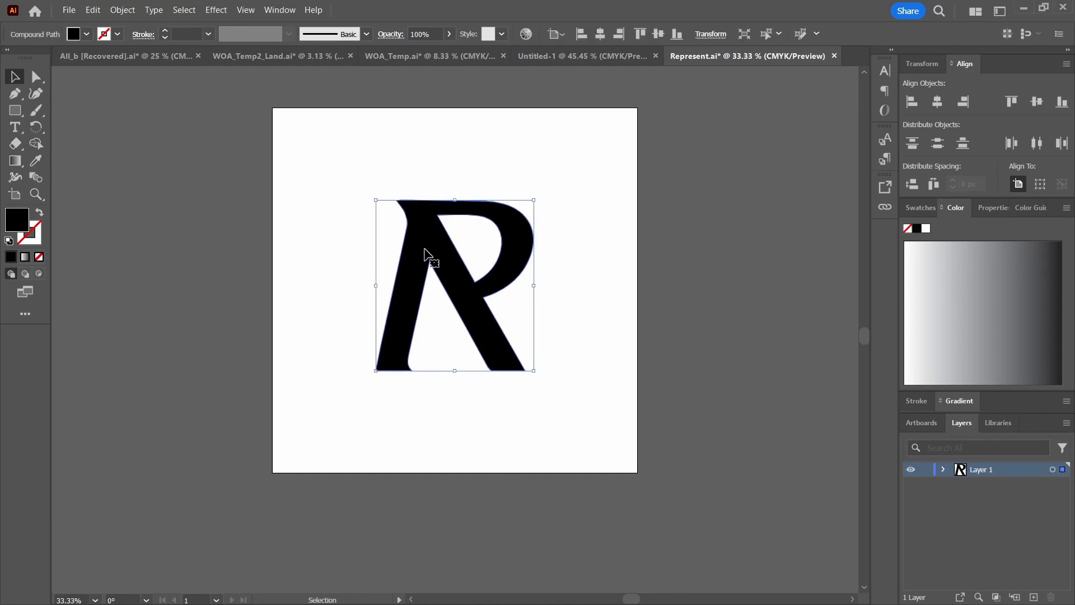
{"action": "mouse_move", "coordinate": [454, 171]}
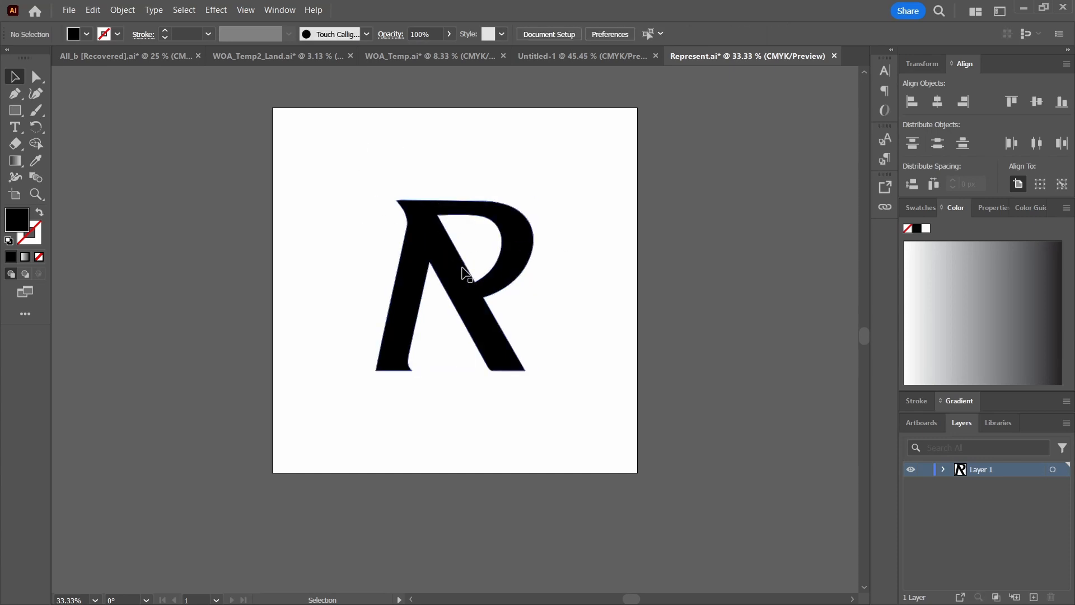
{"action": "left_click", "coordinate": [455, 271]}
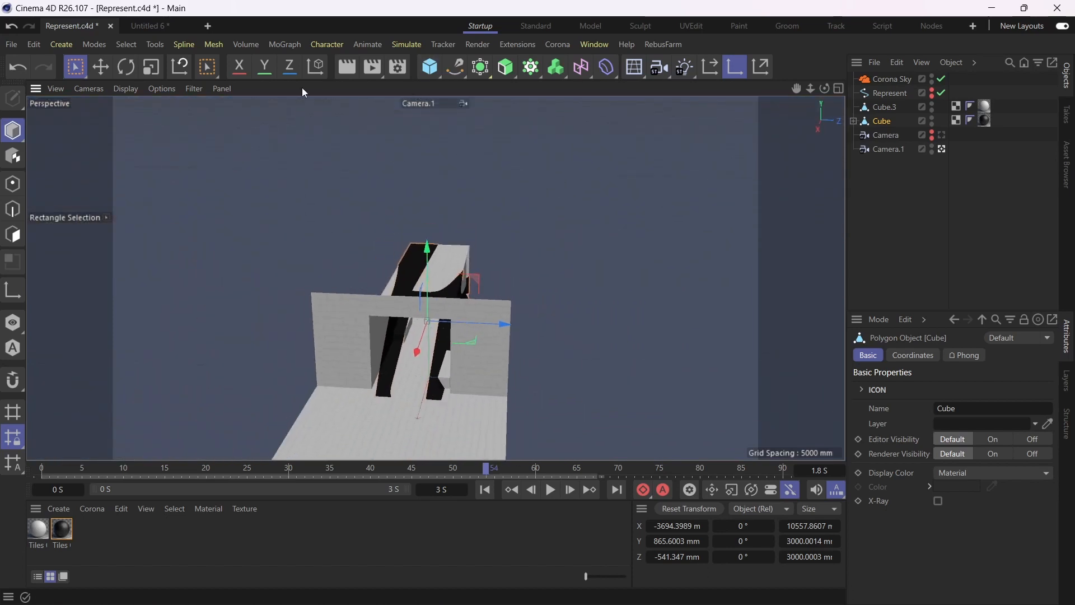
- Start a new scene and add a cube sized 10000 × 3000 × 3000 mm
{"action": "left_click", "coordinate": [286, 26]}
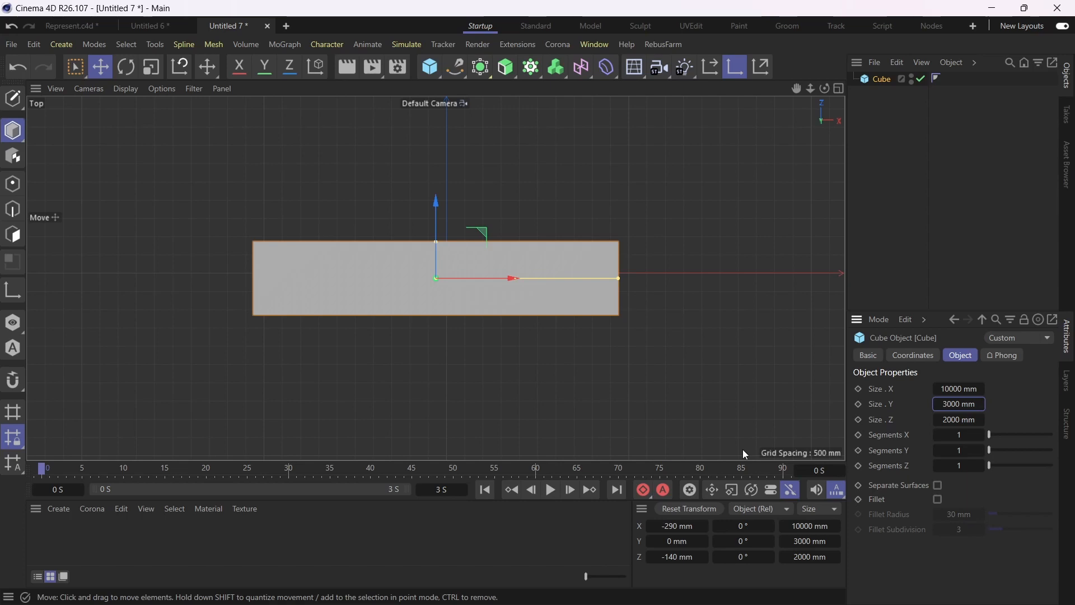
{"action": "left_click", "coordinate": [957, 419]}
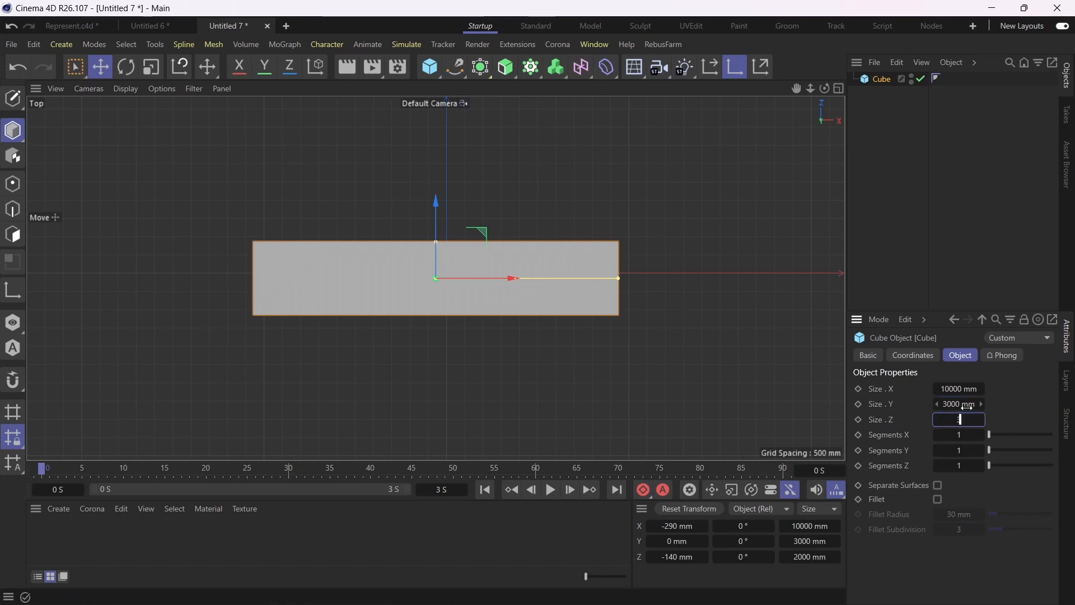
{"action": "type", "text": "3000 mm"}
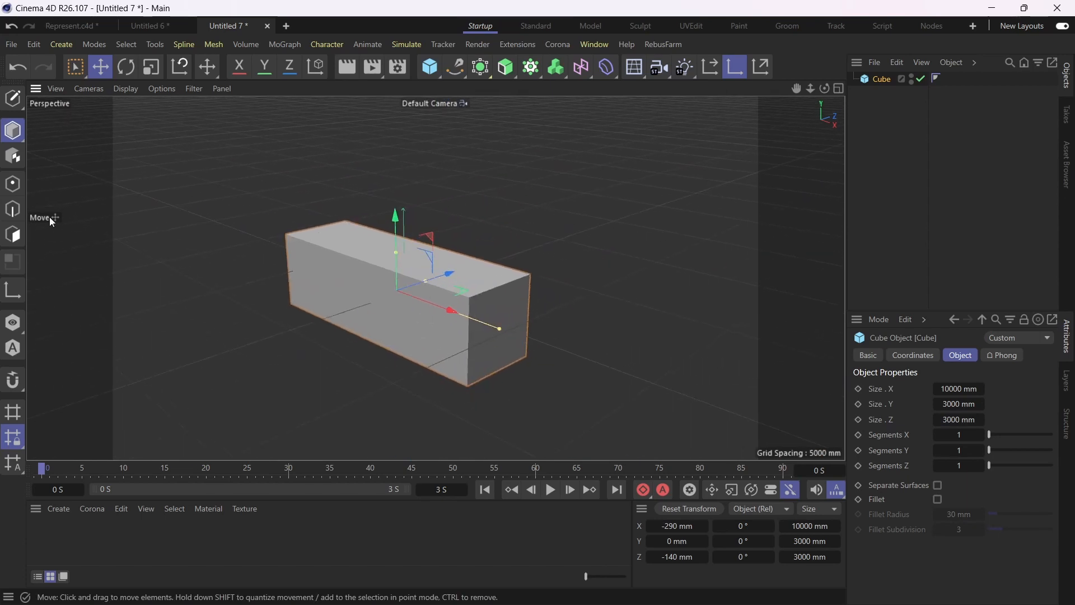
{"action": "mouse_move", "coordinate": [742, 113]}
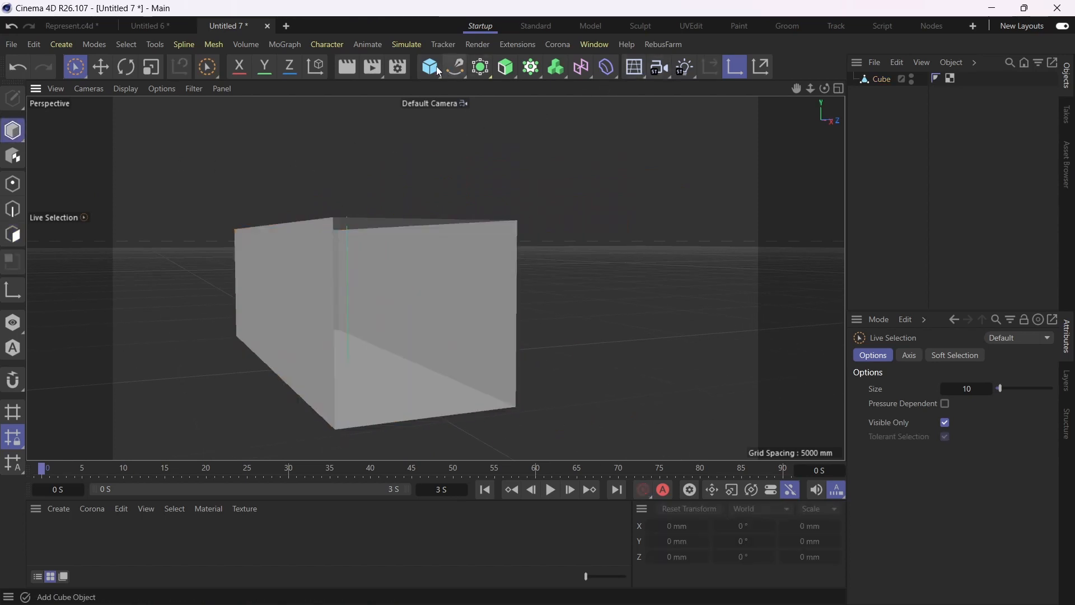
- Add a Figure primitive beside the corridor box and orbit to see both
{"action": "left_click", "coordinate": [429, 66]}
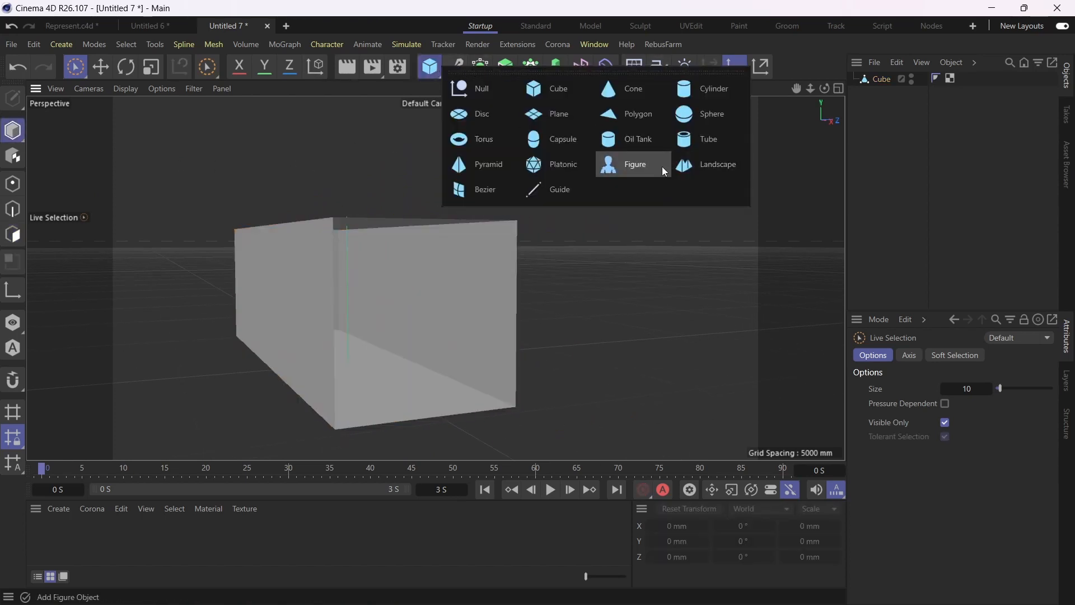
{"action": "left_click", "coordinate": [634, 163]}
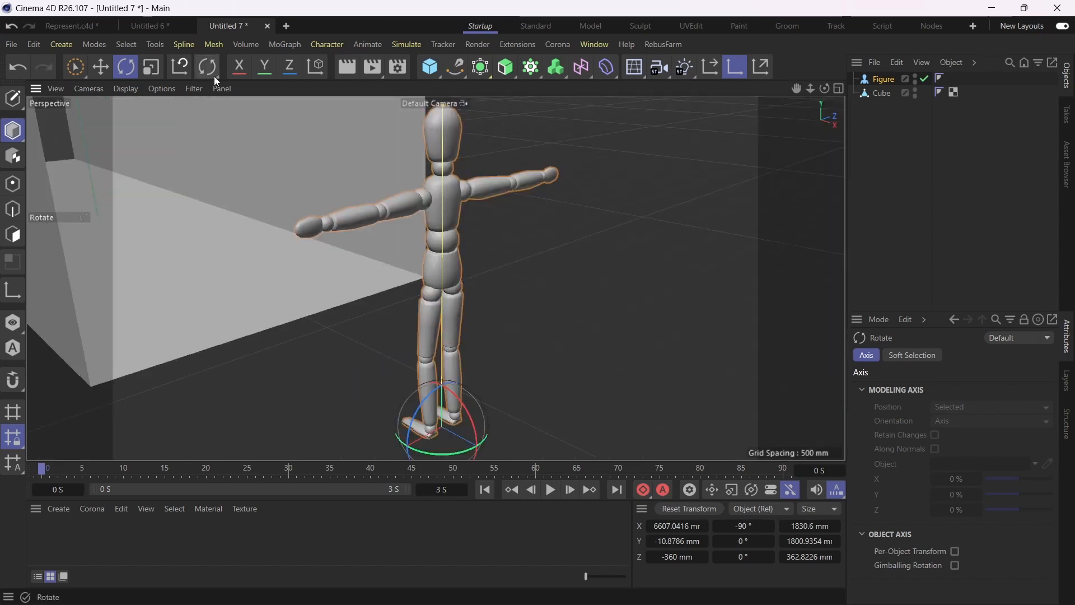
{"action": "scroll", "scroll_direction": "down", "scroll_amount": 3}
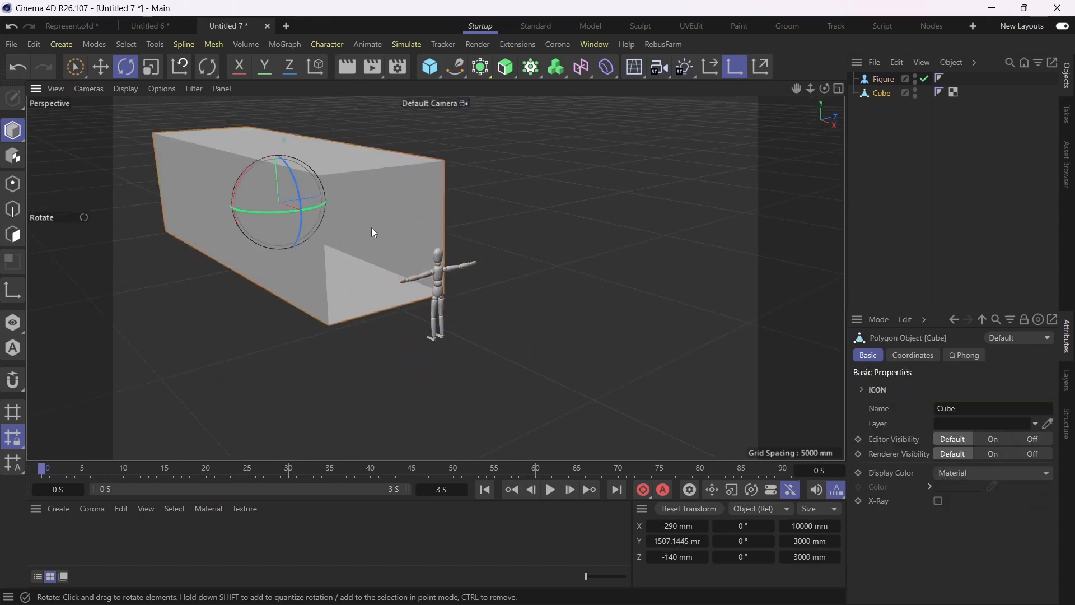
{"action": "left_click_drag", "start_coordinate": [372, 232], "coordinate": [404, 314]}
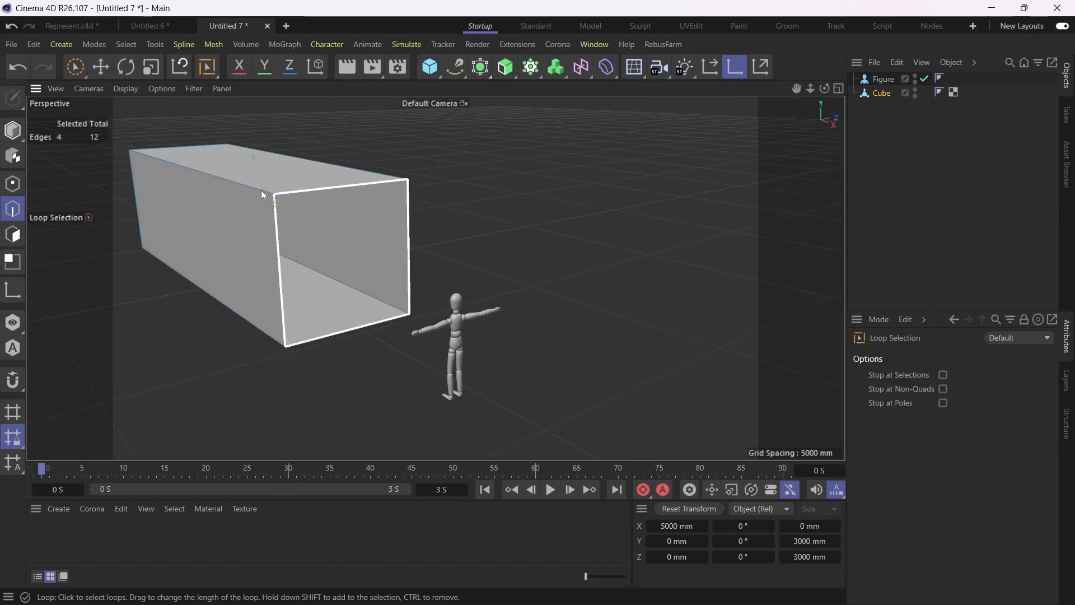
- Select the open-end border edges with Live Selection and extrude them out into a wall
{"action": "left_click", "coordinate": [75, 66]}
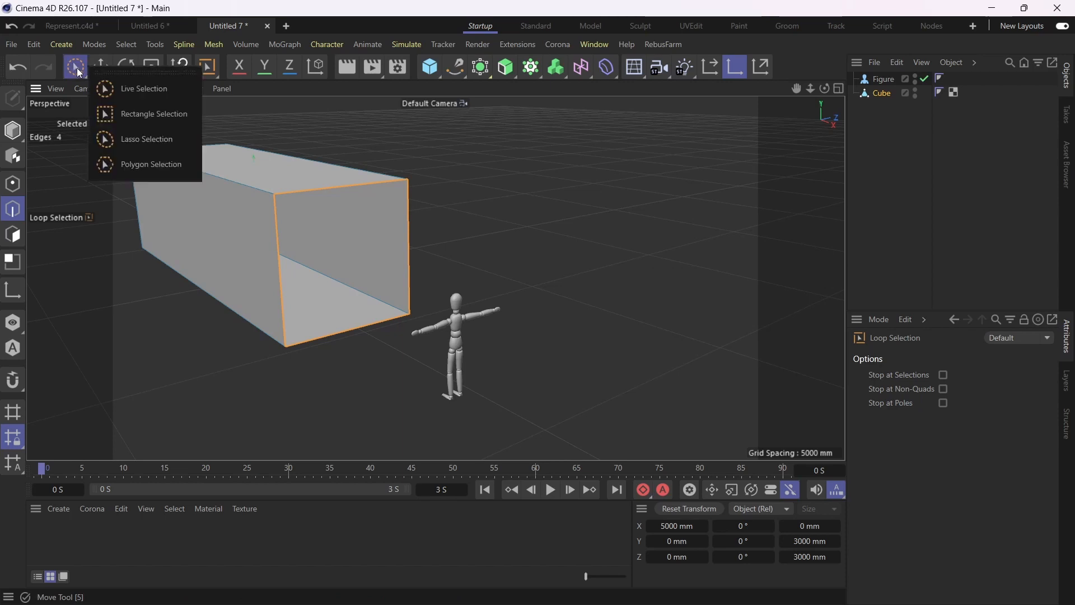
{"action": "mouse_move", "coordinate": [206, 17]}
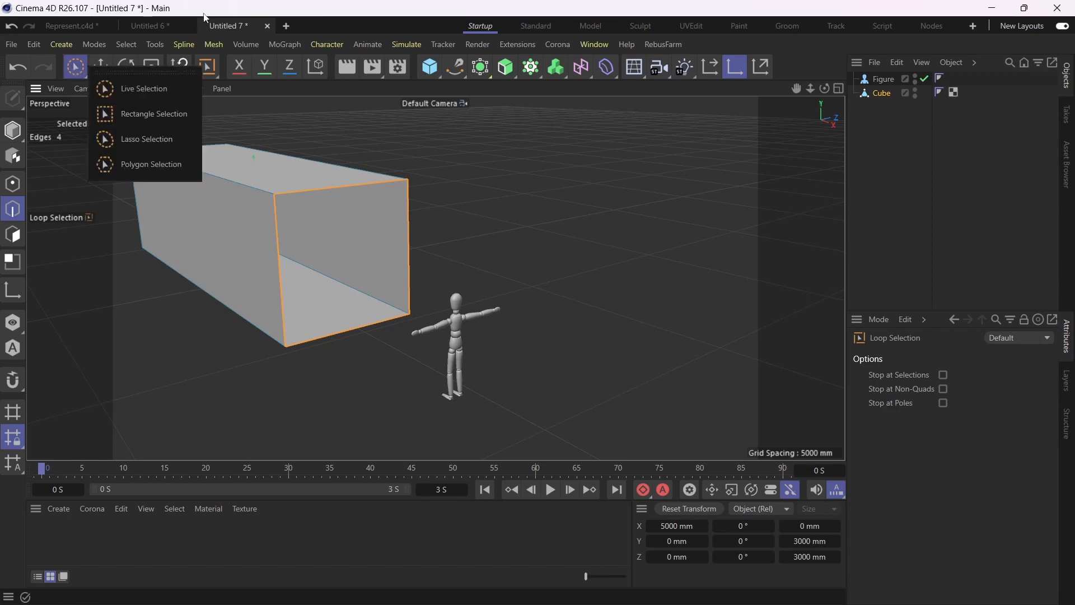
{"action": "mouse_move", "coordinate": [144, 89]}
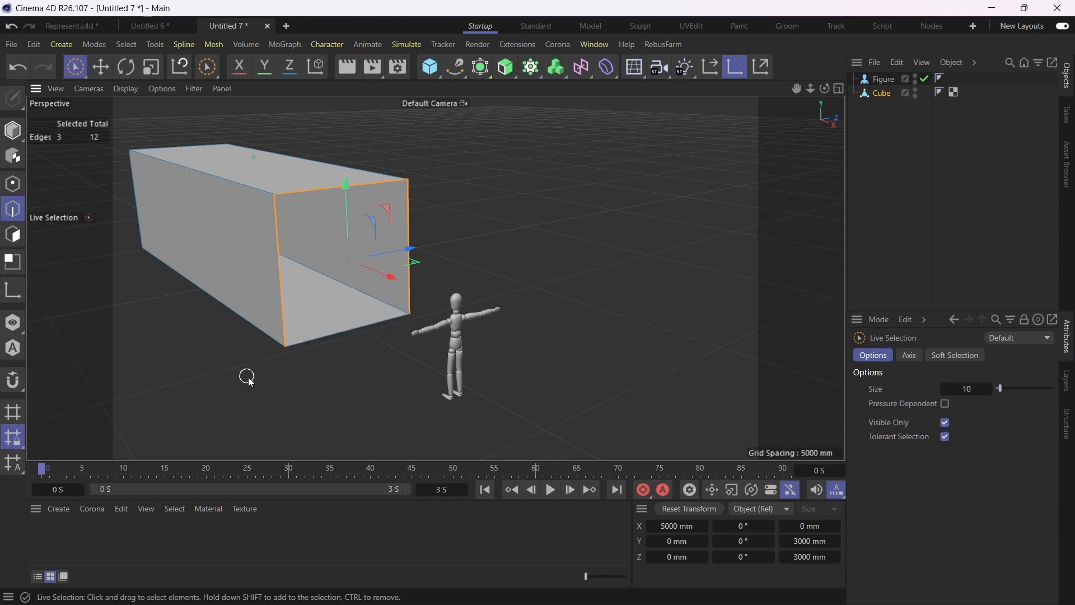
{"action": "left_click", "coordinate": [206, 66]}
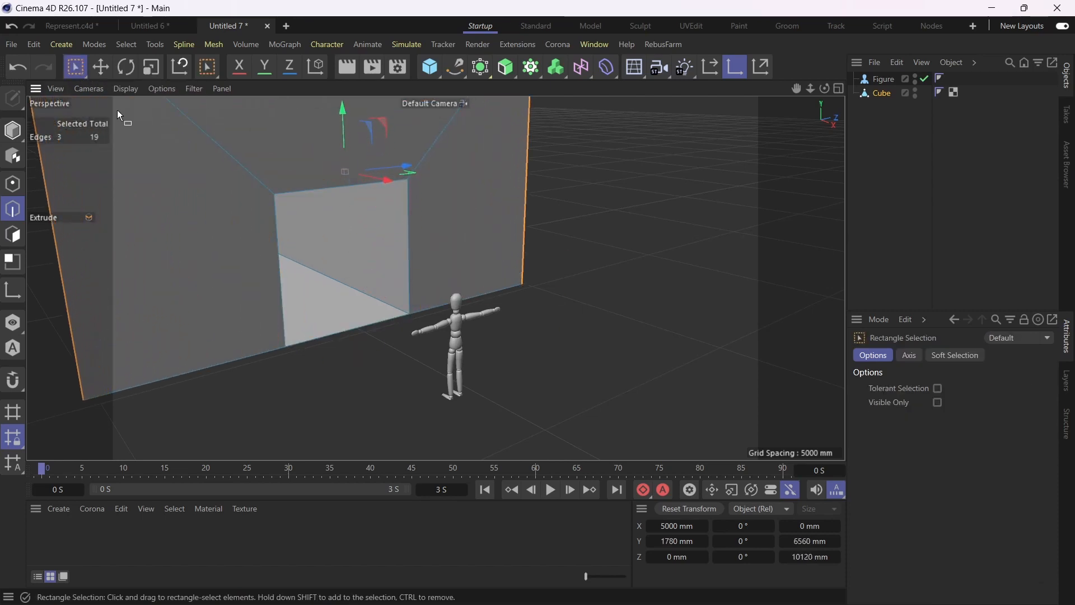
{"action": "left_click", "coordinate": [206, 67]}
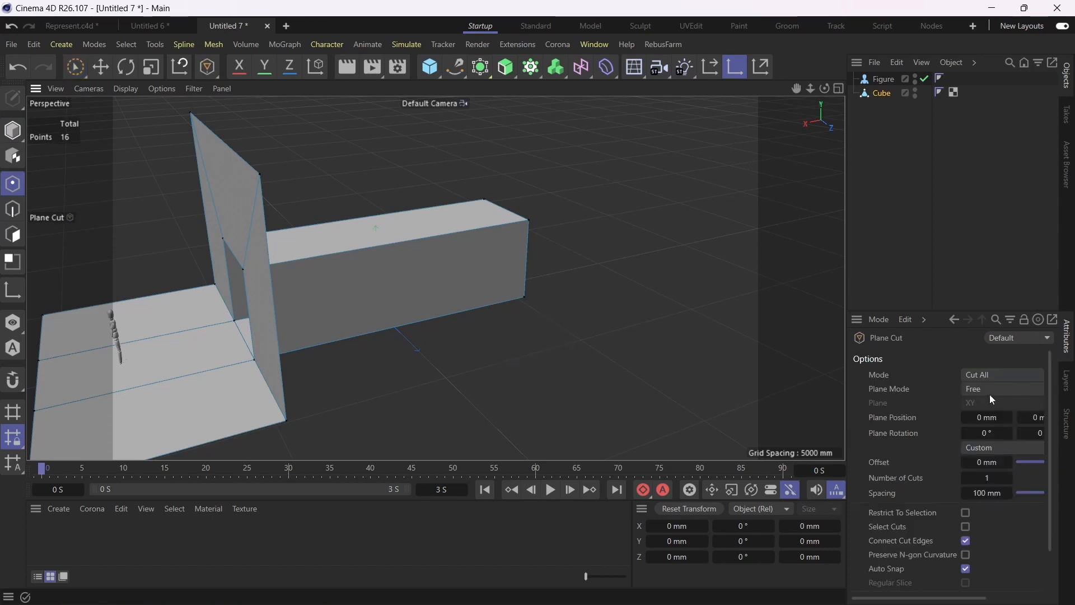
- Plane-cut vertically across the box near its far end, then return to Live Selection
{"action": "left_click", "coordinate": [1000, 388]}
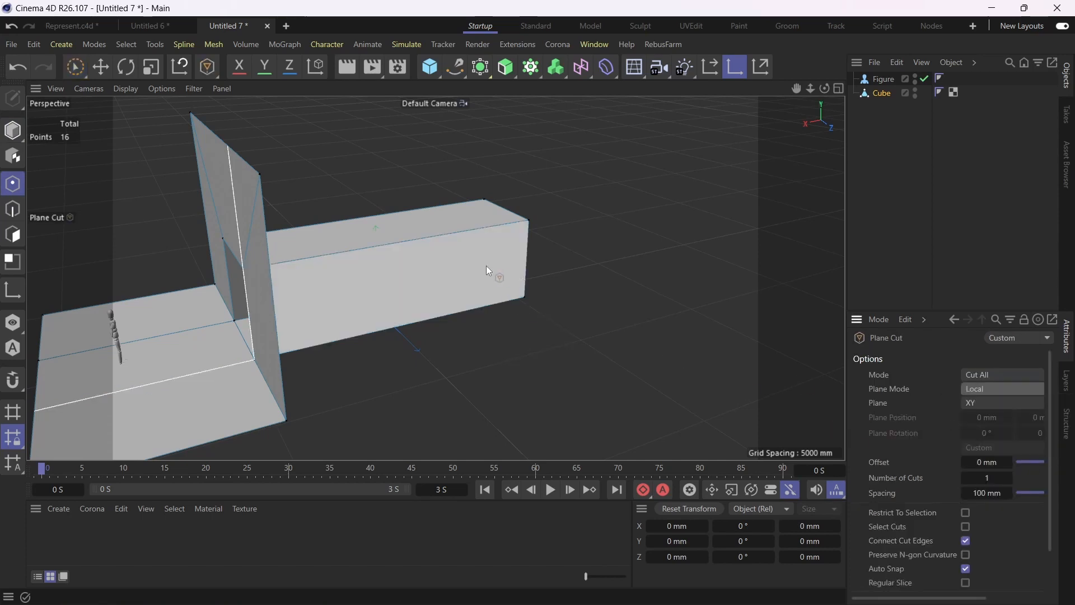
{"action": "left_click", "coordinate": [1001, 402]}
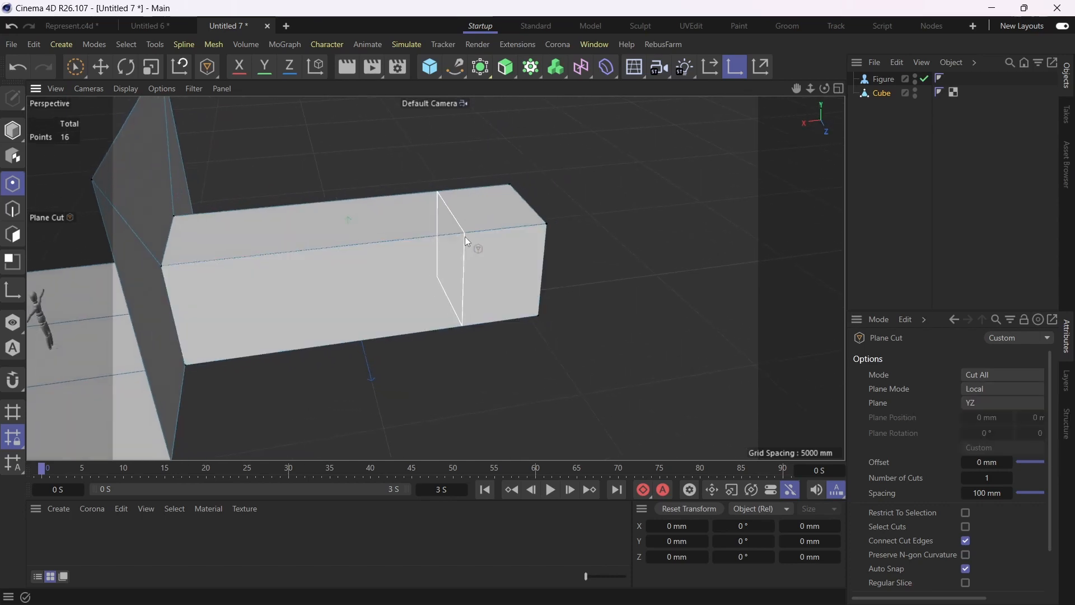
{"action": "left_click", "coordinate": [75, 67]}
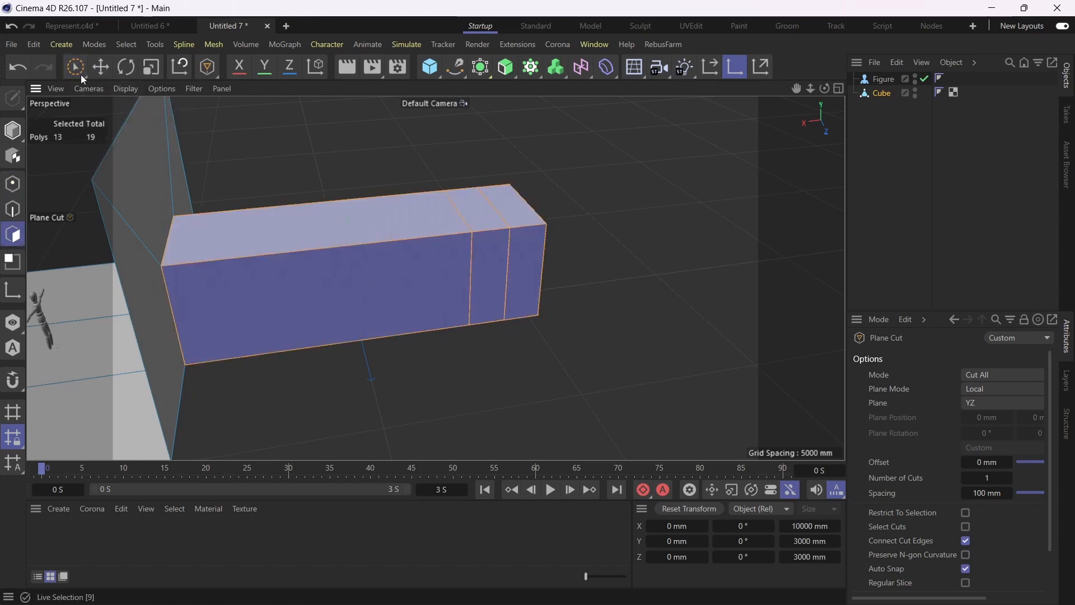
{"action": "left_click", "coordinate": [75, 66]}
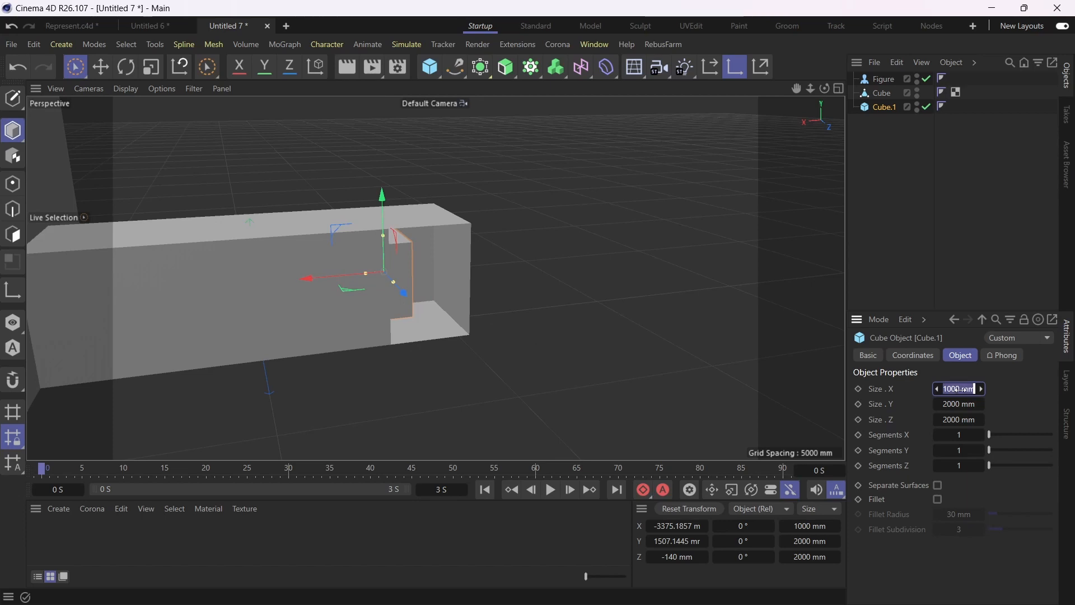
- Size the new cube 500 × 950 × 1000 mm and move it down onto the corridor floor
{"action": "type", "text": "500 mm"}
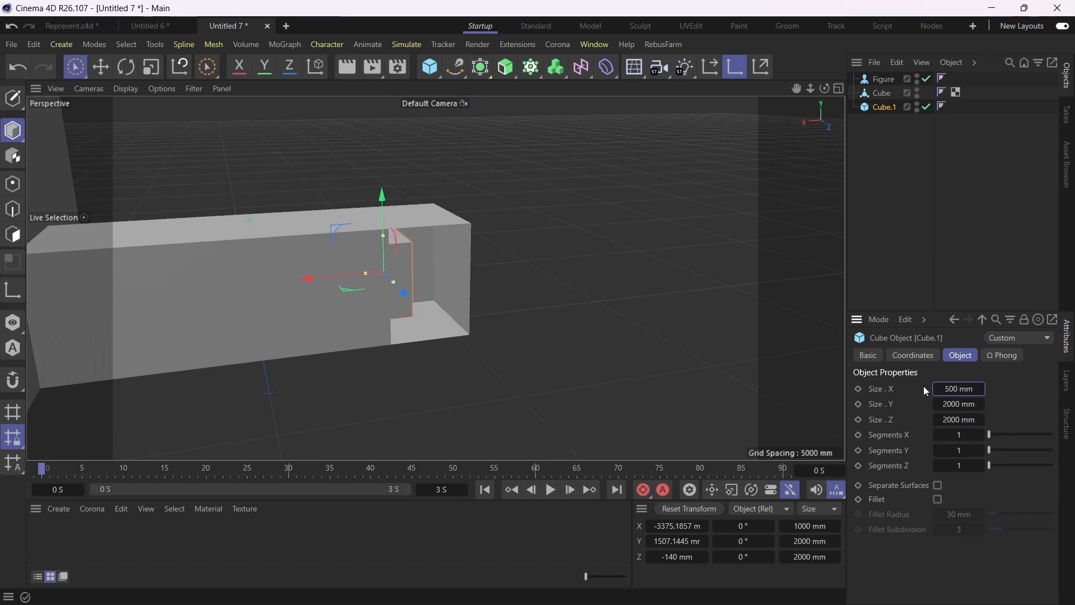
{"action": "left_click", "coordinate": [957, 403]}
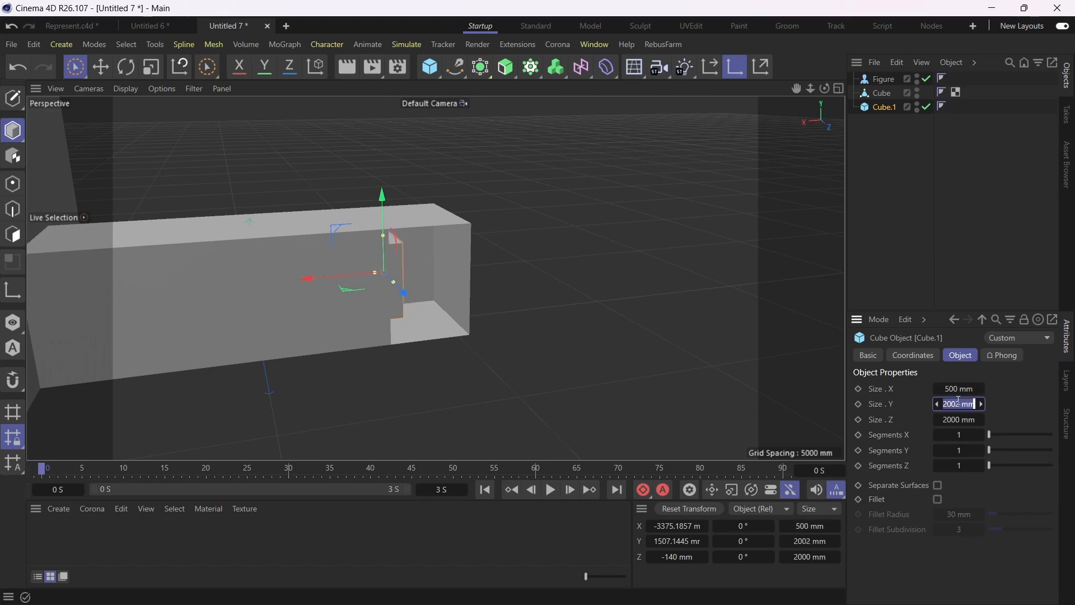
{"action": "left_click", "coordinate": [958, 418]}
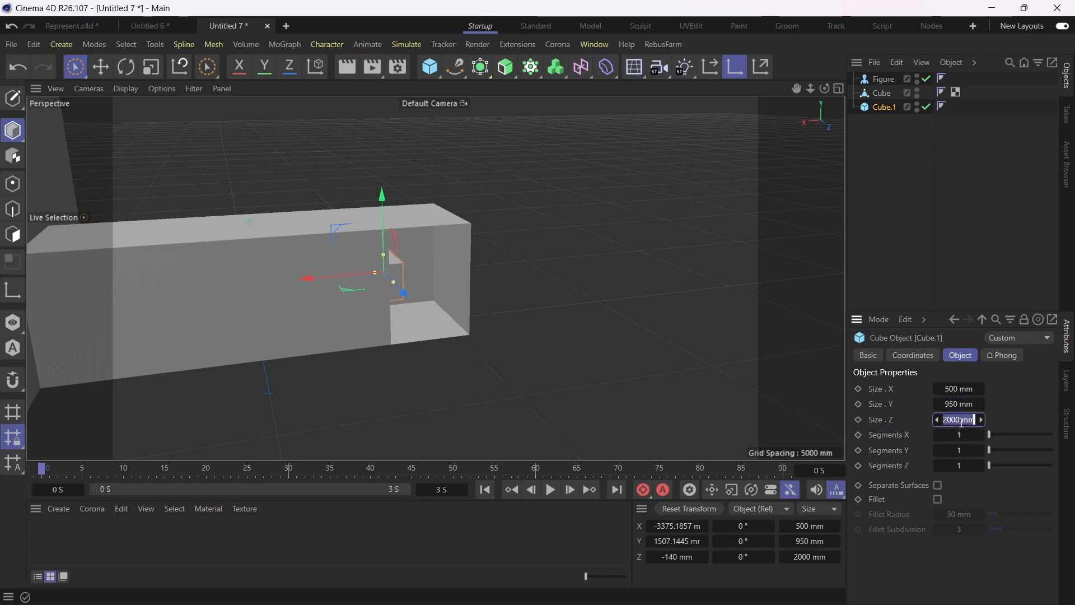
{"action": "type", "text": "1000 mm"}
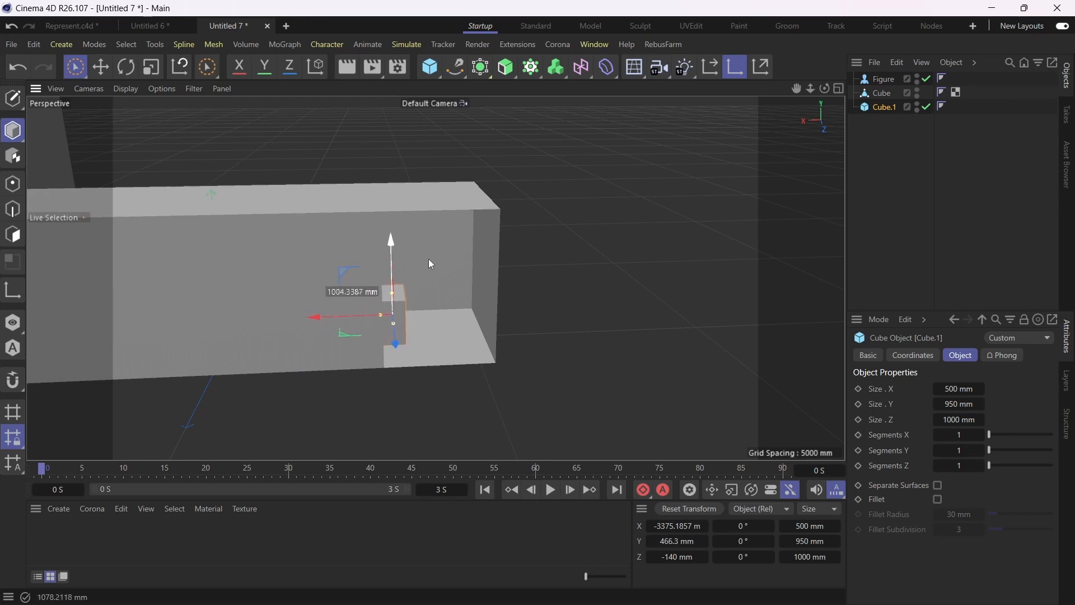
{"action": "left_click_drag", "start_coordinate": [391, 317], "coordinate": [443, 313]}
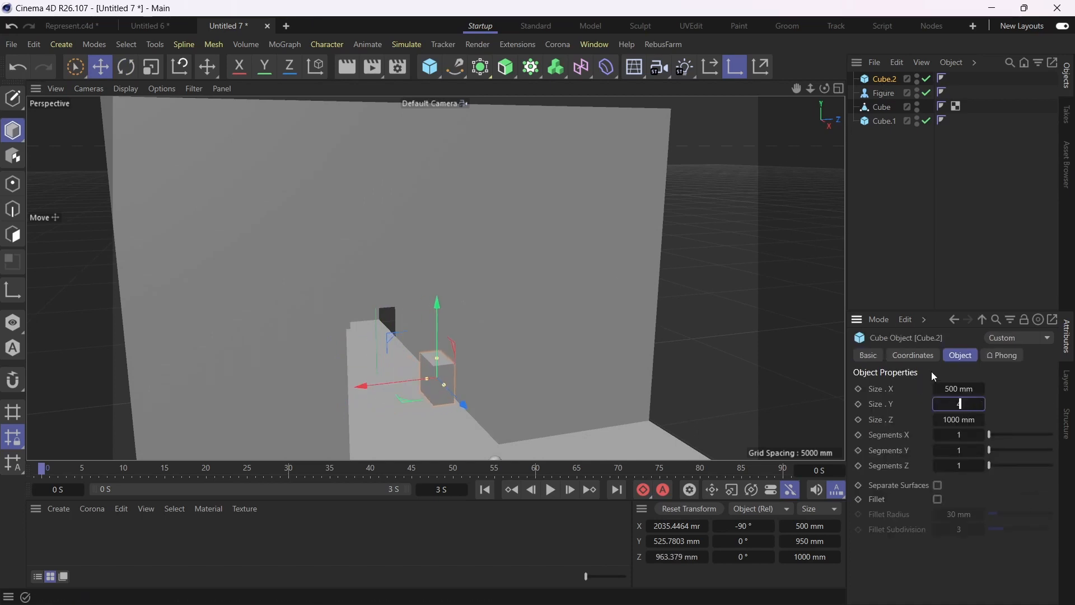
- Give the second cube a height of 450 mm
{"action": "type", "text": "450"}
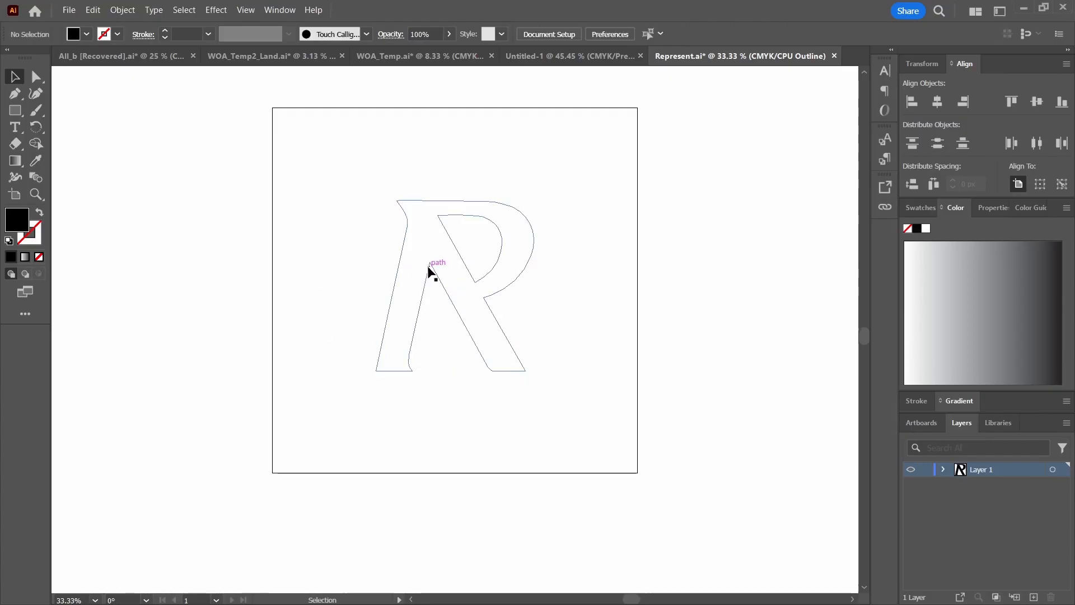
- Select the R outline path on the Illustrator artboard
{"action": "left_click", "coordinate": [430, 273]}
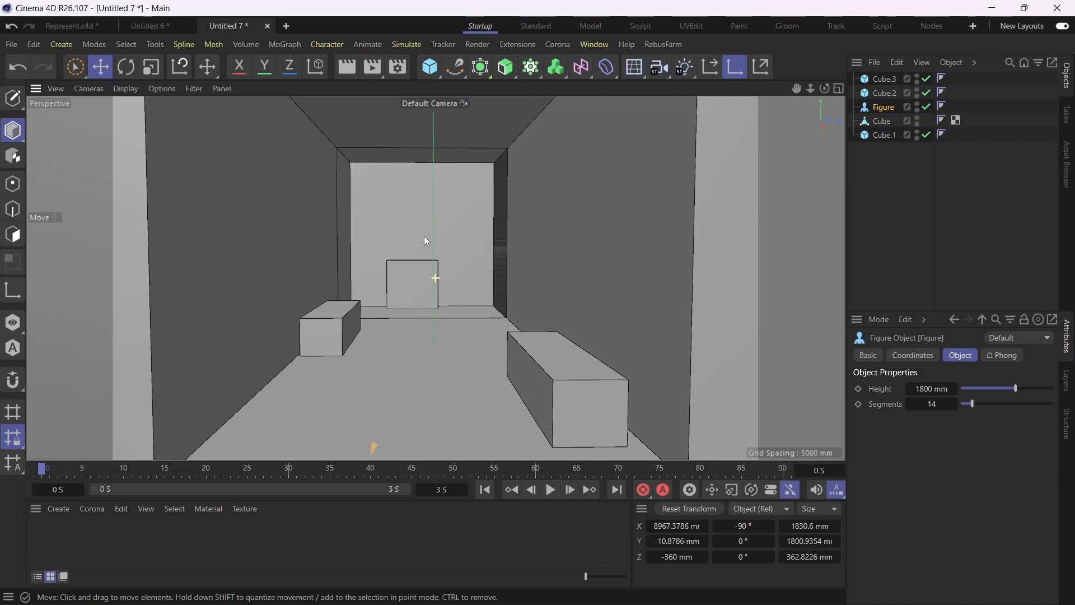
- Add a standard Camera and set its heading rotation H to 90°
{"action": "left_click", "coordinate": [656, 66]}
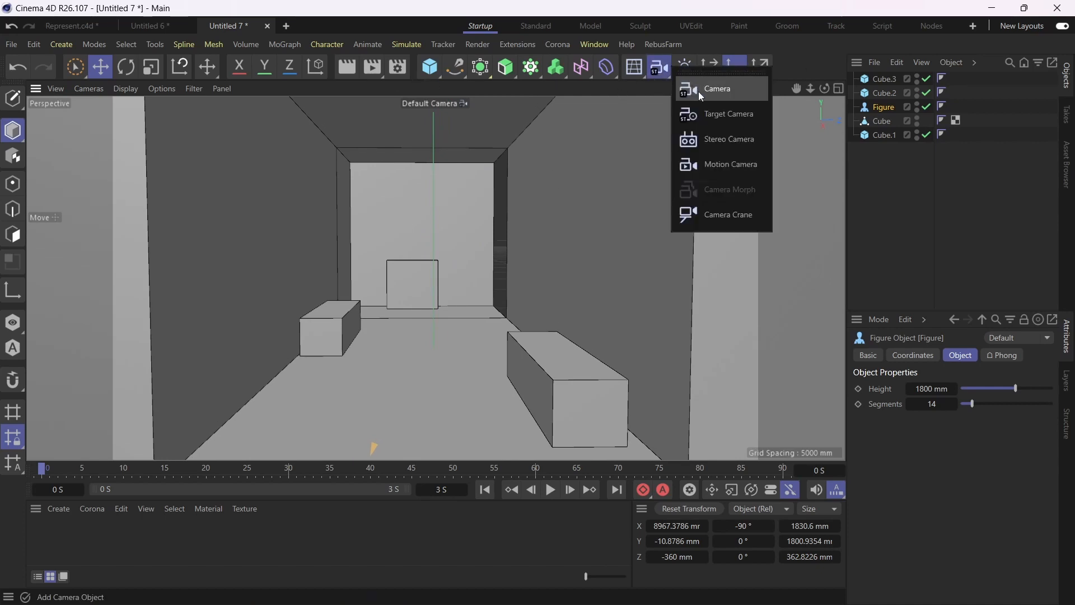
{"action": "left_click", "coordinate": [717, 88]}
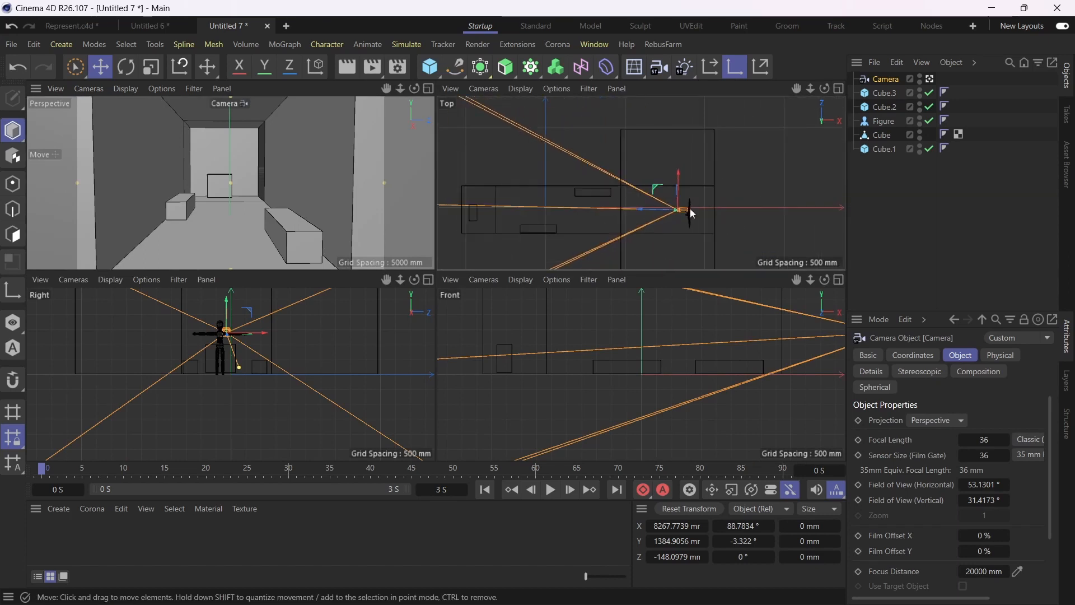
{"action": "left_click", "coordinate": [743, 540]}
{"action": "type", "text": "0"}
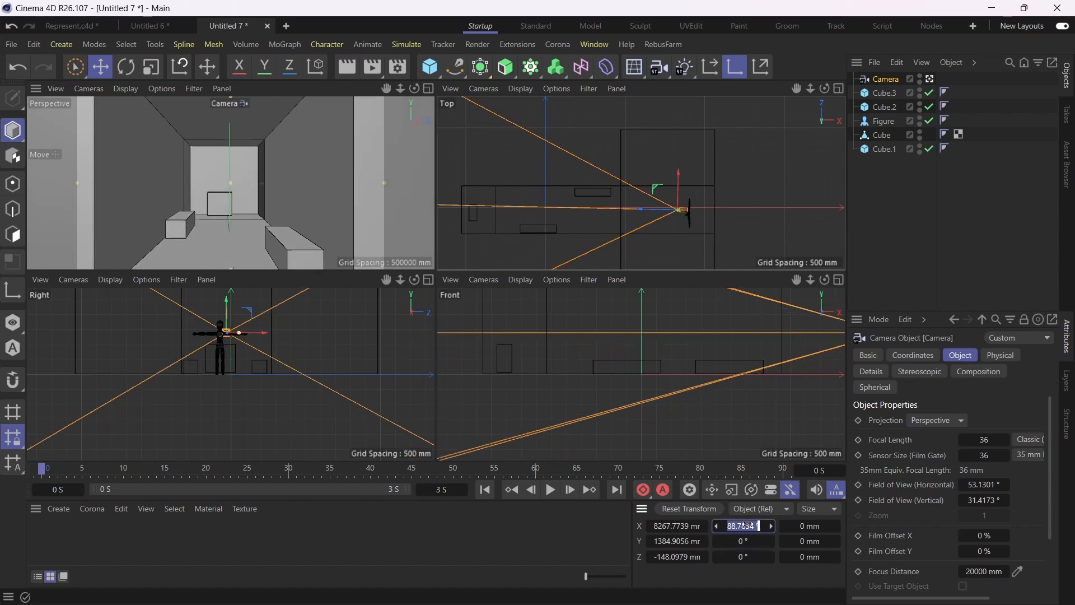
{"action": "type", "text": "90 °"}
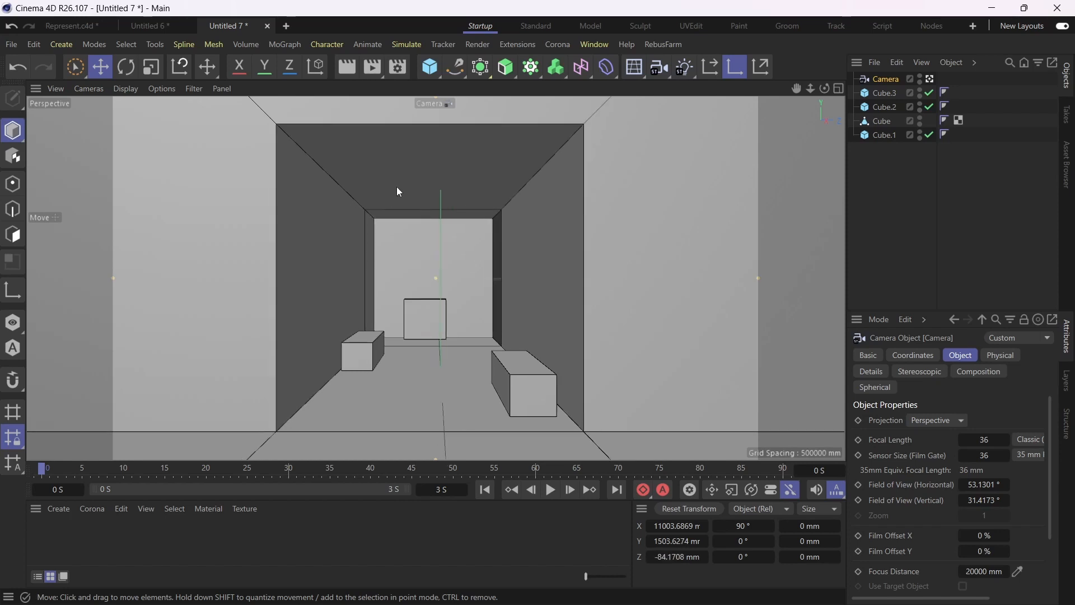
{"action": "mouse_move", "coordinate": [584, 314]}
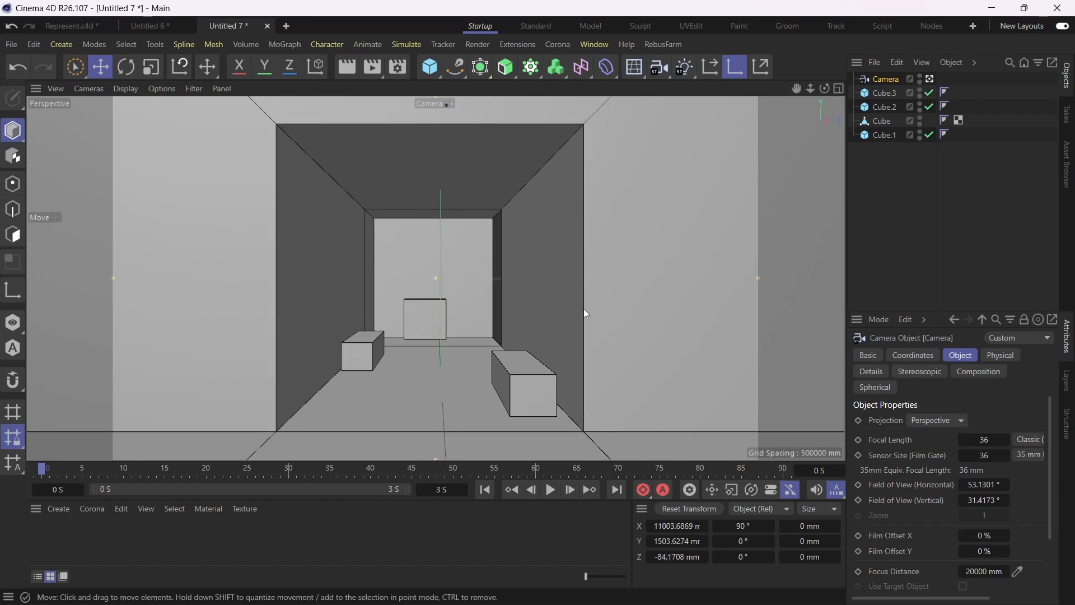
{"action": "mouse_move", "coordinate": [370, 311]}
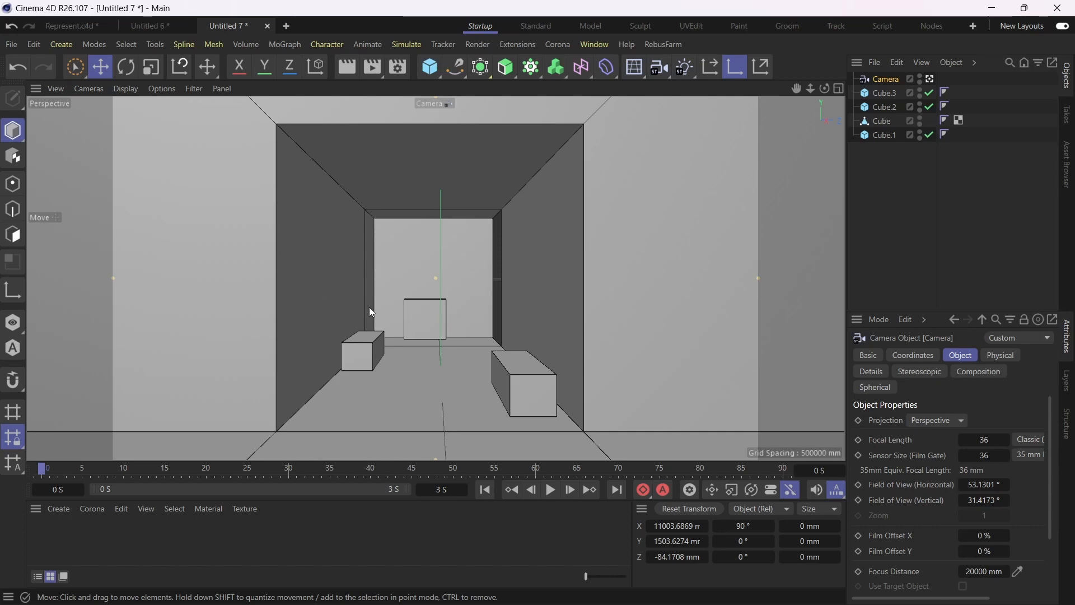
{"action": "mouse_move", "coordinate": [481, 241]}
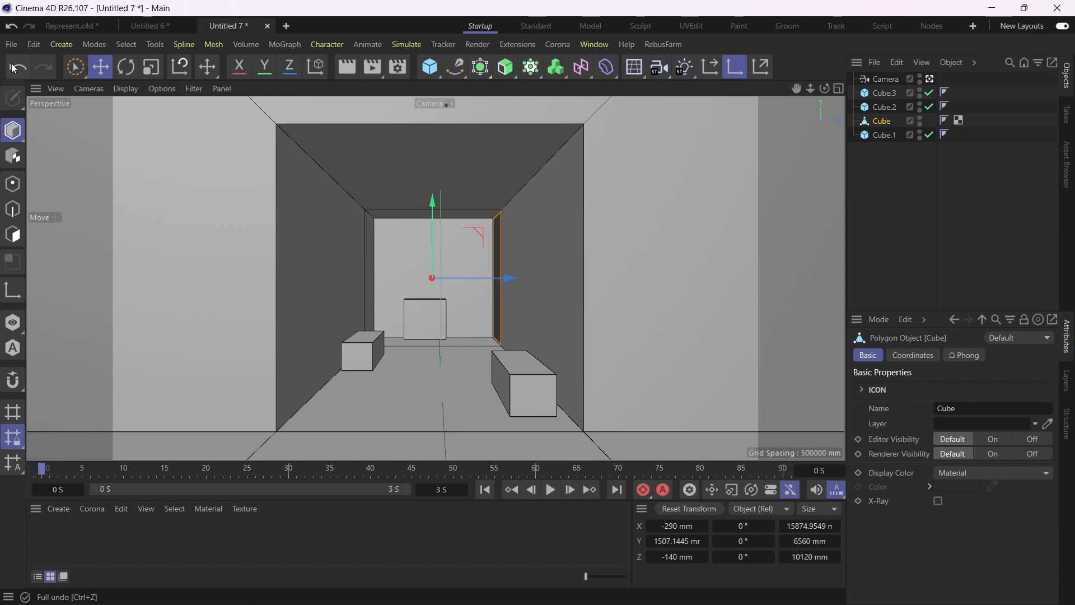
- Bring up the File menu to reach the recent projects list
{"action": "left_click", "coordinate": [11, 44]}
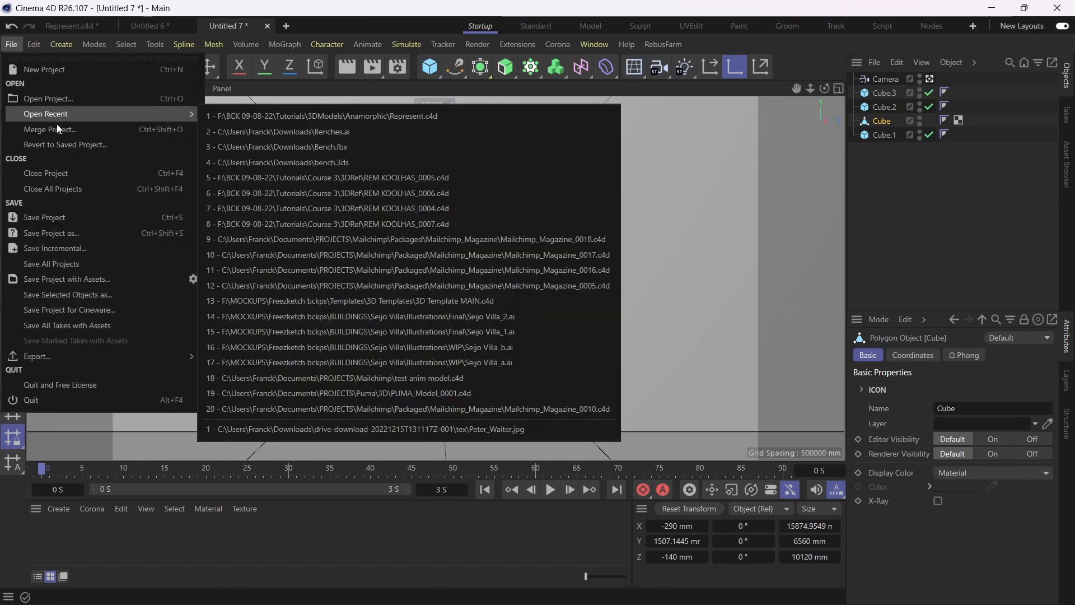
- Merge Represent.ai from Downloads into the scene, accepting the default Illustrator import settings
{"action": "left_click", "coordinate": [323, 116]}
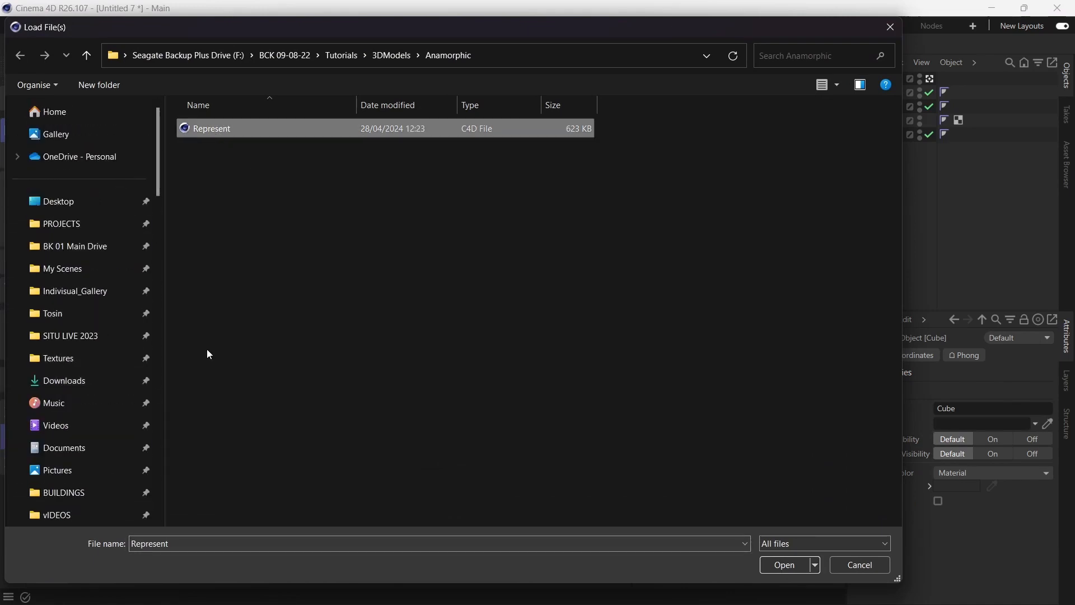
{"action": "left_click", "coordinate": [62, 380]}
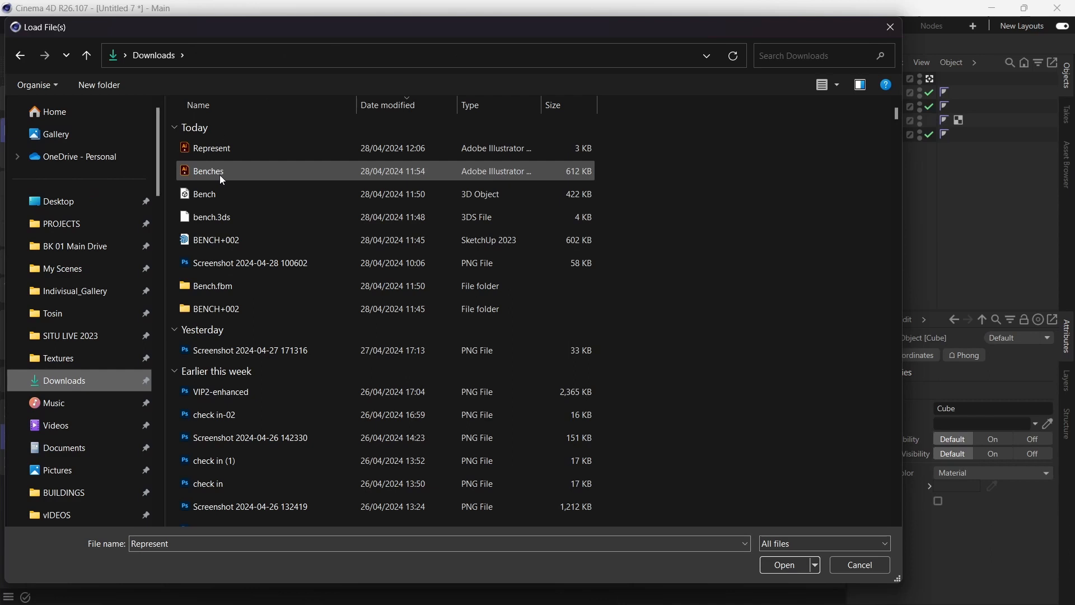
{"action": "left_click", "coordinate": [784, 565]}
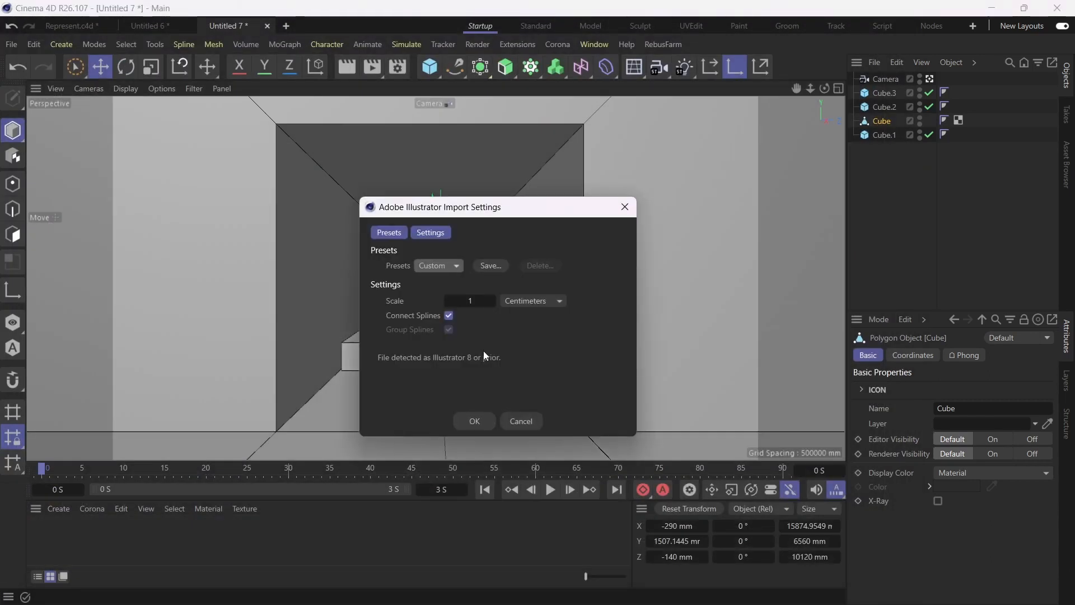
{"action": "left_click", "coordinate": [474, 420]}
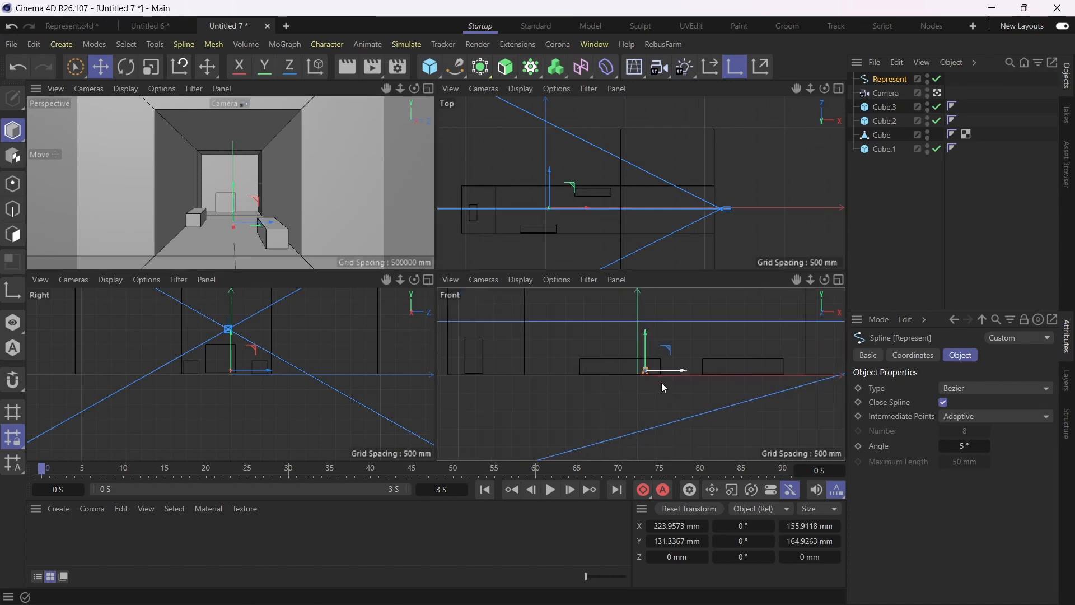
{"action": "left_click_drag", "start_coordinate": [661, 370], "coordinate": [545, 401]}
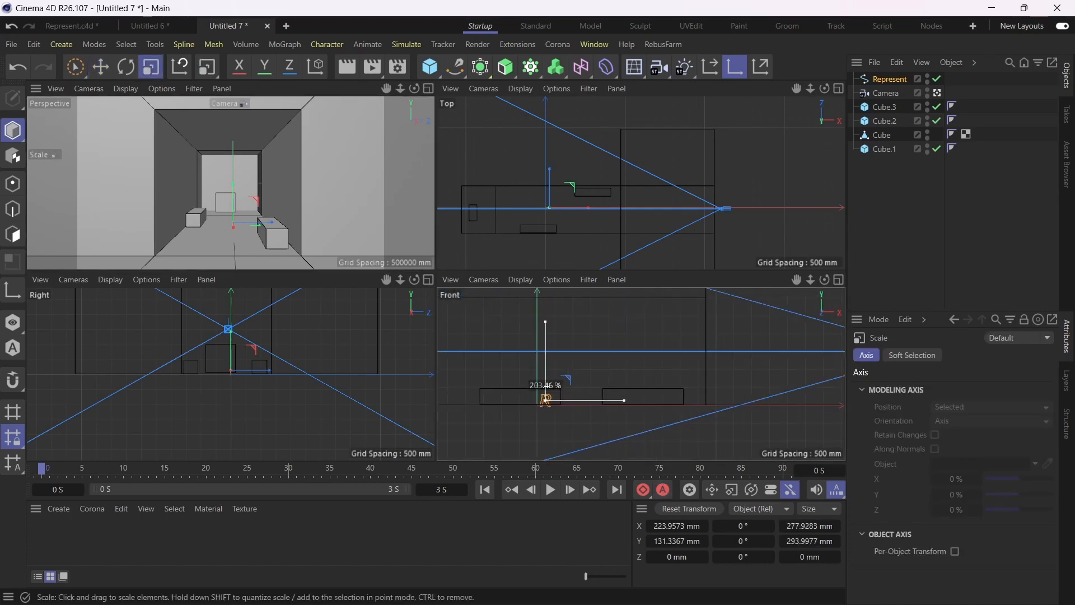
{"action": "left_click_drag", "start_coordinate": [544, 401], "coordinate": [623, 400]}
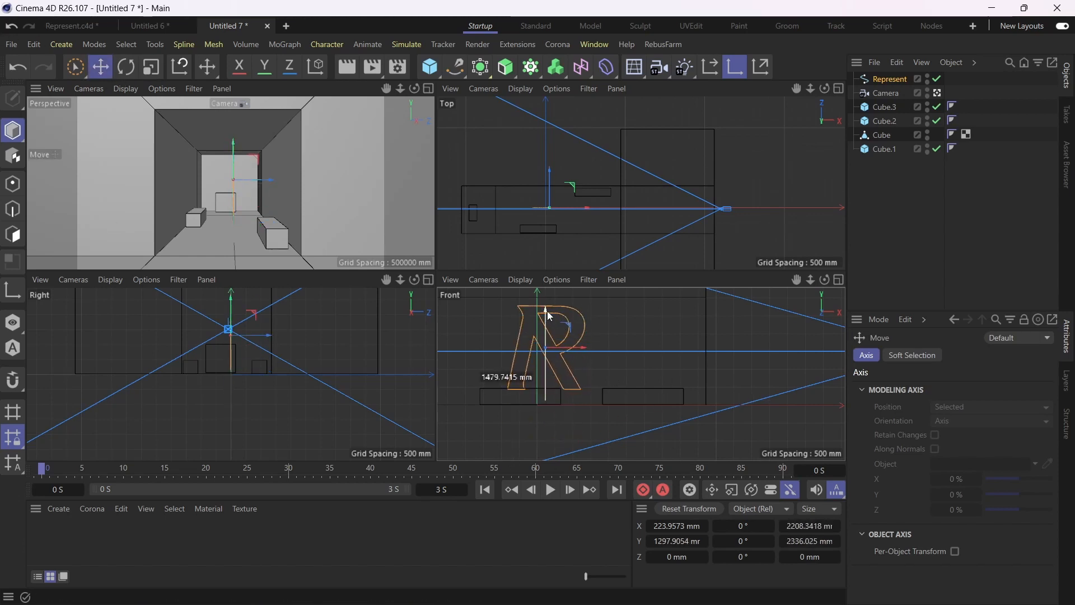
{"action": "left_click", "coordinate": [124, 66]}
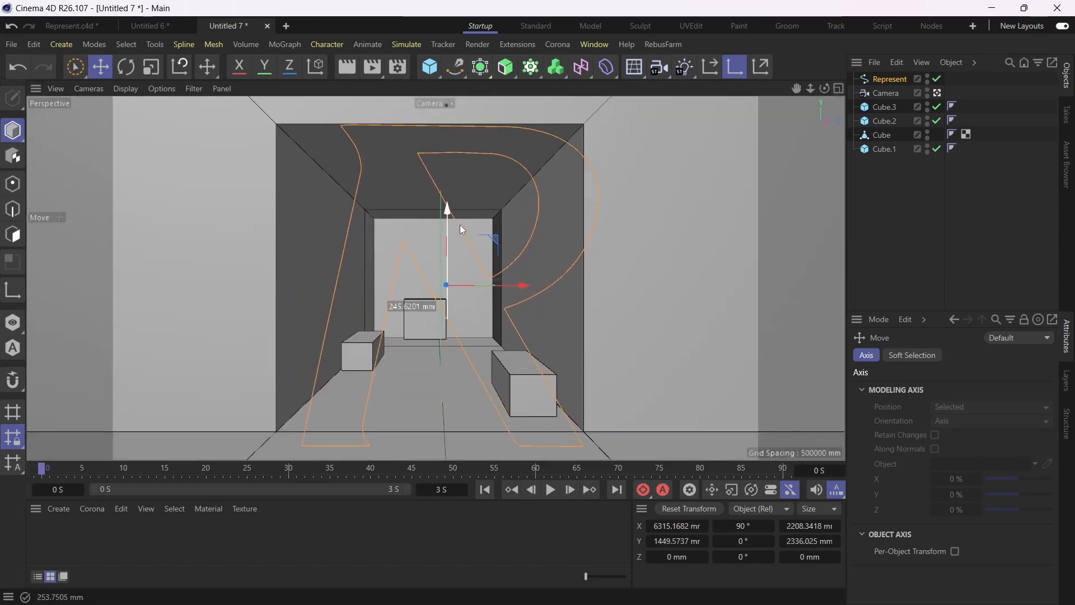
{"action": "left_click_drag", "start_coordinate": [446, 284], "coordinate": [432, 286]}
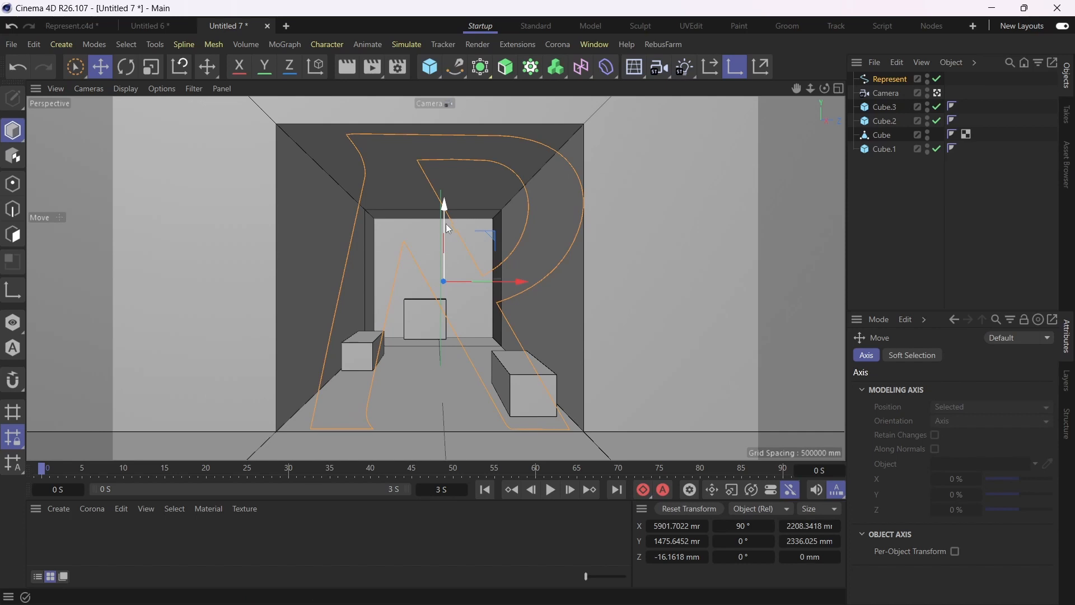
{"action": "left_click_drag", "start_coordinate": [442, 281], "coordinate": [508, 281]}
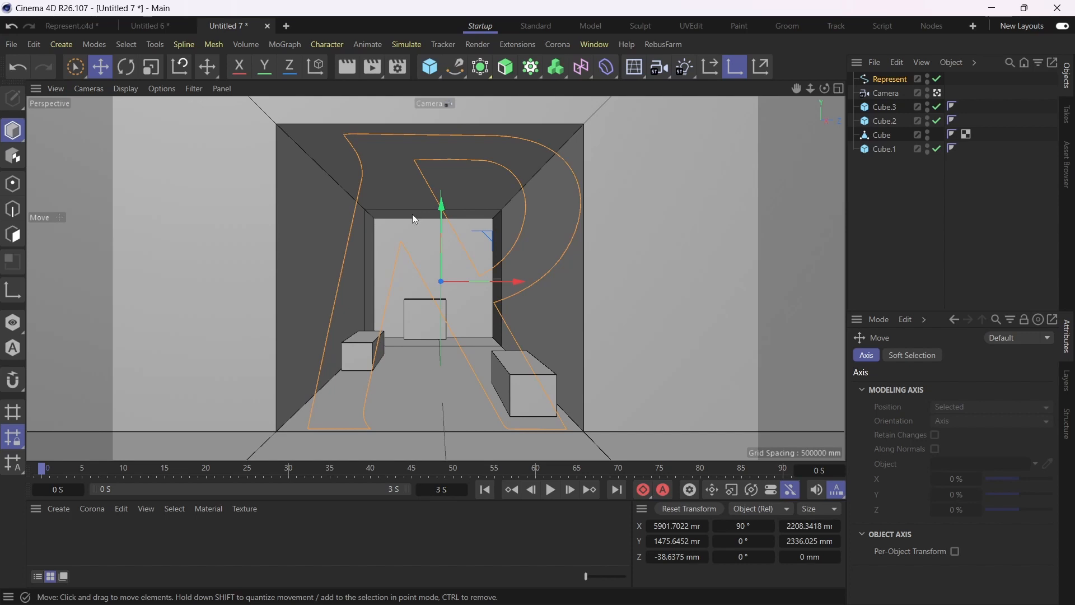
{"action": "mouse_move", "coordinate": [297, 321]}
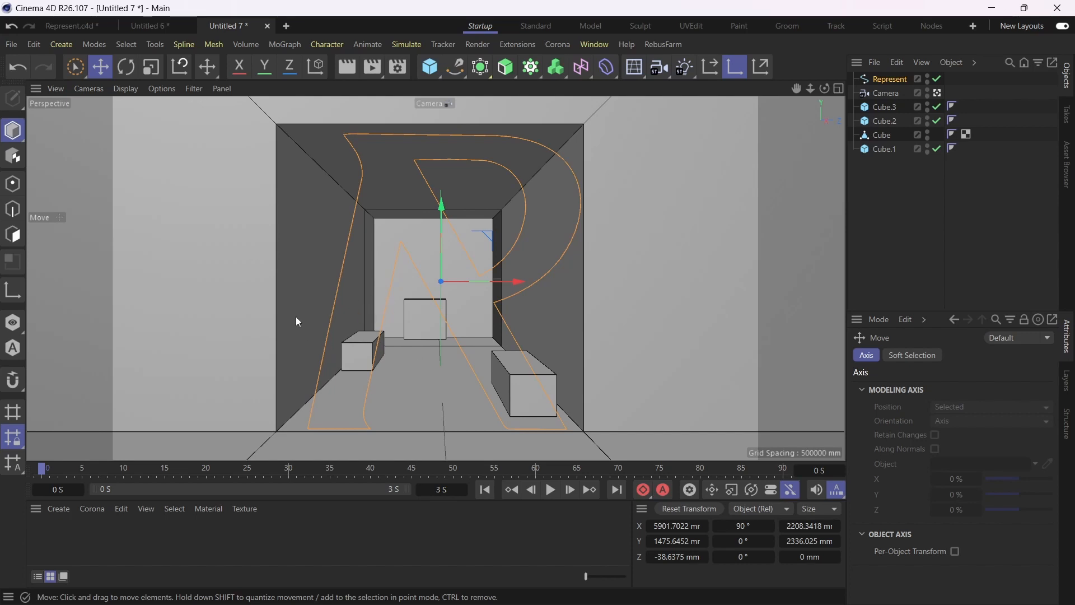
{"action": "mouse_move", "coordinate": [355, 152]}
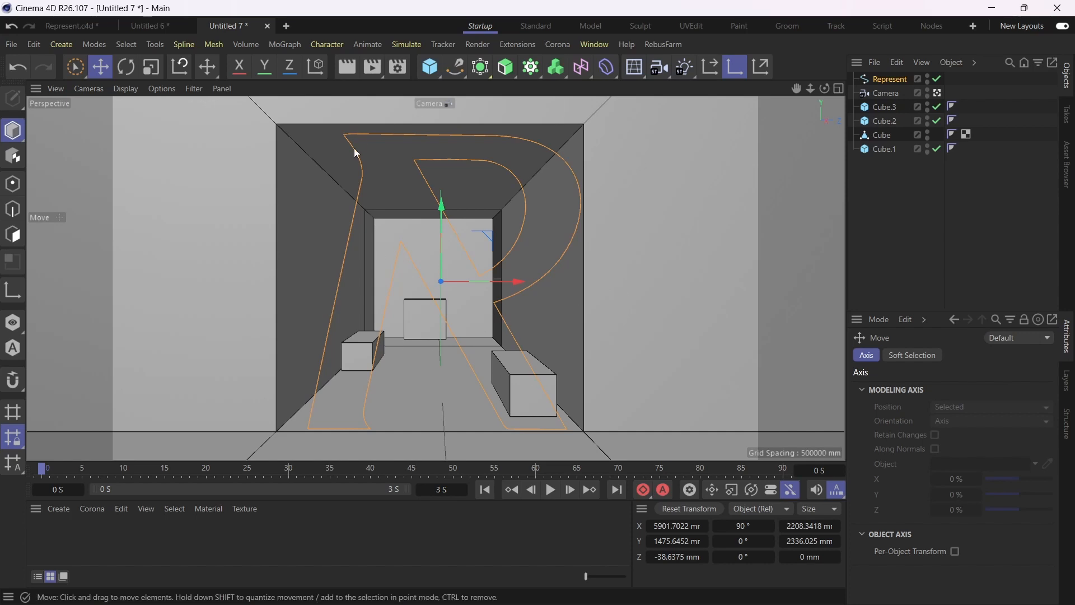
{"action": "mouse_move", "coordinate": [521, 380]}
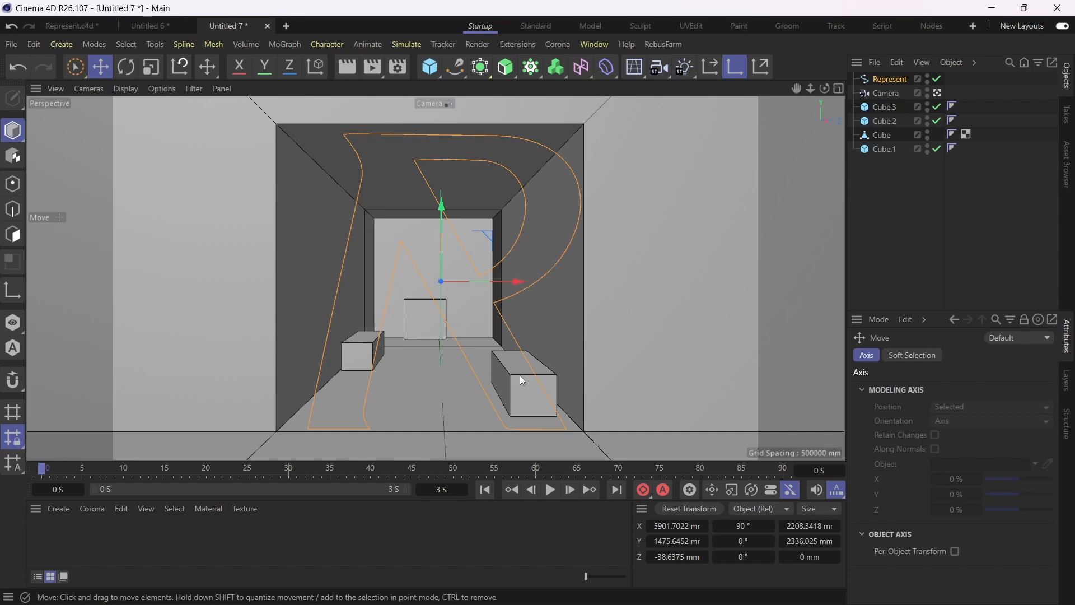
- Connect Cube.3, Cube.2, Cube and Cube.1 into one polygon object with Connect Objects + Delete
{"action": "left_click", "coordinate": [884, 108]}
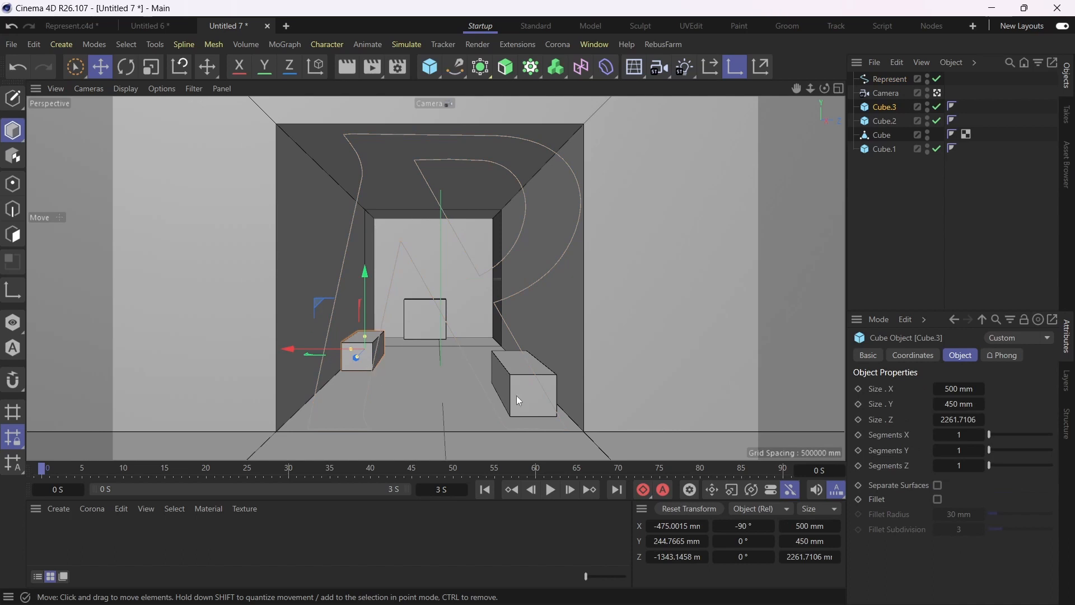
{"action": "mouse_move", "coordinate": [377, 313]}
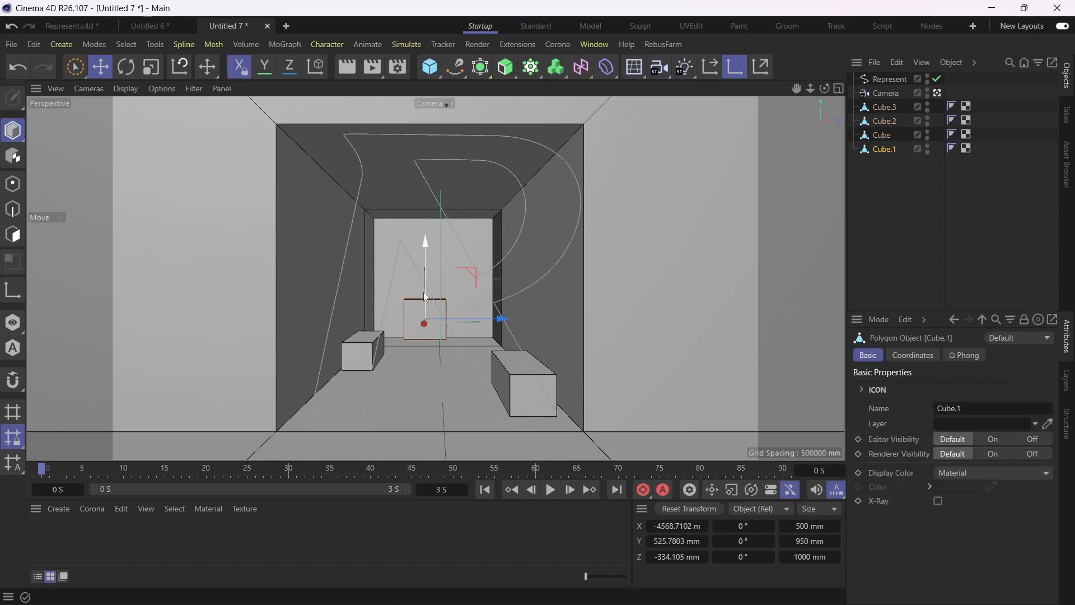
{"action": "left_click_drag", "start_coordinate": [423, 326], "coordinate": [423, 315]}
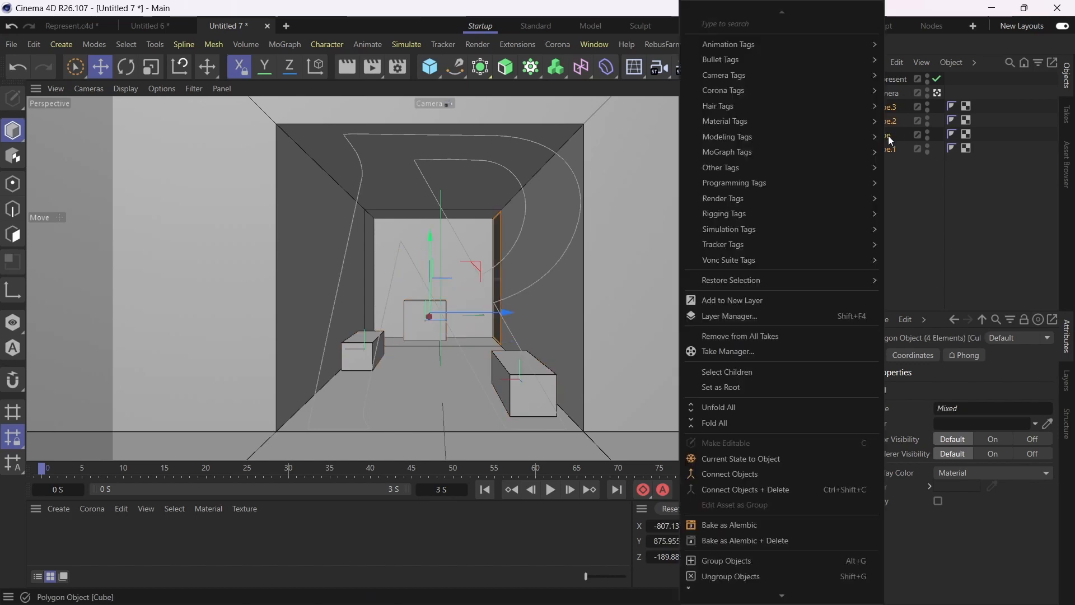
{"action": "mouse_move", "coordinate": [746, 489]}
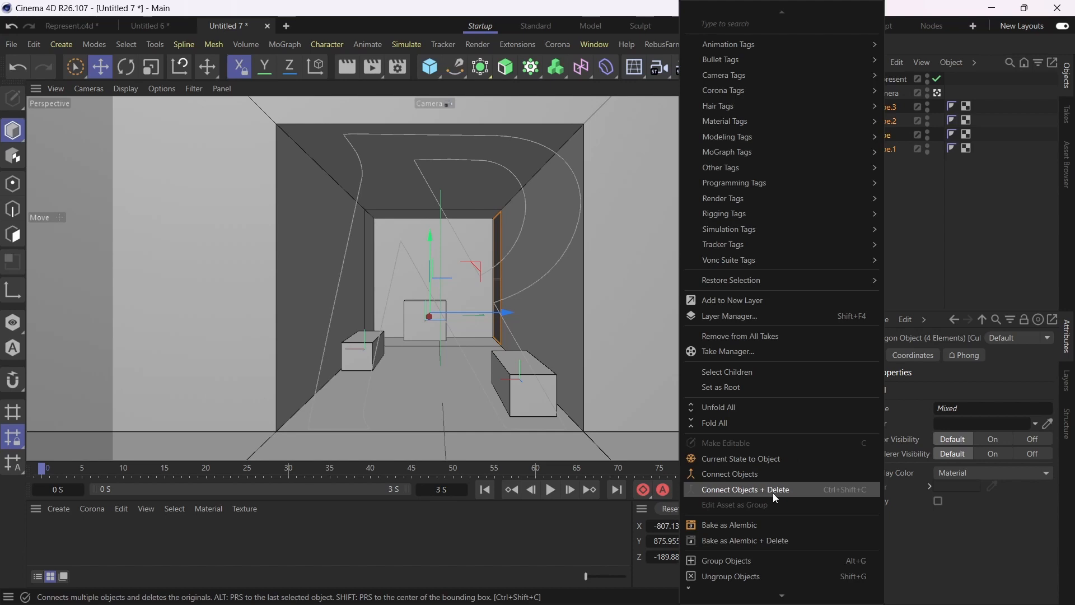
{"action": "left_click", "coordinate": [745, 490]}
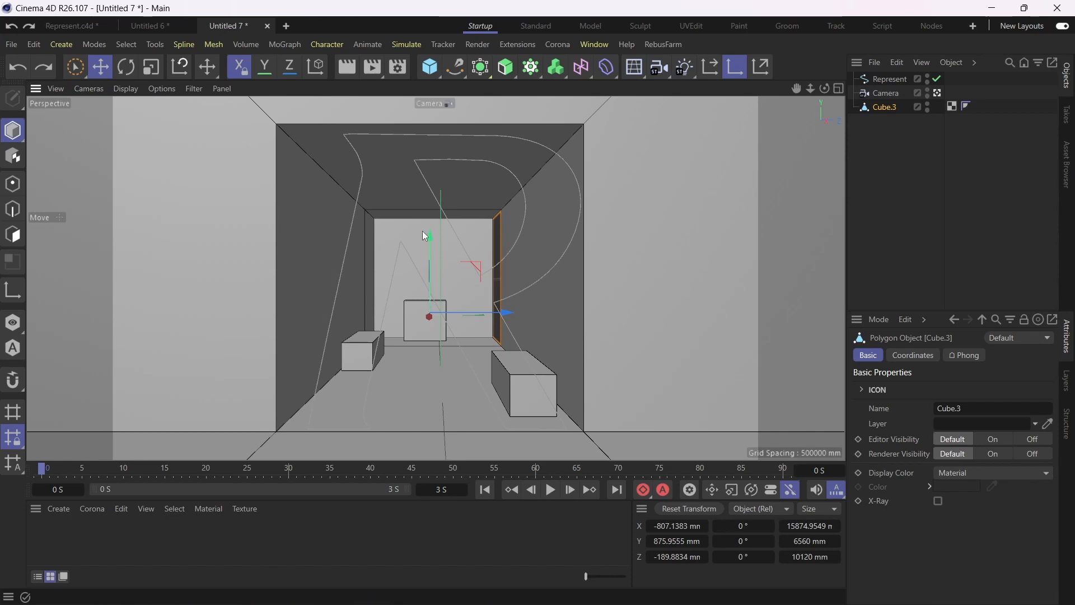
{"action": "mouse_move", "coordinate": [598, 293]}
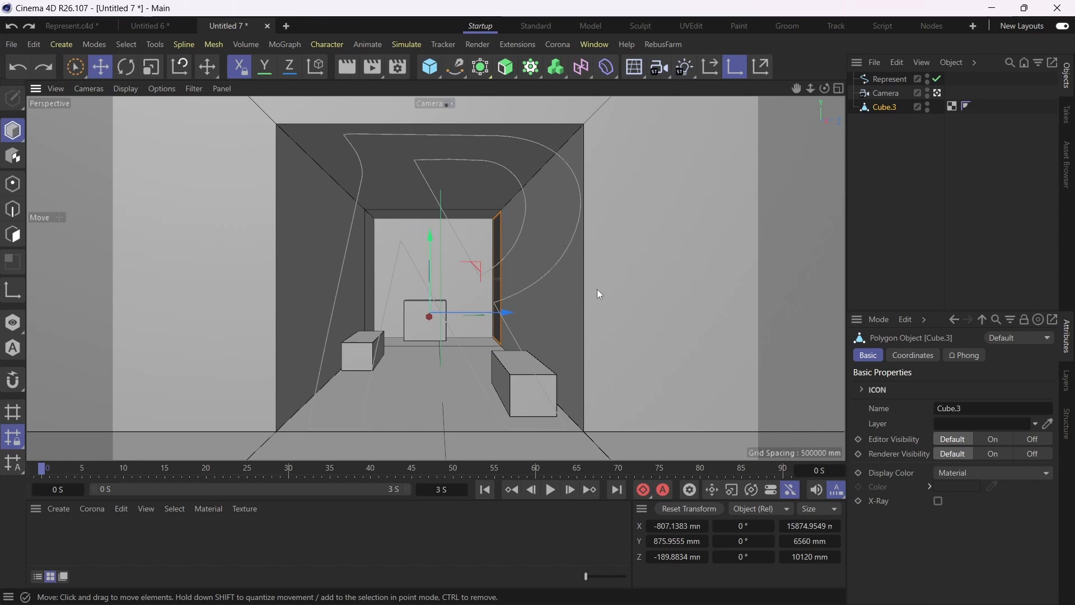
{"action": "mouse_move", "coordinate": [603, 316]}
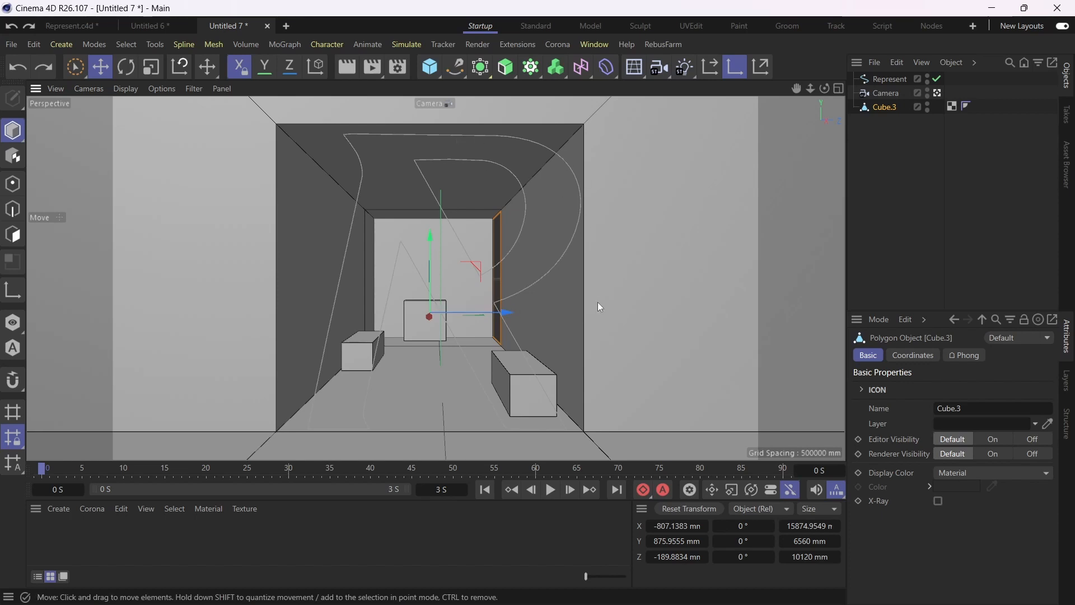
{"action": "mouse_move", "coordinate": [463, 365]}
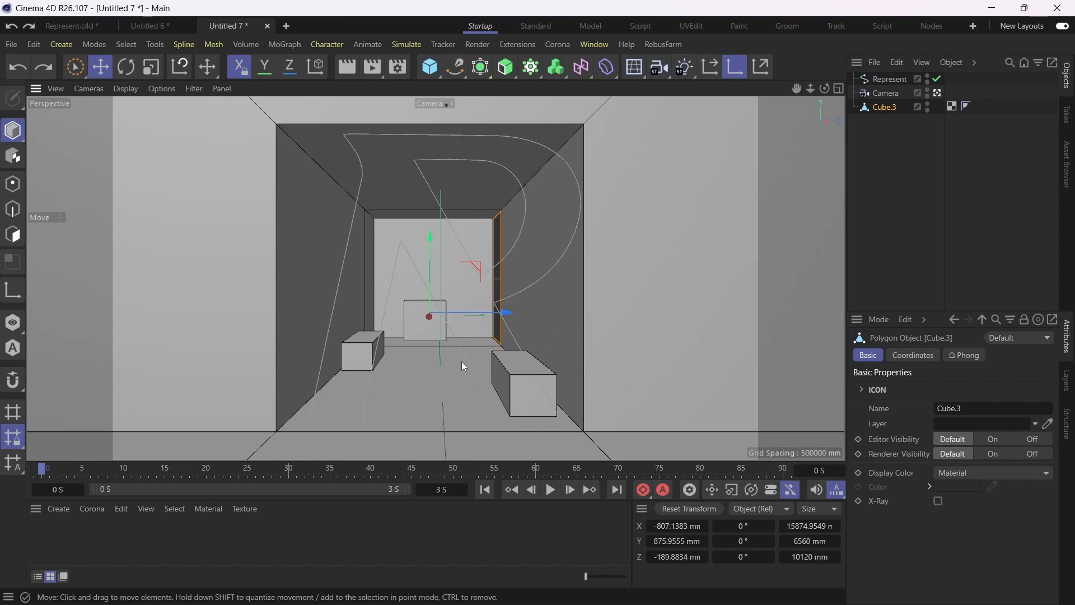
{"action": "mouse_move", "coordinate": [364, 198]}
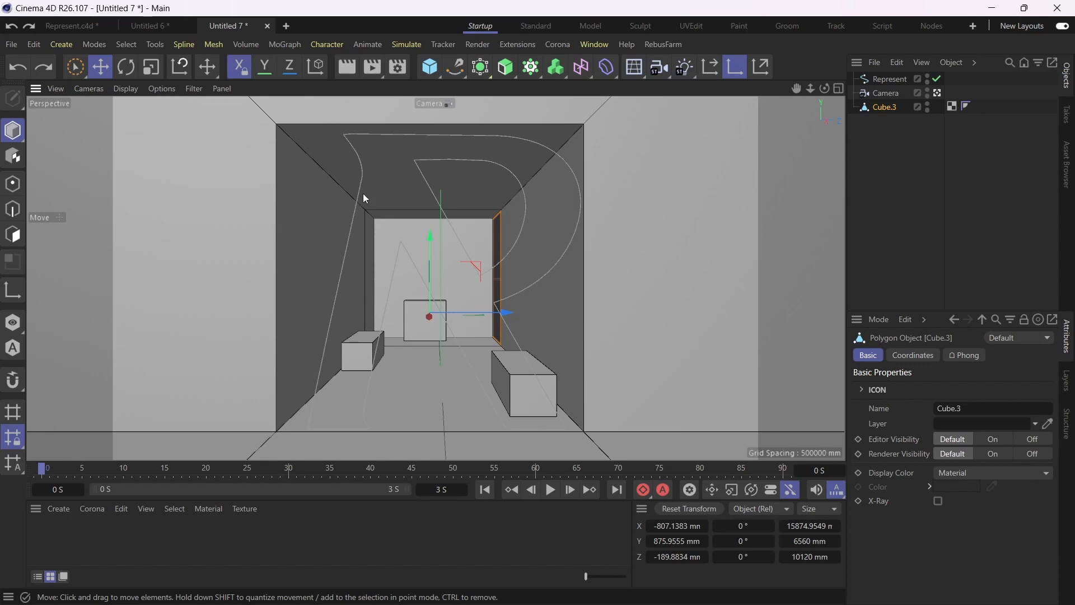
{"action": "mouse_move", "coordinate": [309, 237]}
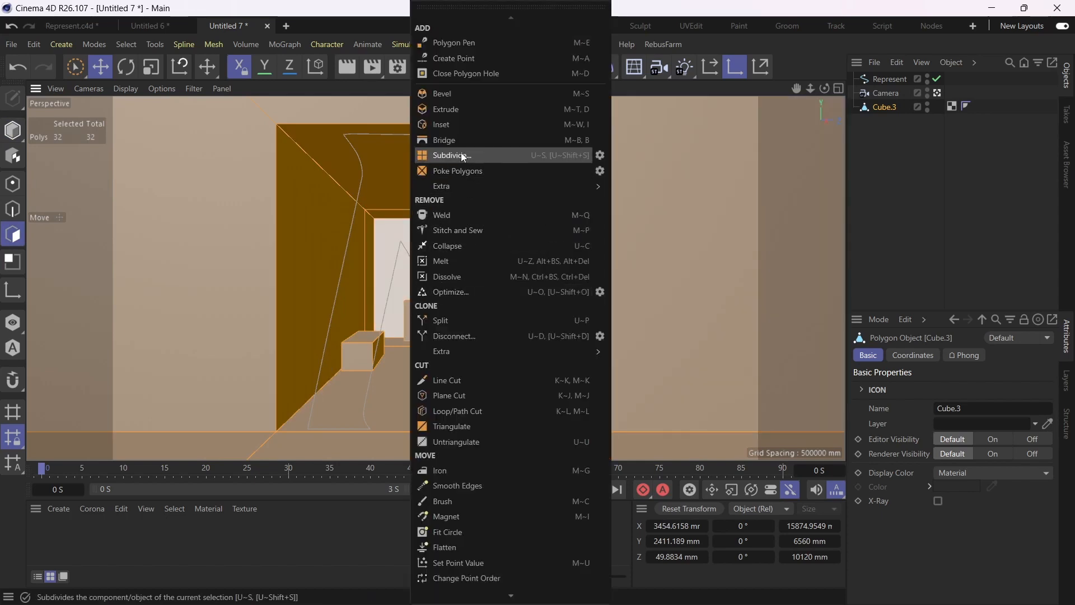
- Subdivide the merged Cube.3 mesh twice to a 512-polygon grid and return to Model mode
{"action": "left_click", "coordinate": [450, 154]}
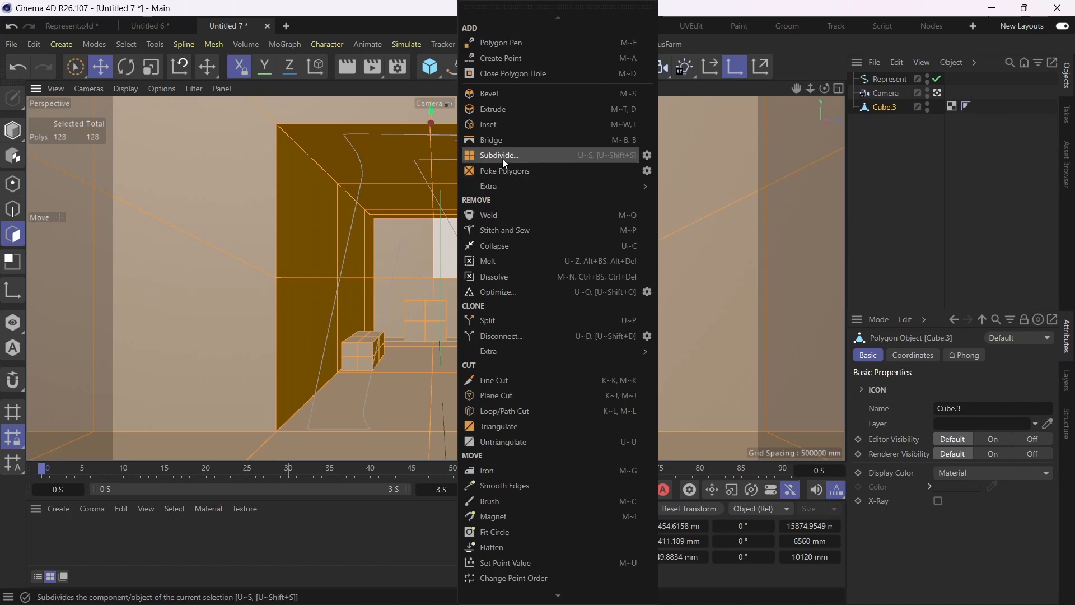
{"action": "left_click", "coordinate": [498, 155]}
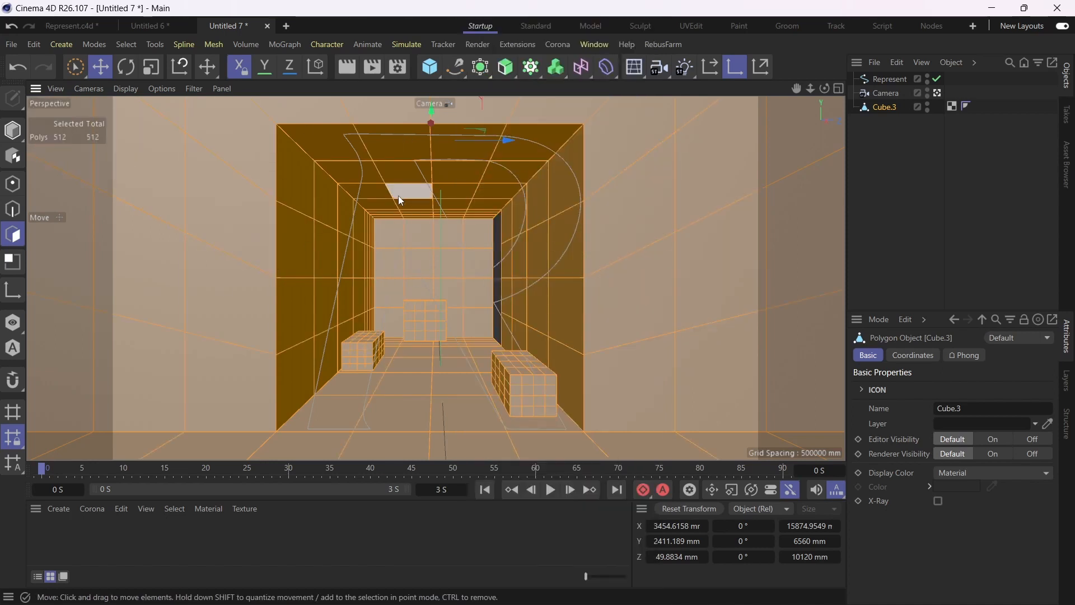
{"action": "left_click", "coordinate": [12, 130]}
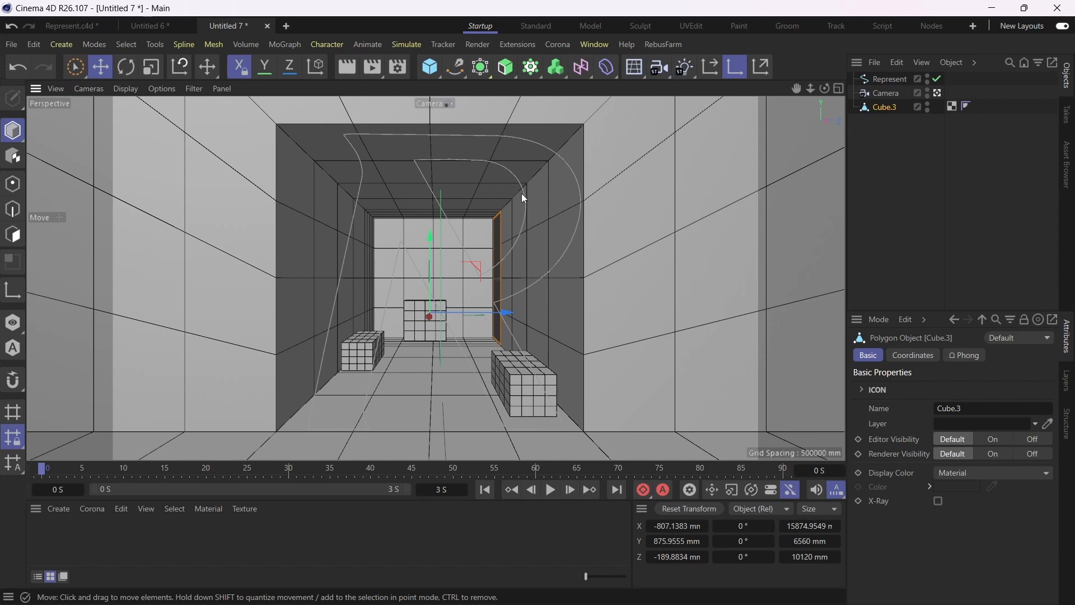
{"action": "mouse_move", "coordinate": [80, 122]}
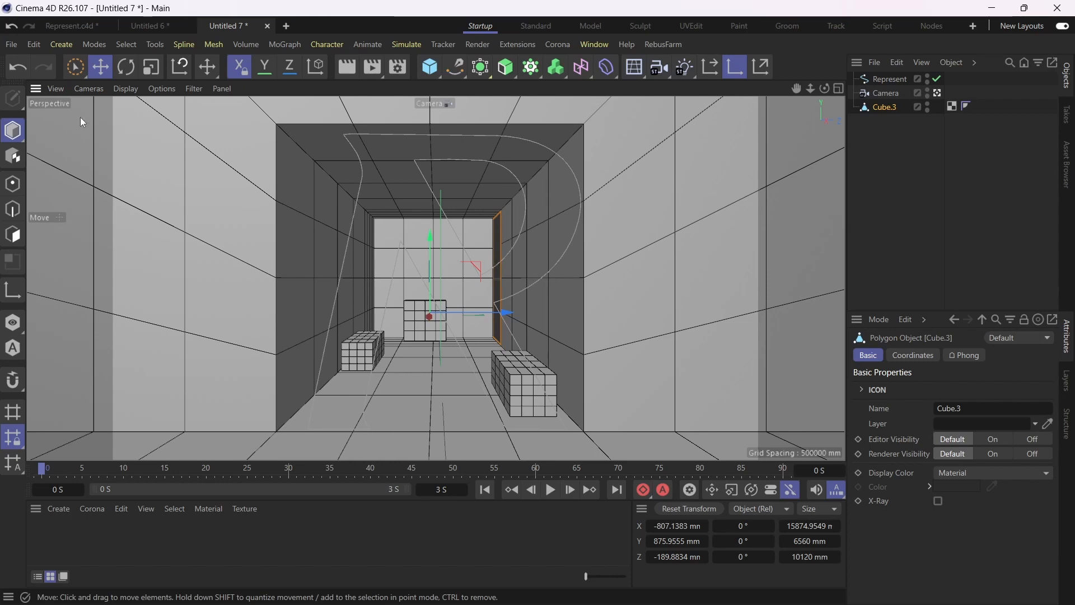
- Subdivide all points of the Represent spline, doubling its outline from 23 to 46 points
{"action": "left_click", "coordinate": [206, 66]}
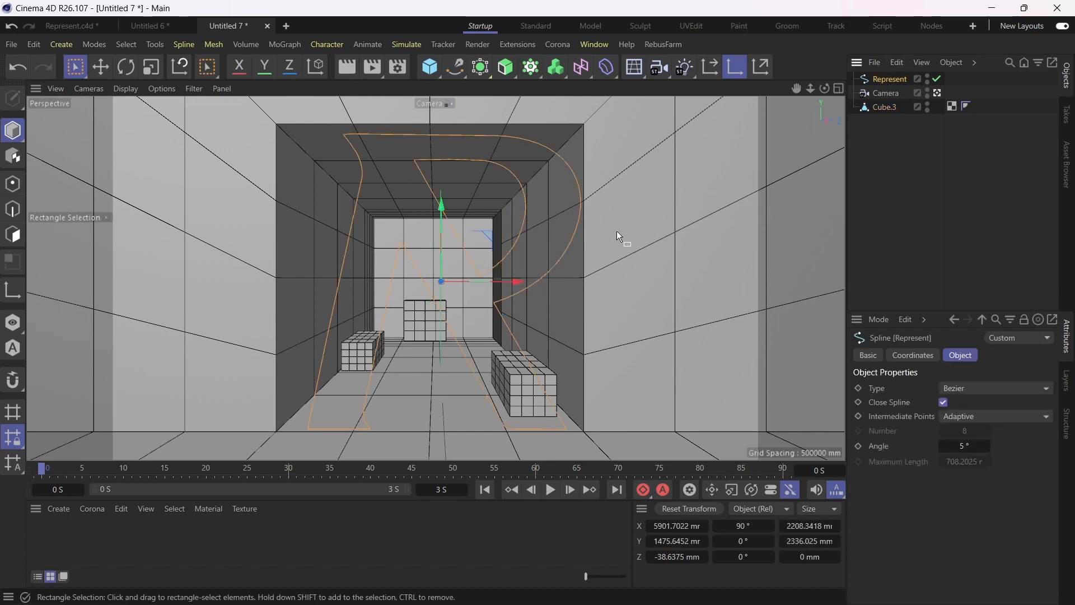
{"action": "left_click", "coordinate": [13, 184]}
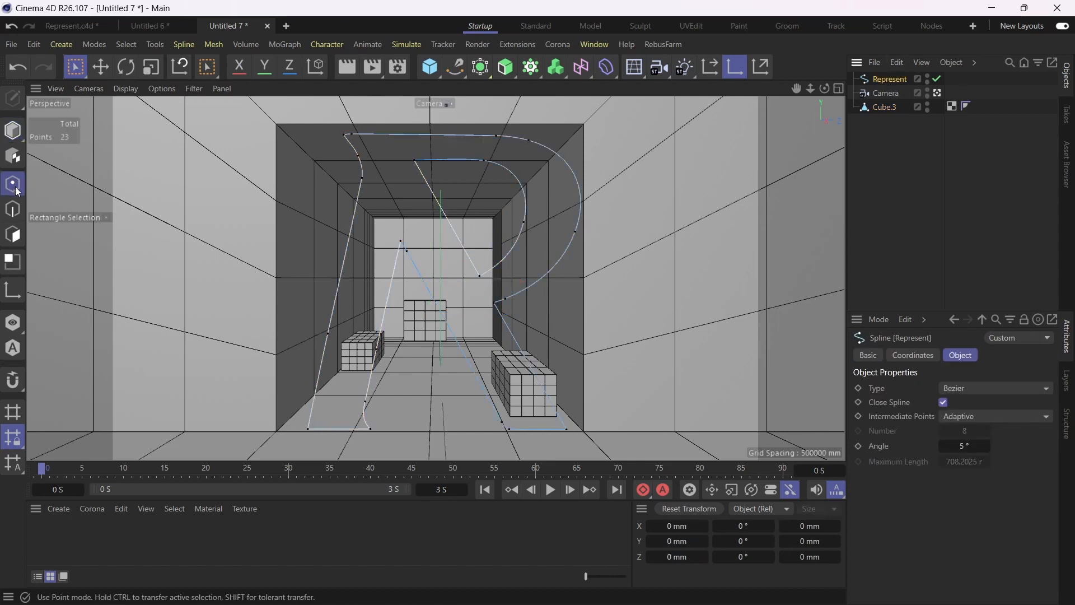
{"action": "left_click", "coordinate": [14, 184]}
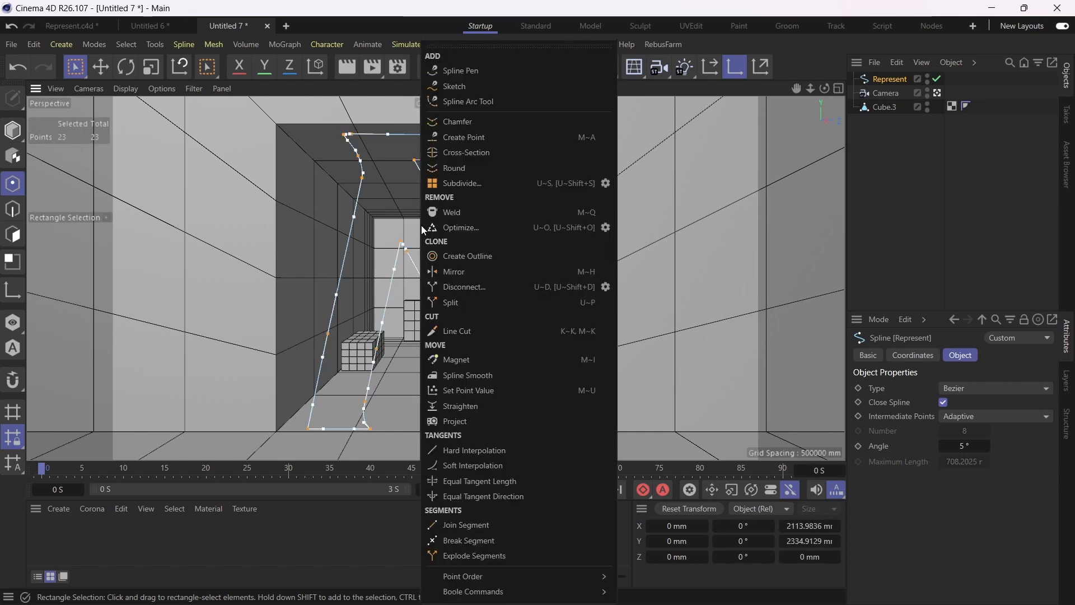
{"action": "mouse_move", "coordinate": [460, 183]}
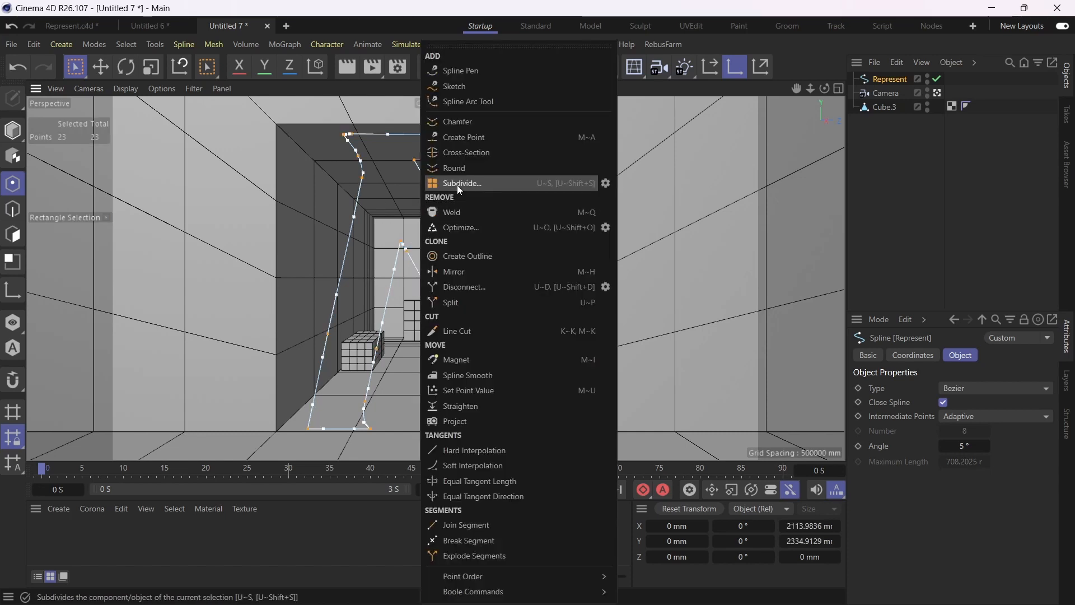
{"action": "left_click", "coordinate": [460, 182]}
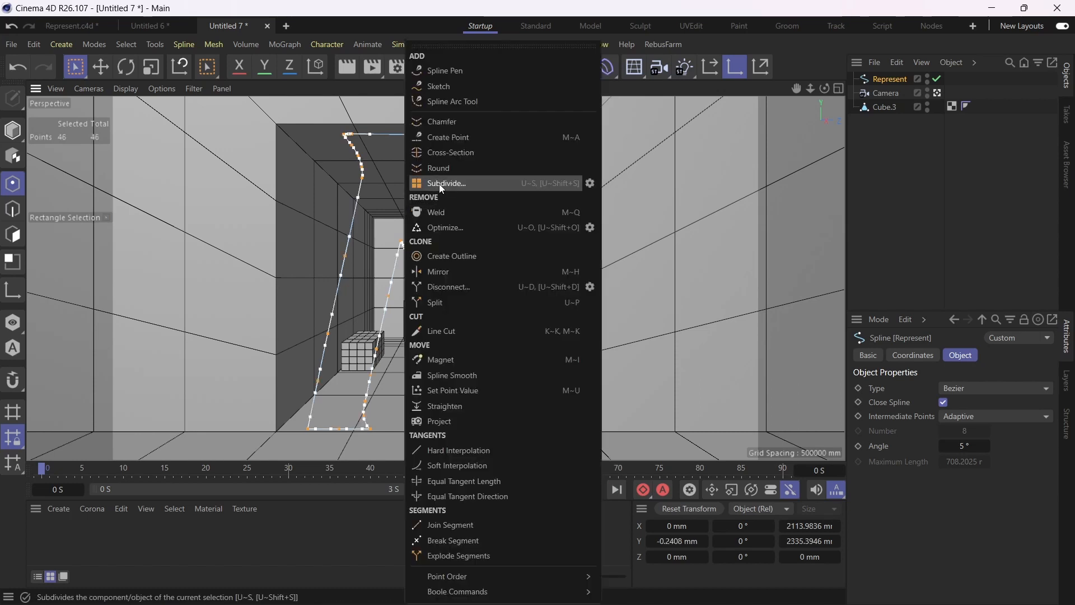
{"action": "left_click", "coordinate": [446, 183]}
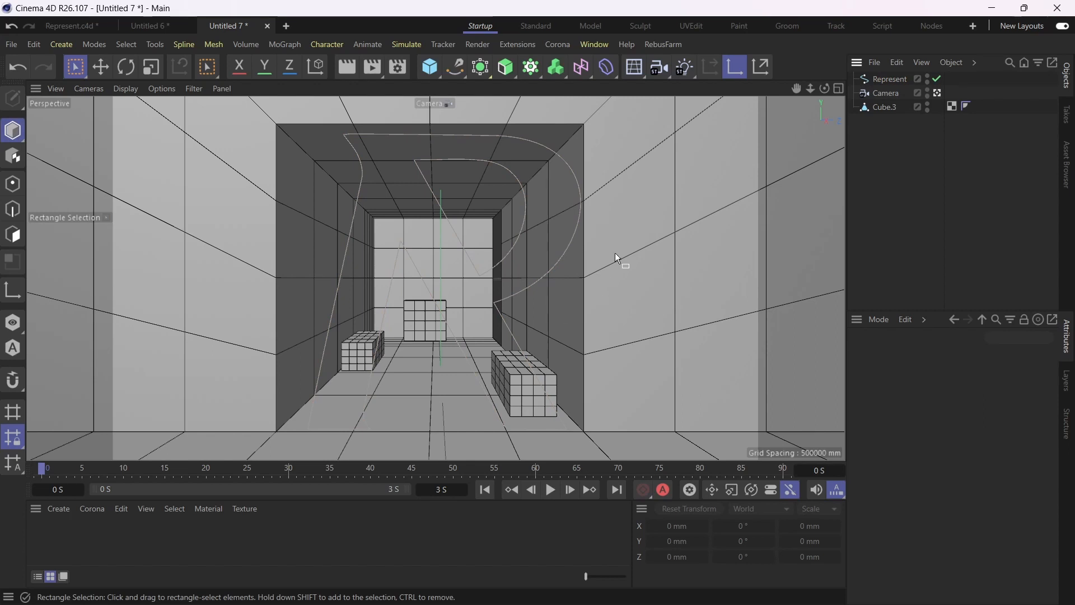
- Line-cut Cube.3 along the R outline, bringing the mesh to 780 points, then reselect Represent
{"action": "left_click", "coordinate": [883, 108]}
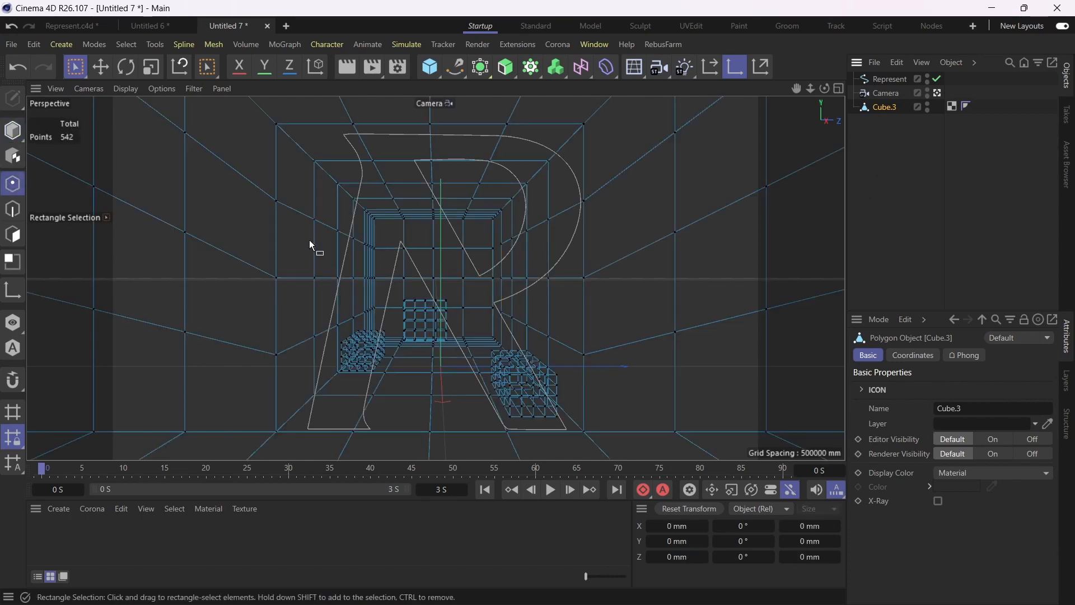
{"action": "left_click", "coordinate": [206, 66]}
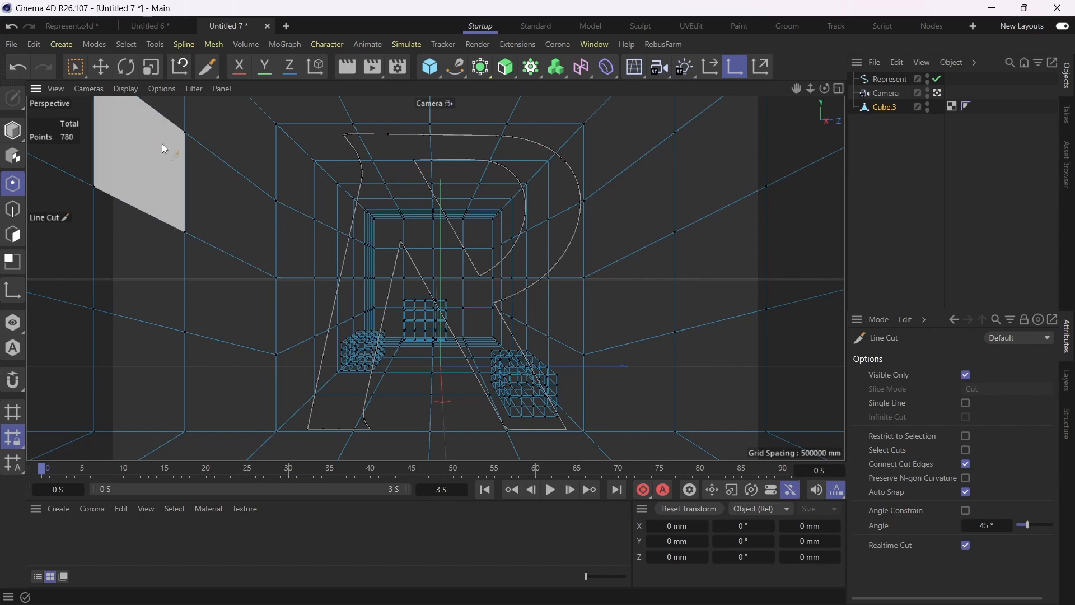
{"action": "left_click", "coordinate": [889, 79]}
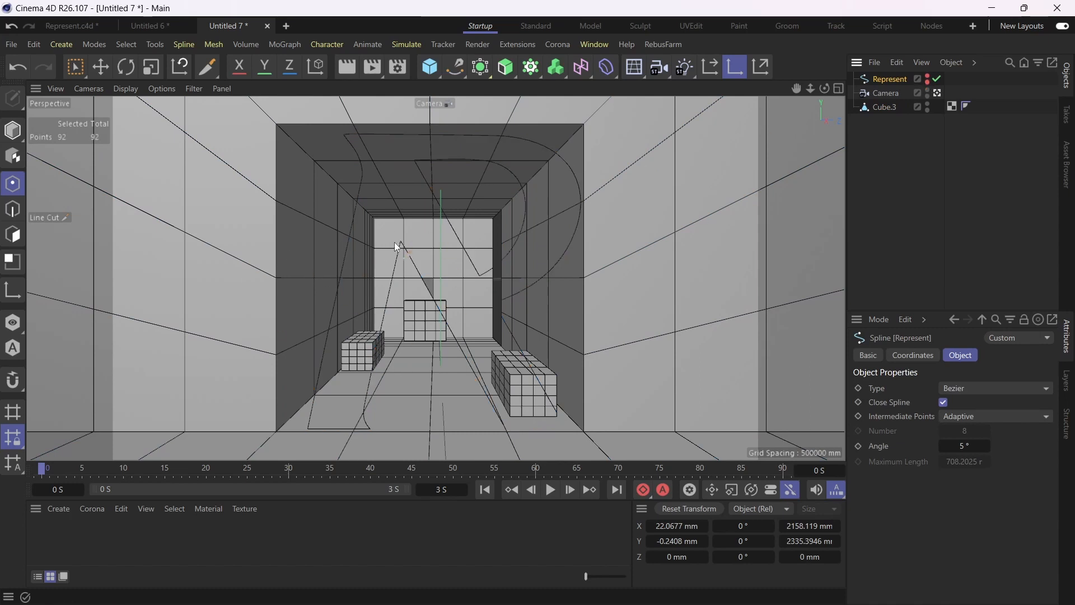
{"action": "mouse_move", "coordinate": [542, 171]}
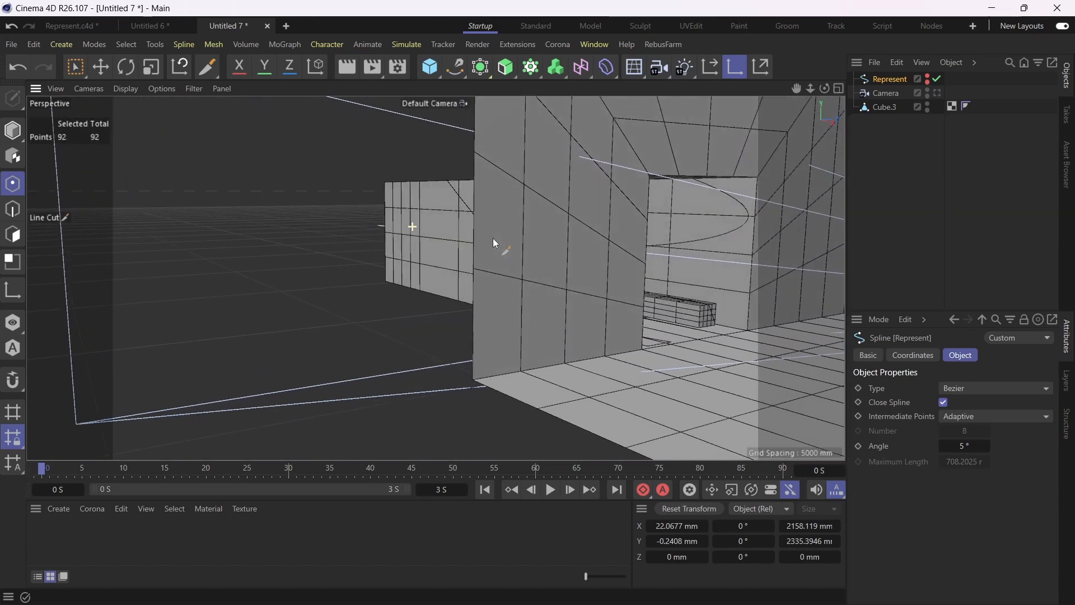
{"action": "left_click_drag", "start_coordinate": [493, 243], "coordinate": [439, 231]}
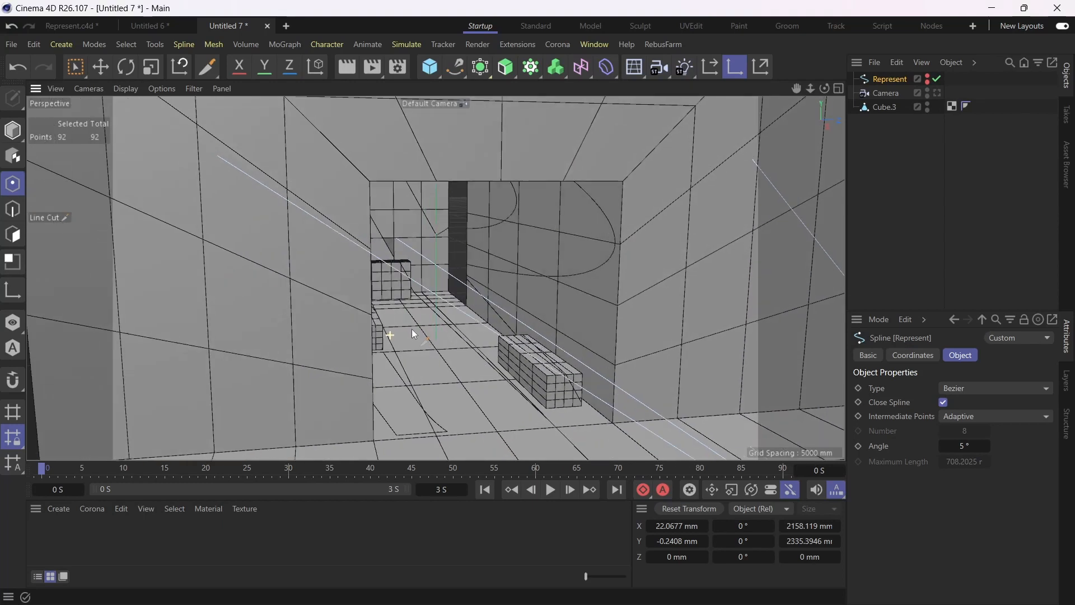
{"action": "left_click_drag", "start_coordinate": [411, 333], "coordinate": [633, 238]}
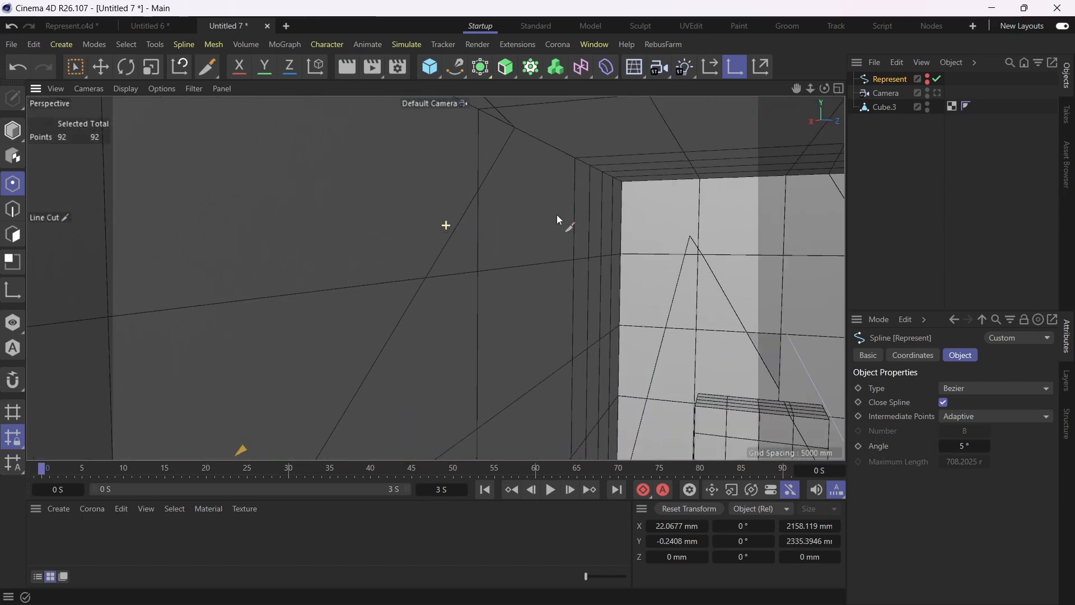
{"action": "left_click_drag", "start_coordinate": [557, 219], "coordinate": [585, 250]}
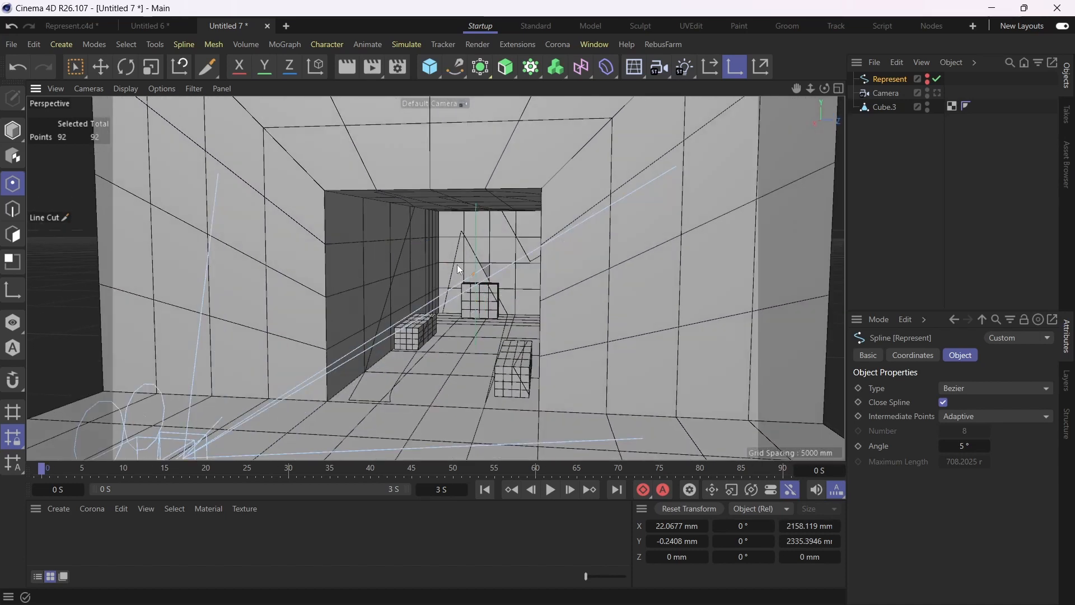
{"action": "left_click", "coordinate": [885, 107]}
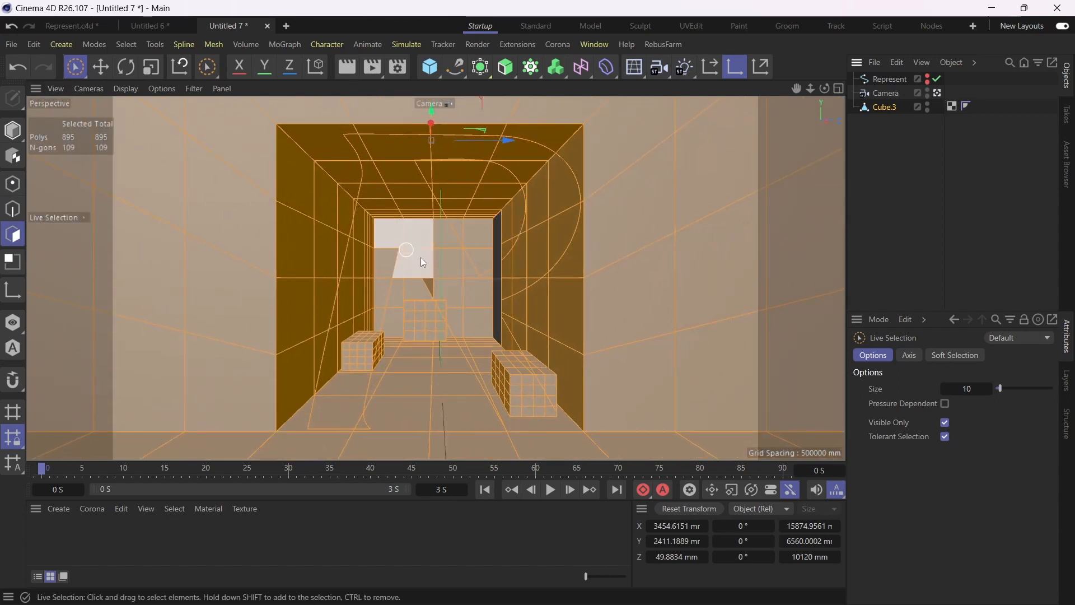
- Select the R's diagonal stroke and leg faces on the back wall and floor beside the right box
{"action": "left_click", "coordinate": [469, 287]}
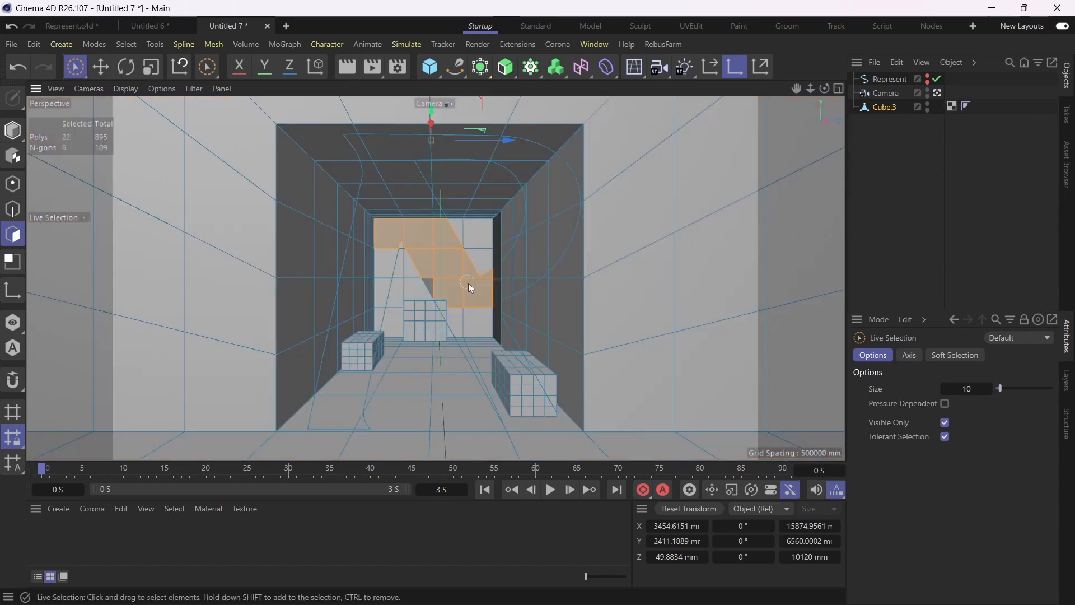
{"action": "left_click", "coordinate": [466, 319]}
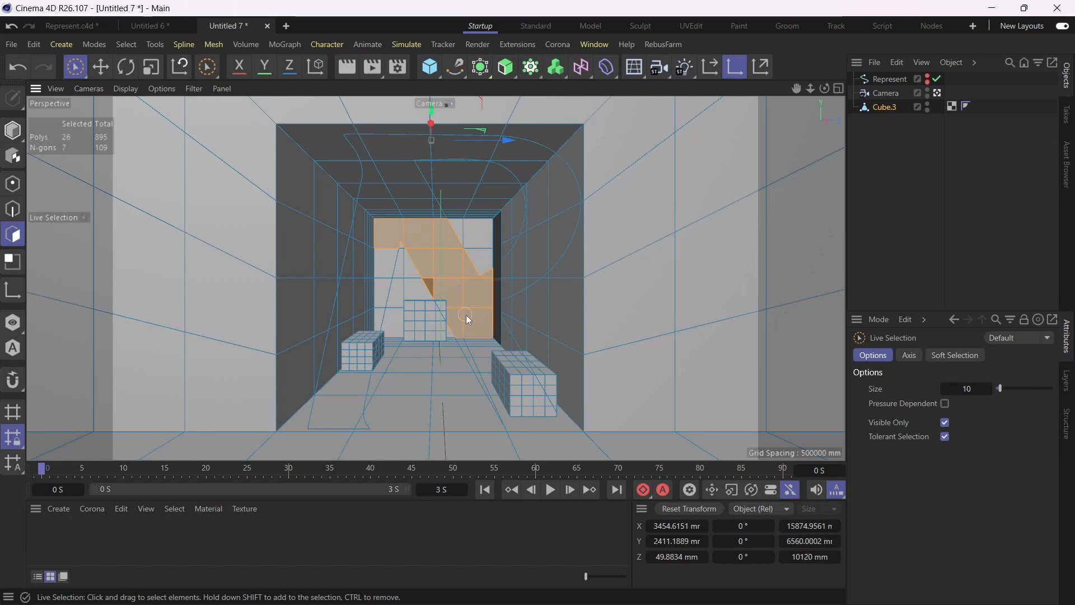
{"action": "left_click", "coordinate": [481, 353]}
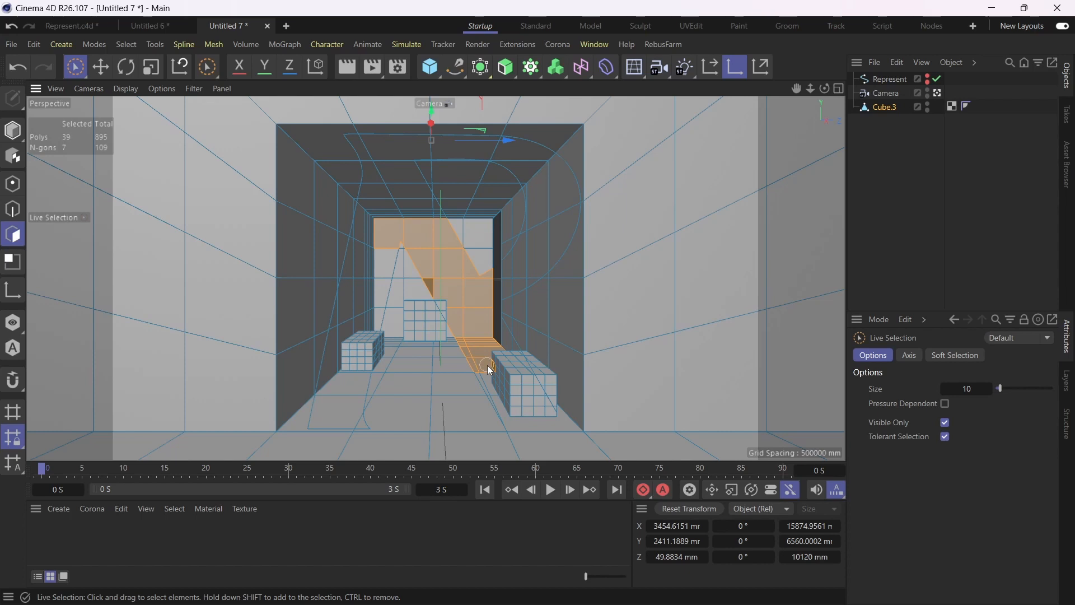
{"action": "left_click", "coordinate": [497, 388]}
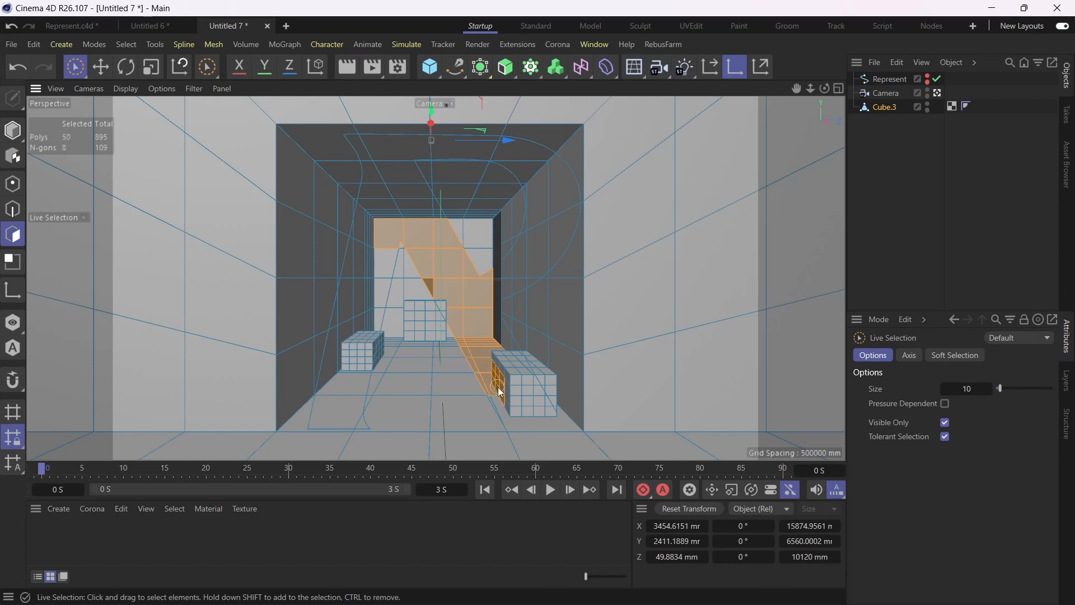
{"action": "left_click", "coordinate": [498, 394]}
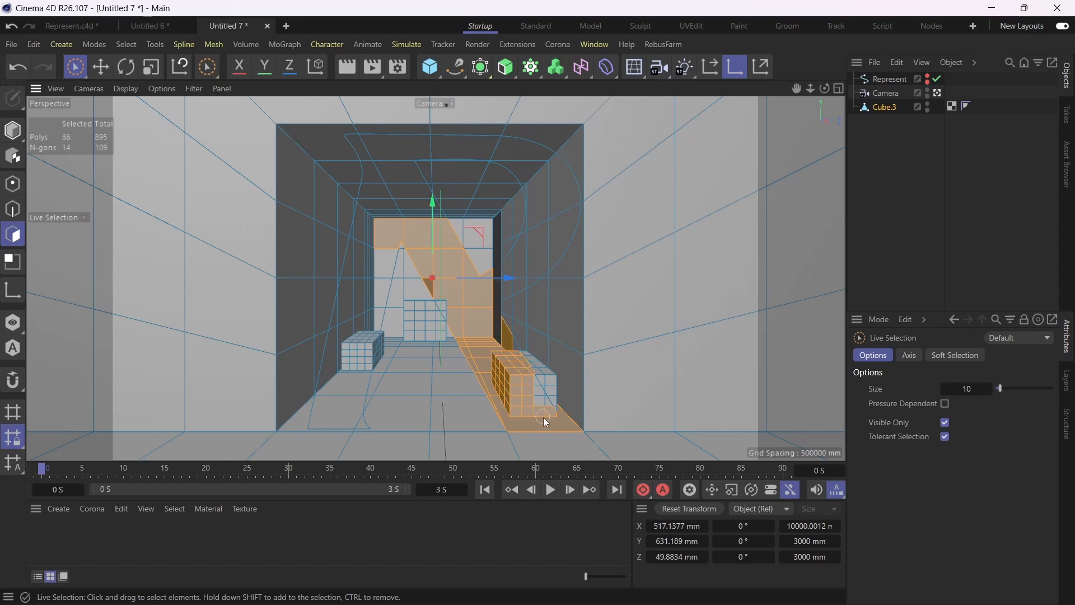
{"action": "left_click", "coordinate": [542, 417]}
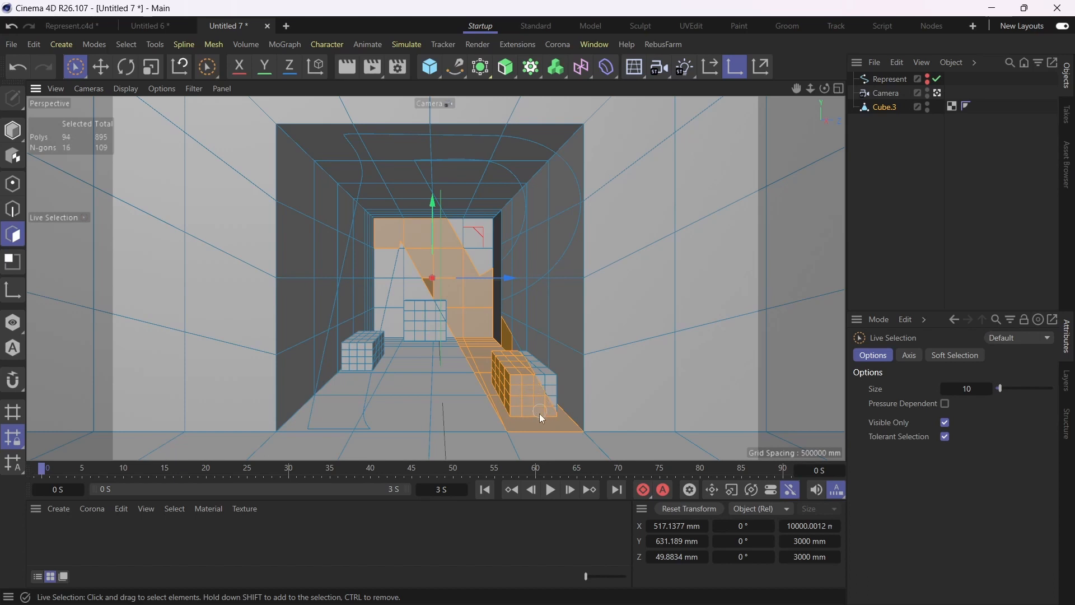
{"action": "left_click", "coordinate": [543, 403]}
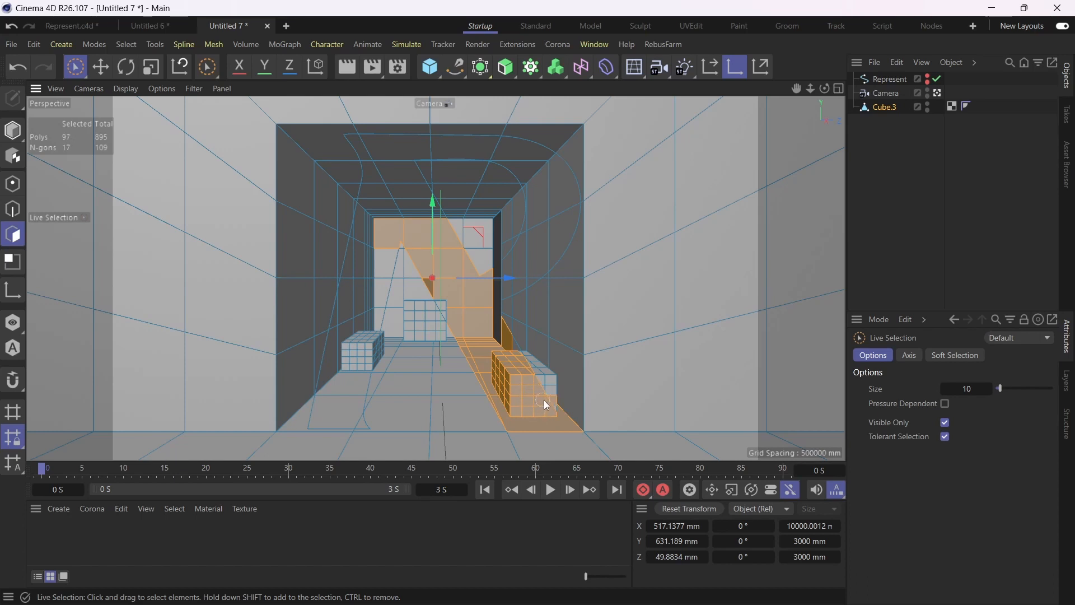
{"action": "mouse_move", "coordinate": [562, 399]}
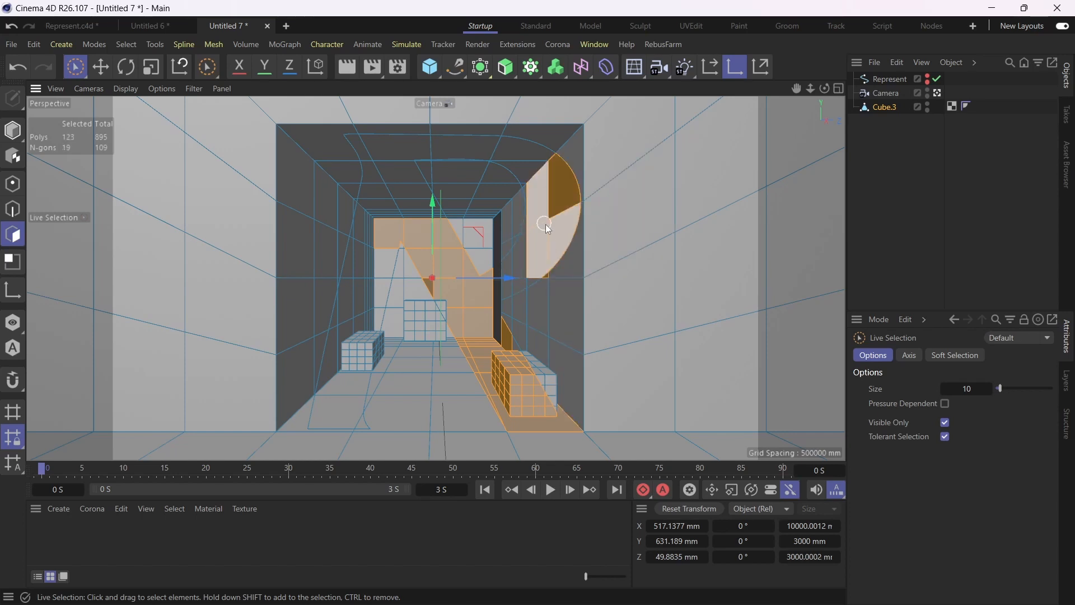
- Add the R's curve faces on the right wall and its top bar faces on the ceiling
{"action": "left_click", "coordinate": [544, 226]}
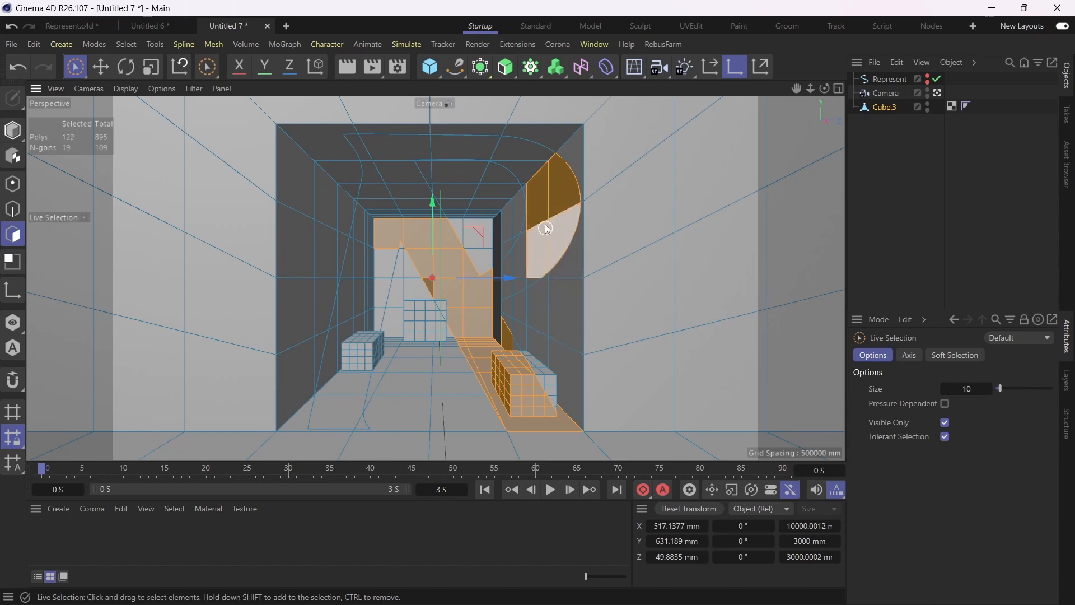
{"action": "left_click", "coordinate": [530, 191]}
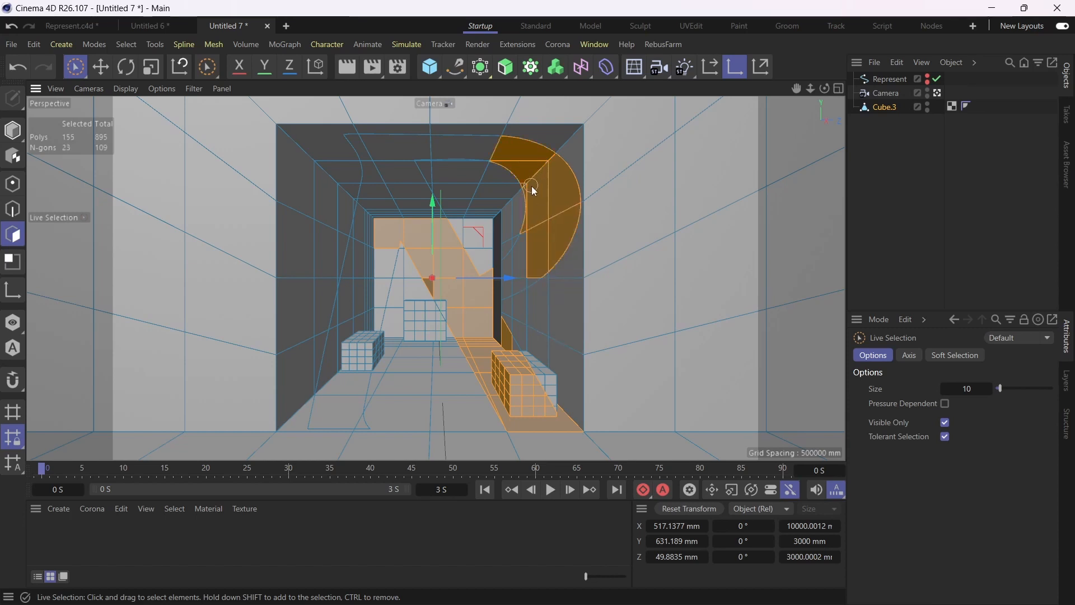
{"action": "left_click", "coordinate": [510, 281]}
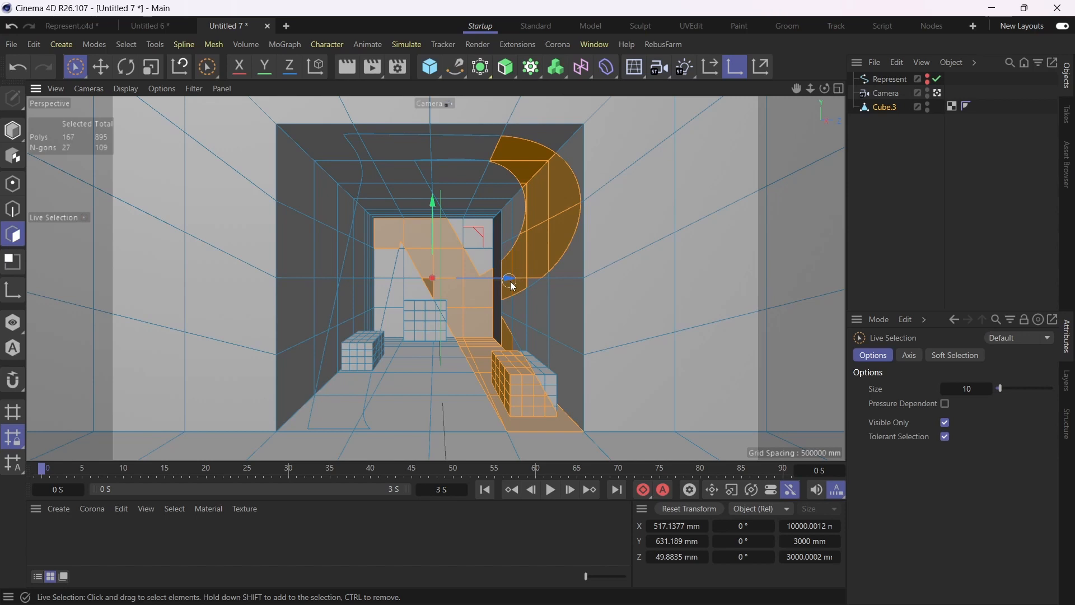
{"action": "left_click", "coordinate": [492, 153]}
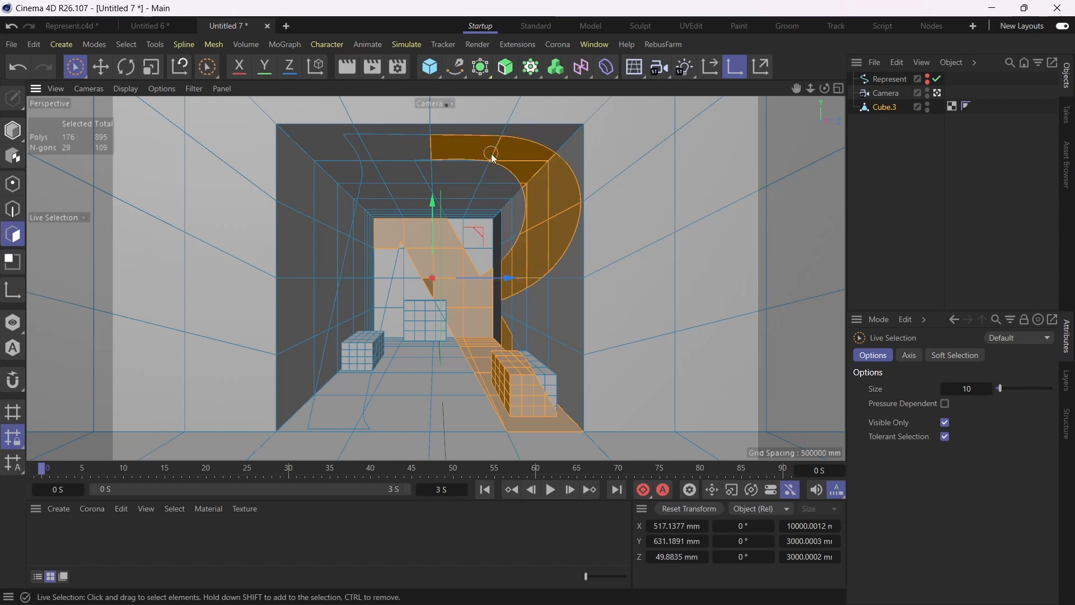
{"action": "left_click", "coordinate": [391, 172]}
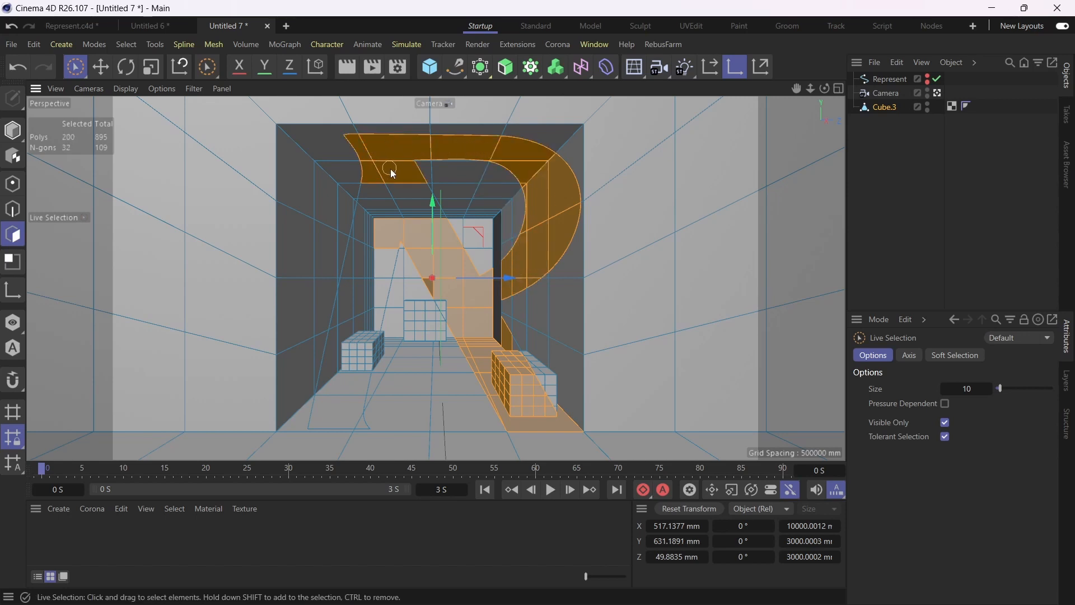
{"action": "left_click", "coordinate": [455, 154]}
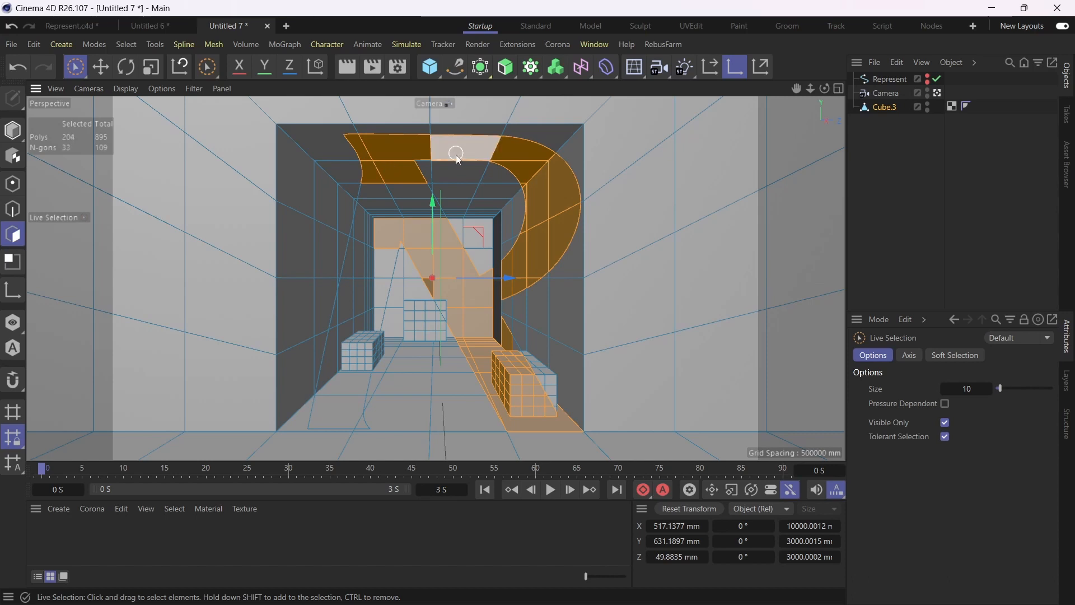
{"action": "left_click", "coordinate": [430, 150]}
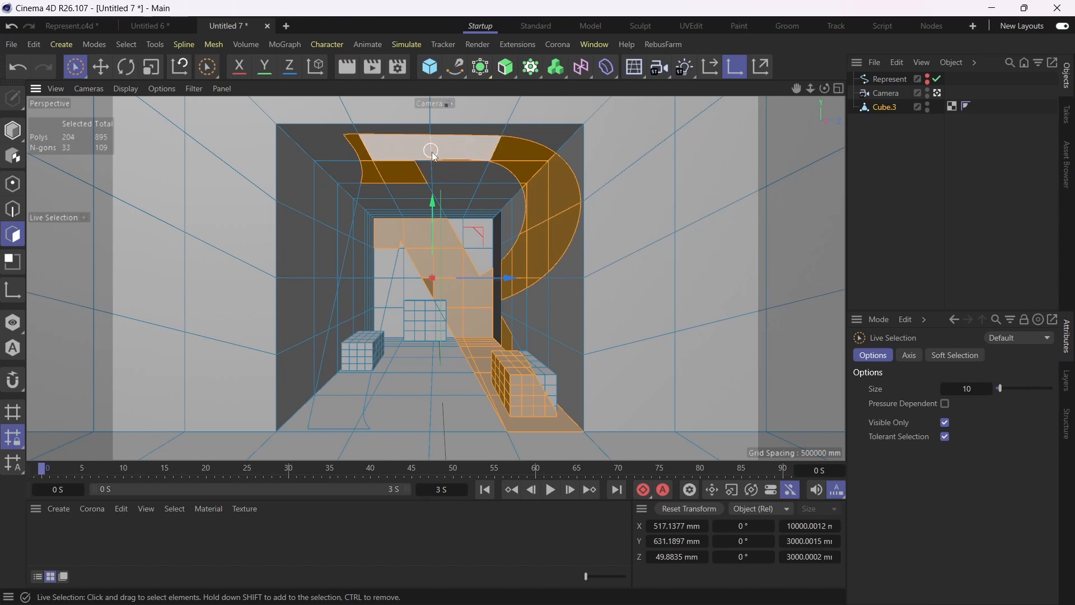
{"action": "left_click", "coordinate": [417, 223]}
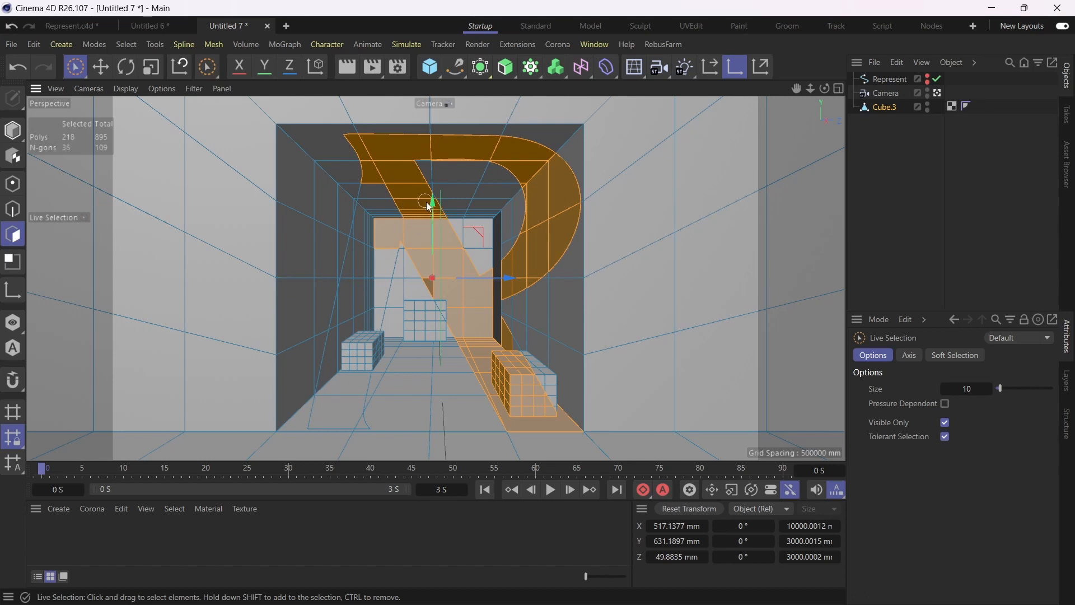
- Add the R's stem faces down the left wall and floor, filling the last gaps by the boxes
{"action": "left_click", "coordinate": [387, 229]}
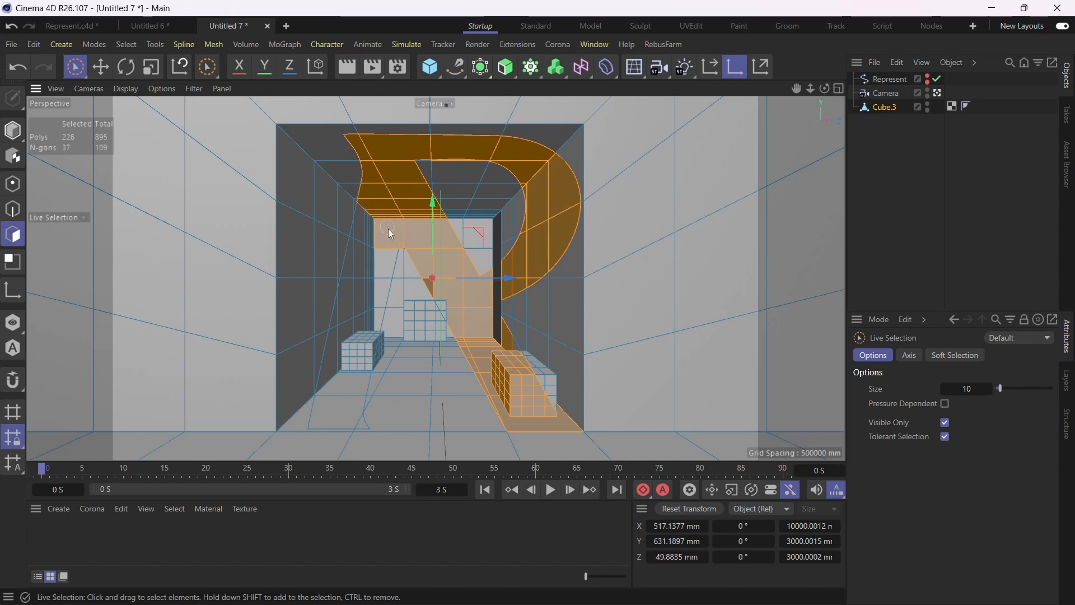
{"action": "left_click", "coordinate": [356, 243]}
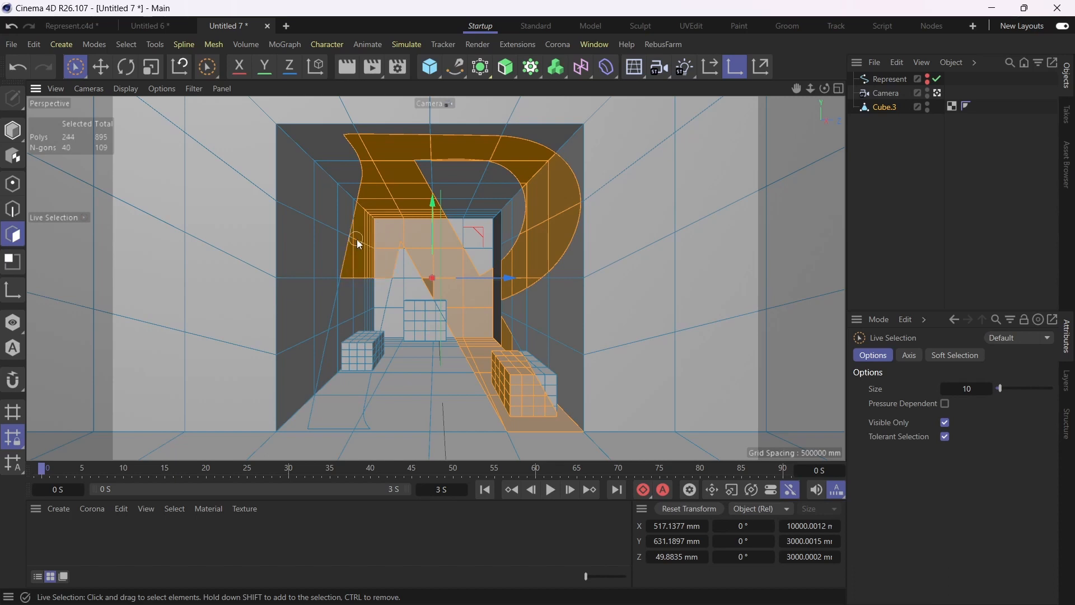
{"action": "left_click_drag", "start_coordinate": [356, 243], "coordinate": [370, 323]}
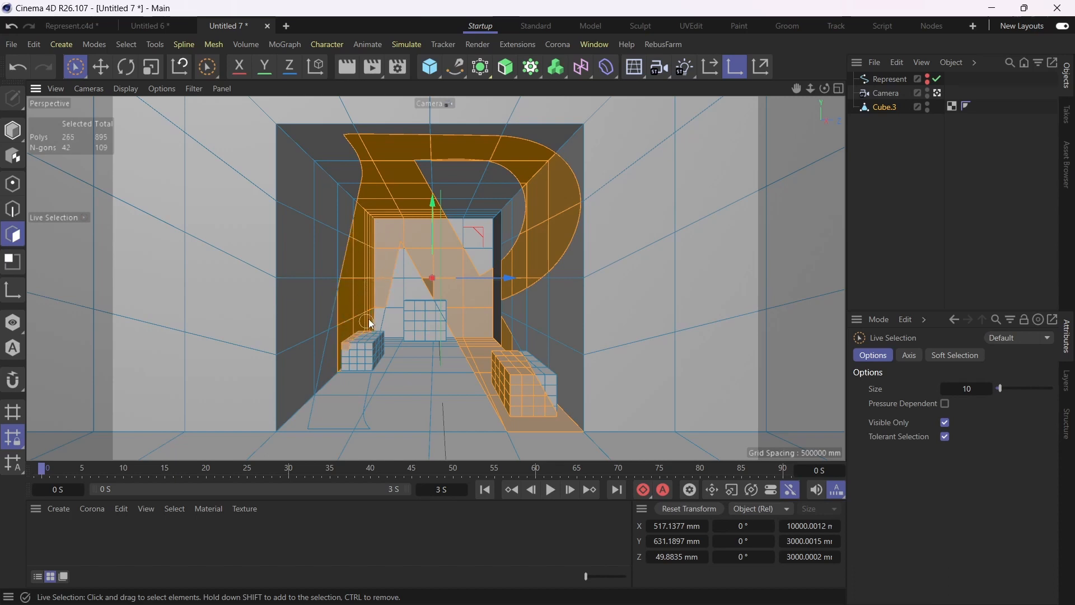
{"action": "left_click", "coordinate": [346, 333]}
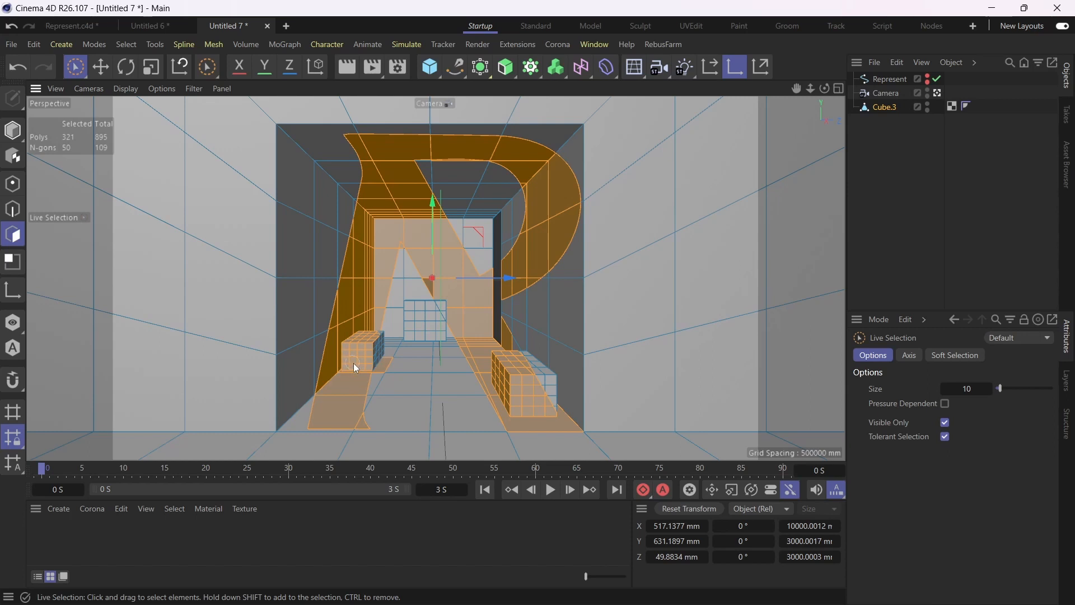
{"action": "left_click", "coordinate": [438, 386]}
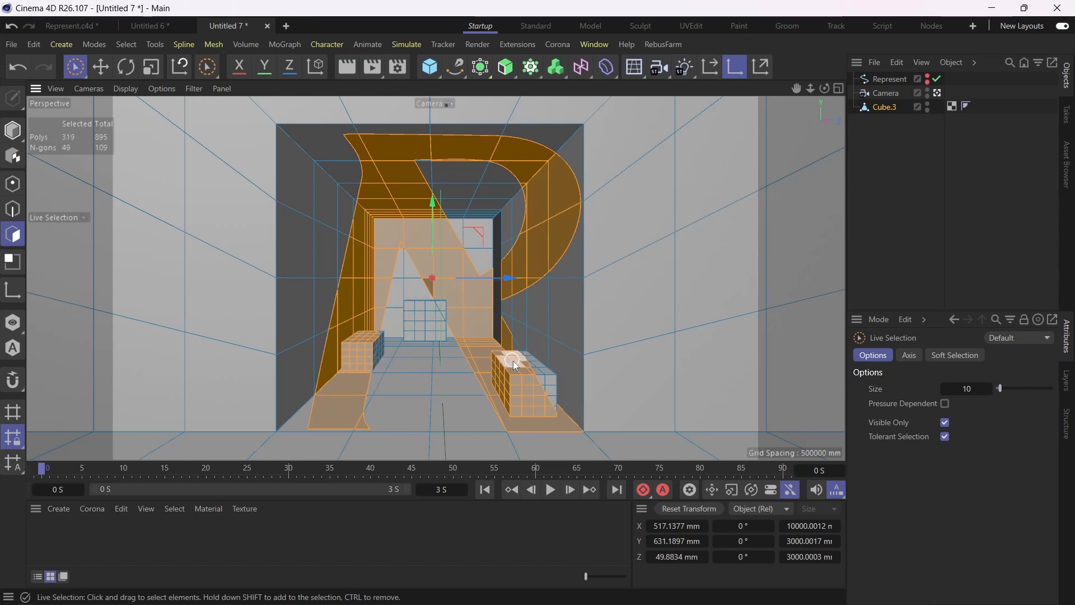
{"action": "left_click", "coordinate": [513, 359]}
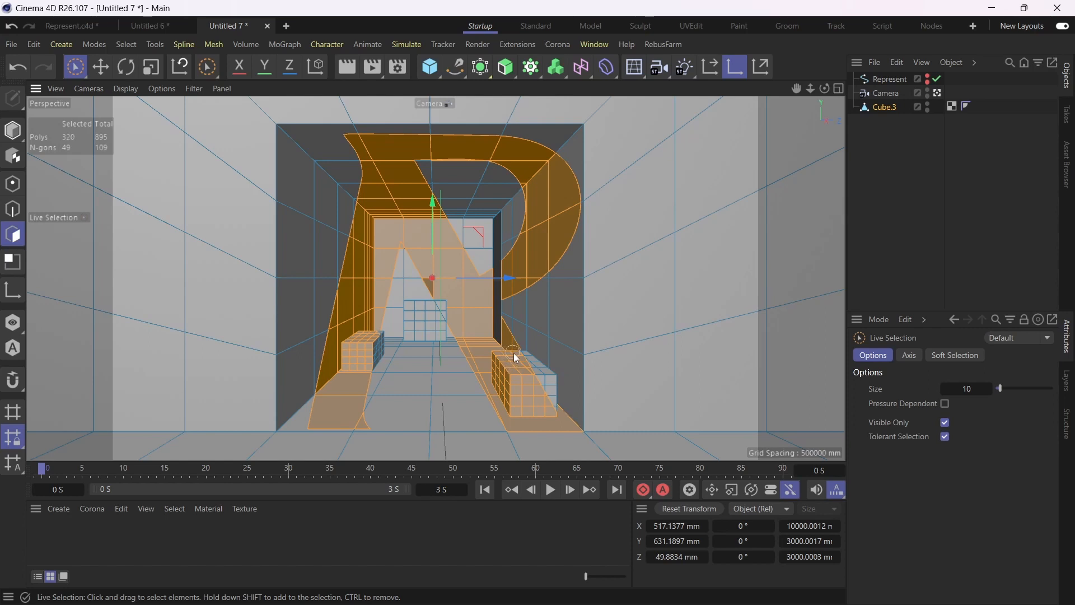
{"action": "left_click", "coordinate": [447, 262]}
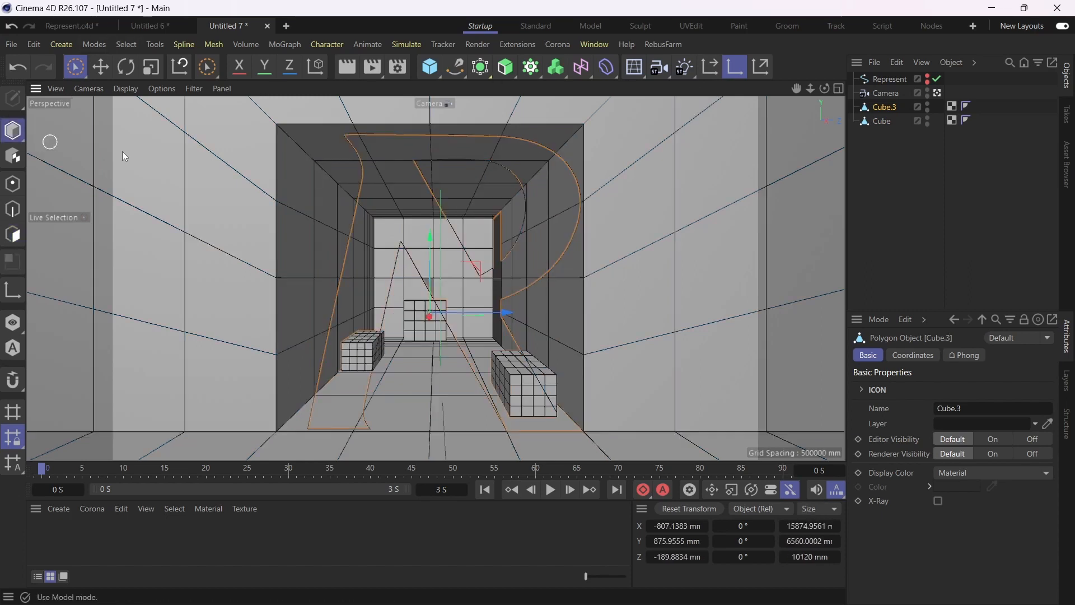
- Make the Corona material black for the R faces, then rename Cube to Logo and Cube.3 to Space
{"action": "left_click", "coordinate": [884, 121]}
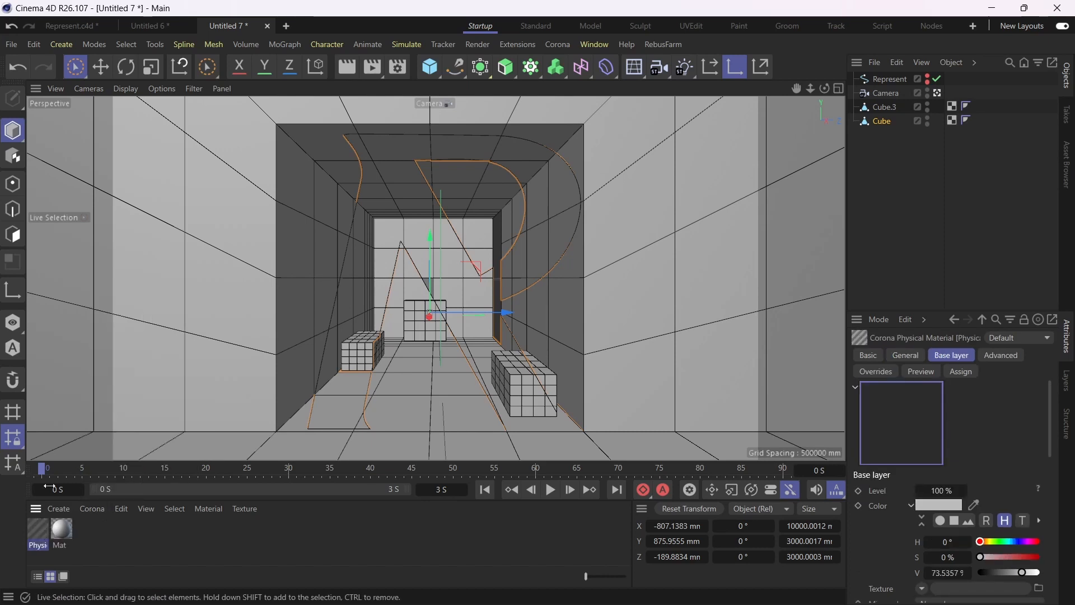
{"action": "double_click", "coordinate": [60, 531]}
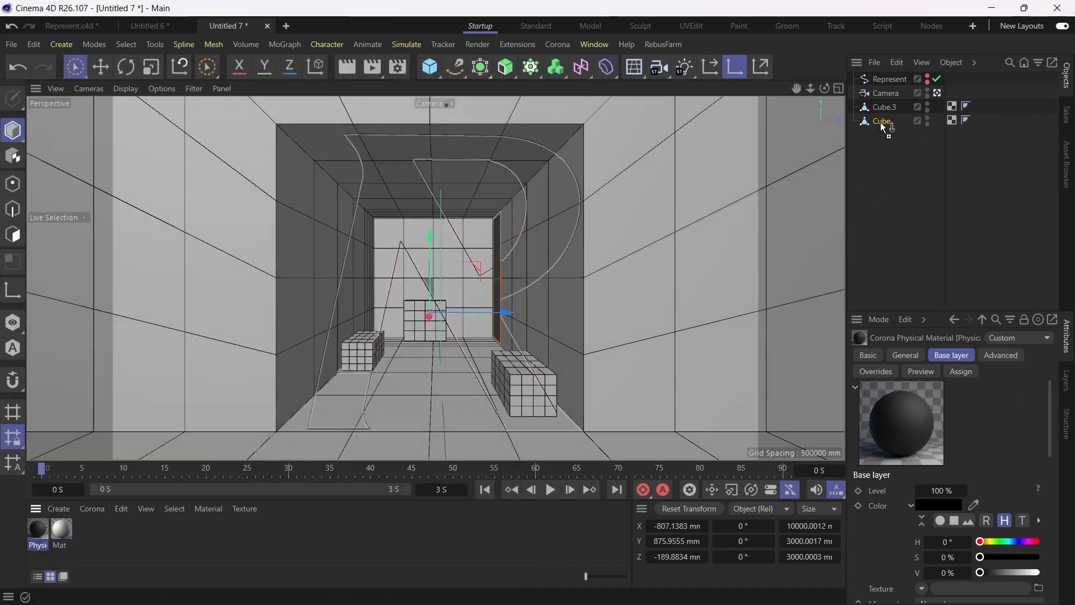
{"action": "double_click", "coordinate": [882, 121]}
{"action": "type", "text": "Logo"}
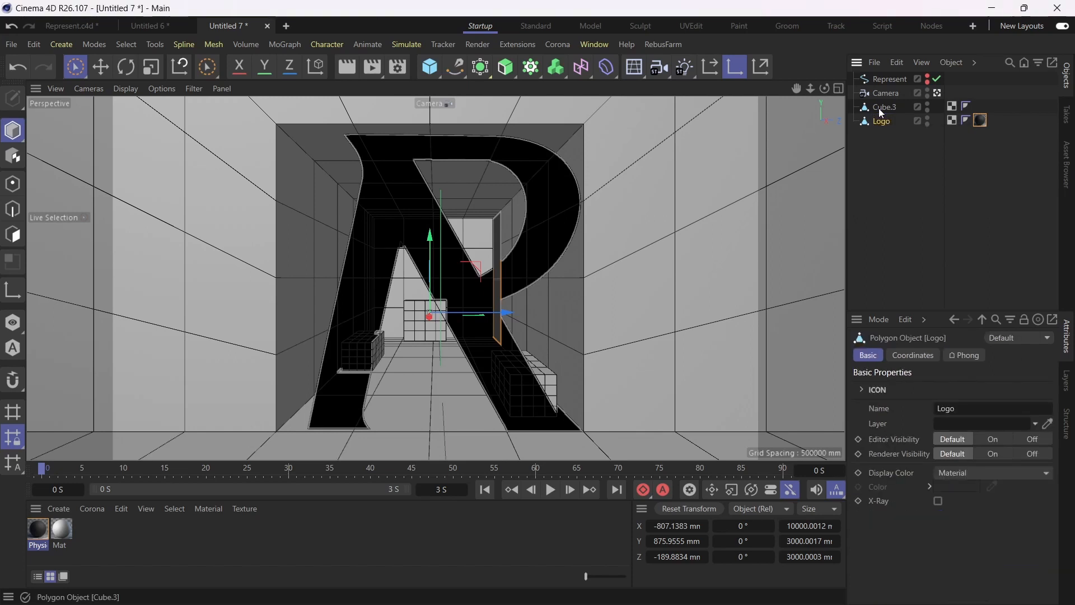
{"action": "double_click", "coordinate": [884, 107]}
{"action": "type", "text": "Space"}
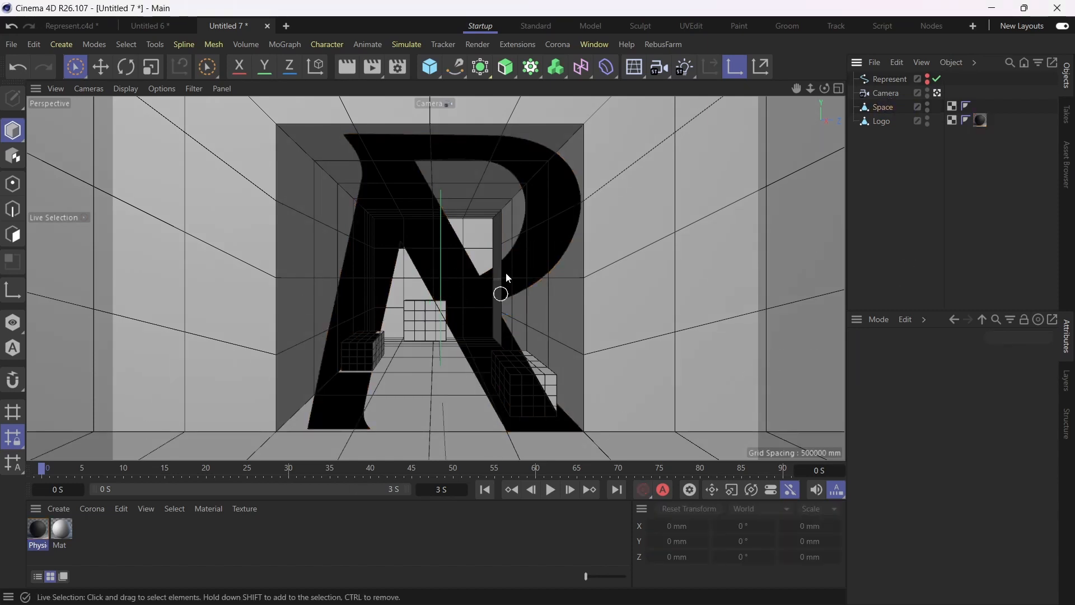
{"action": "mouse_move", "coordinate": [676, 227]}
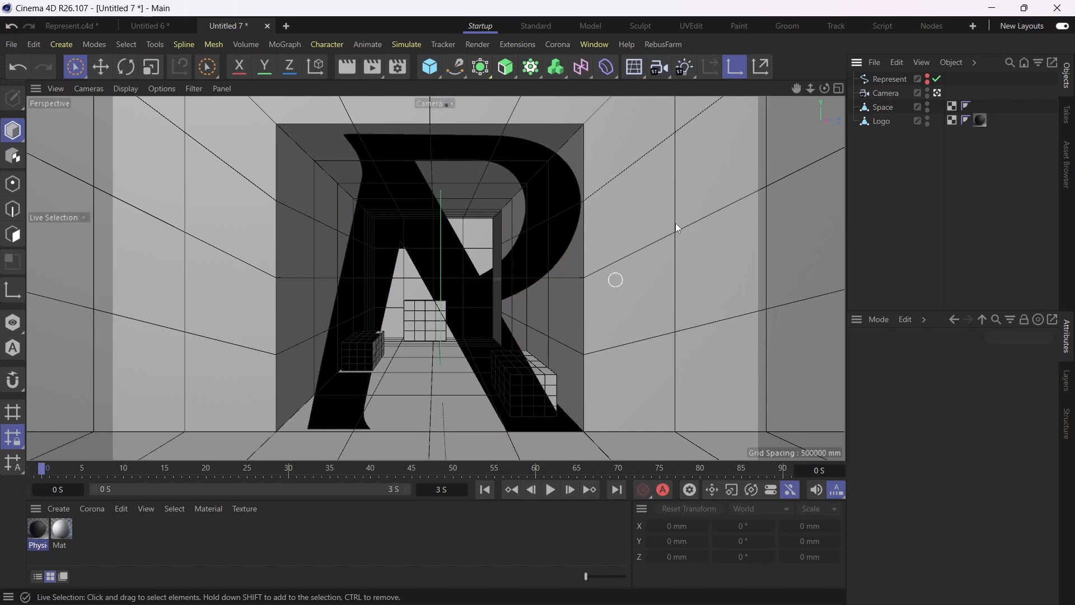
- Split four polygons of Space's central block into Space.1 and delete them from Space
{"action": "left_click", "coordinate": [881, 121]}
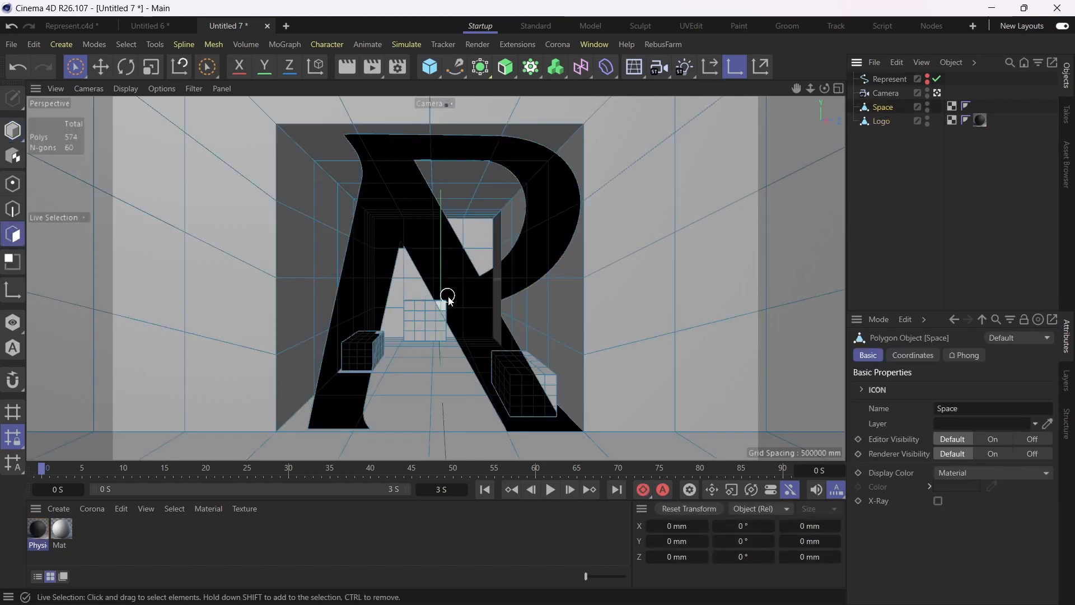
{"action": "left_click", "coordinate": [445, 298]}
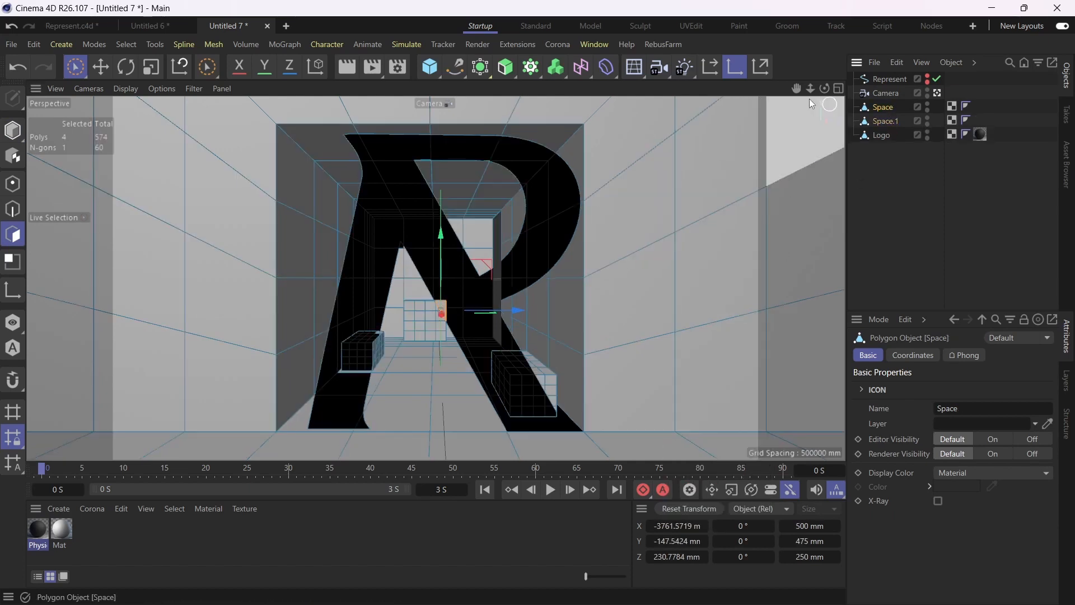
{"action": "left_click", "coordinate": [884, 121]}
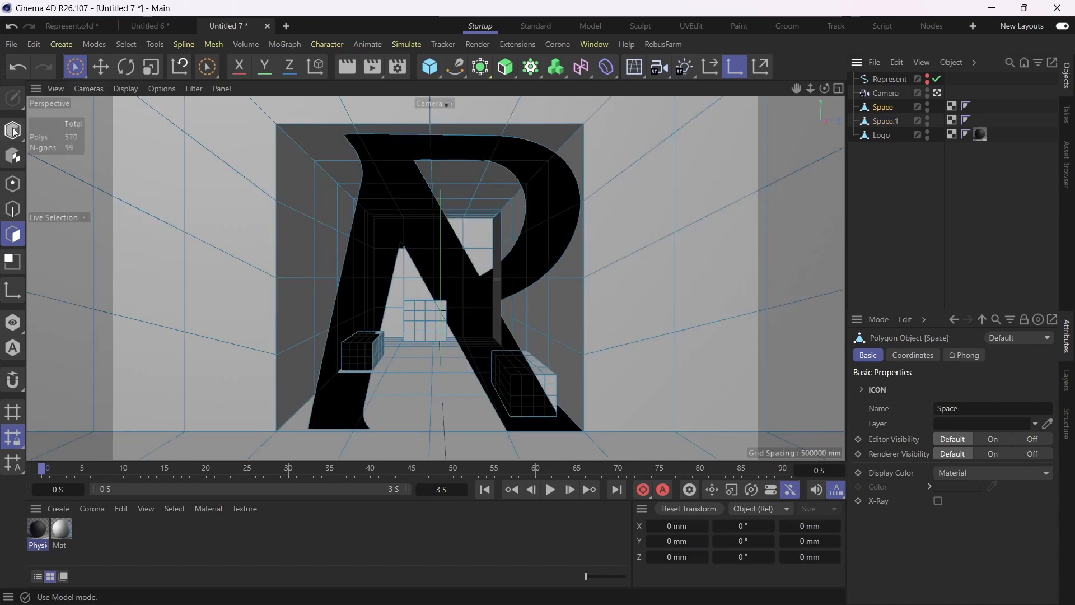
{"action": "left_click", "coordinate": [884, 121]}
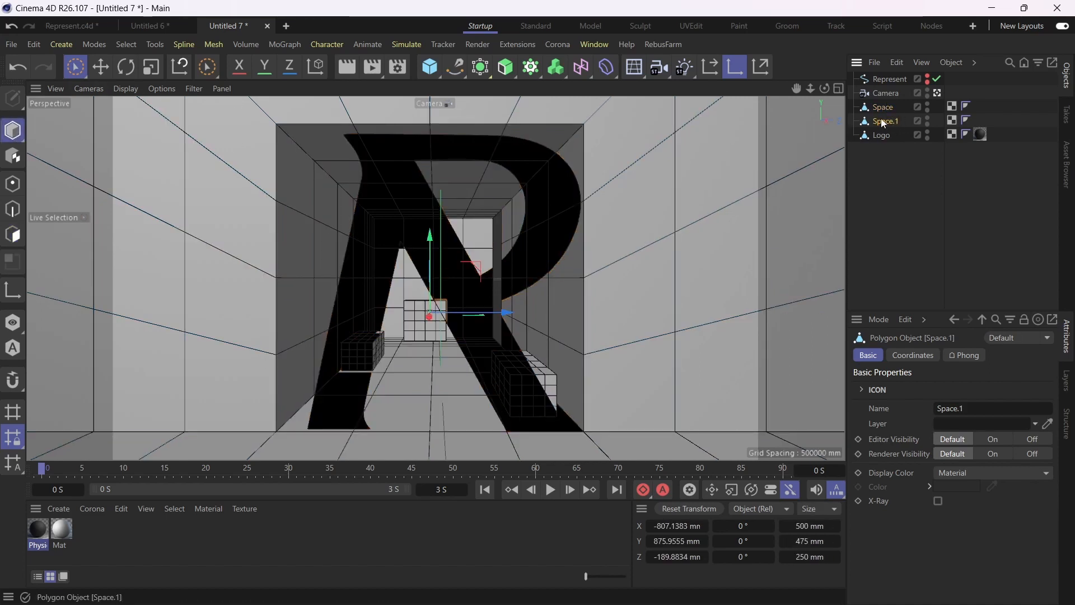
- Nest the new Space.1 object under Logo in the Object Manager
{"action": "left_click", "coordinate": [883, 108]}
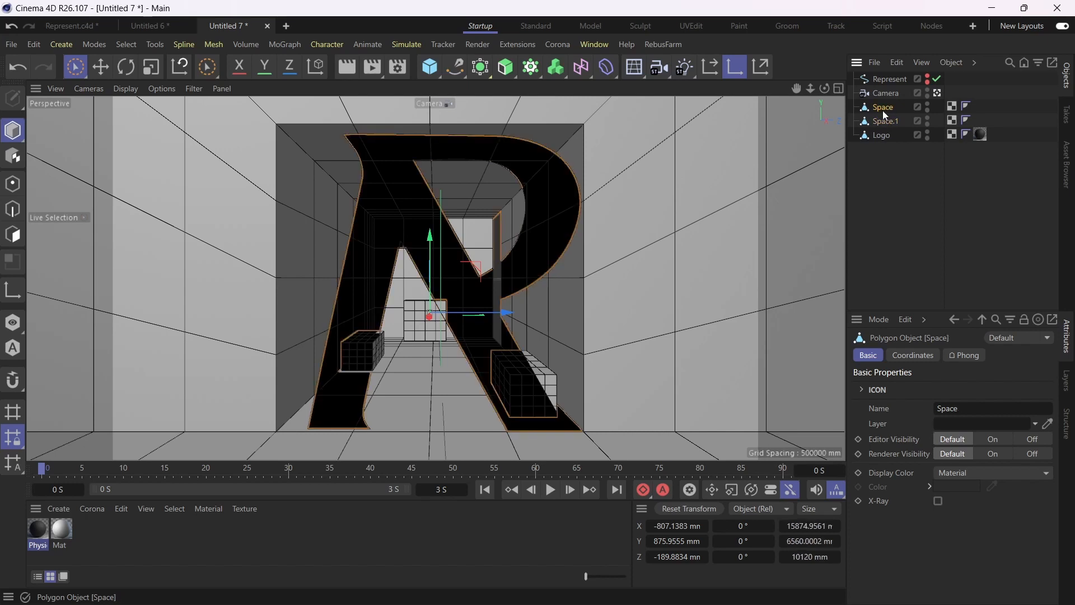
{"action": "left_click", "coordinate": [887, 121]}
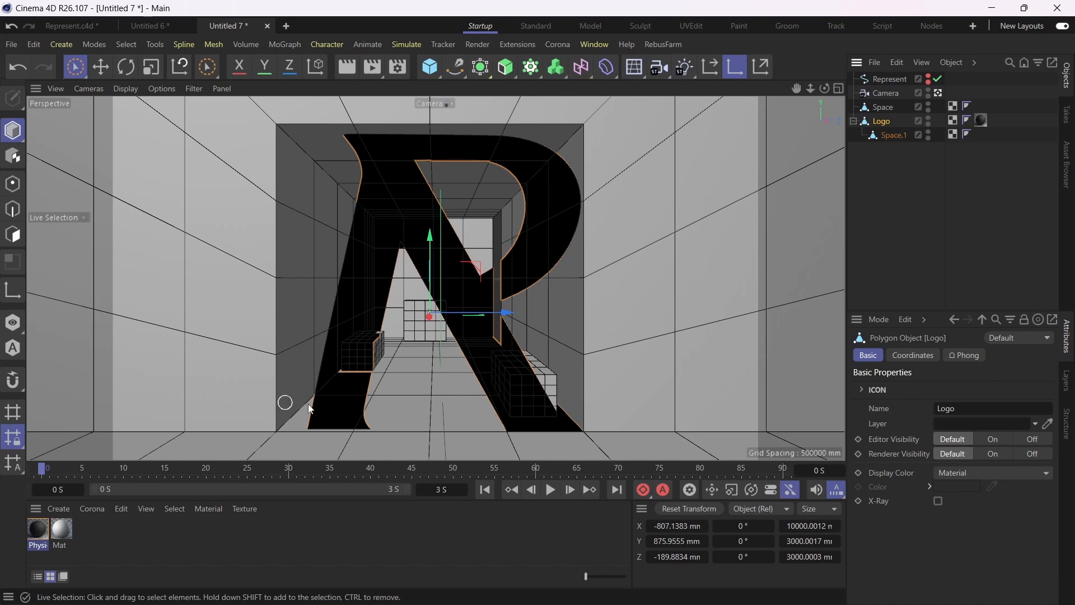
{"action": "left_click", "coordinate": [885, 108]}
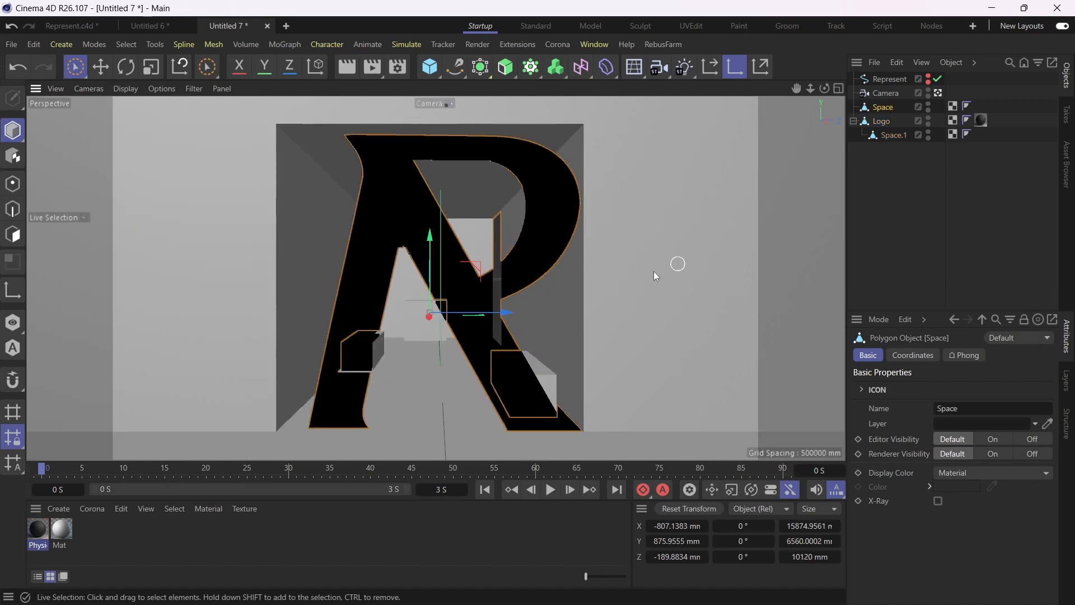
{"action": "left_click", "coordinate": [894, 136]}
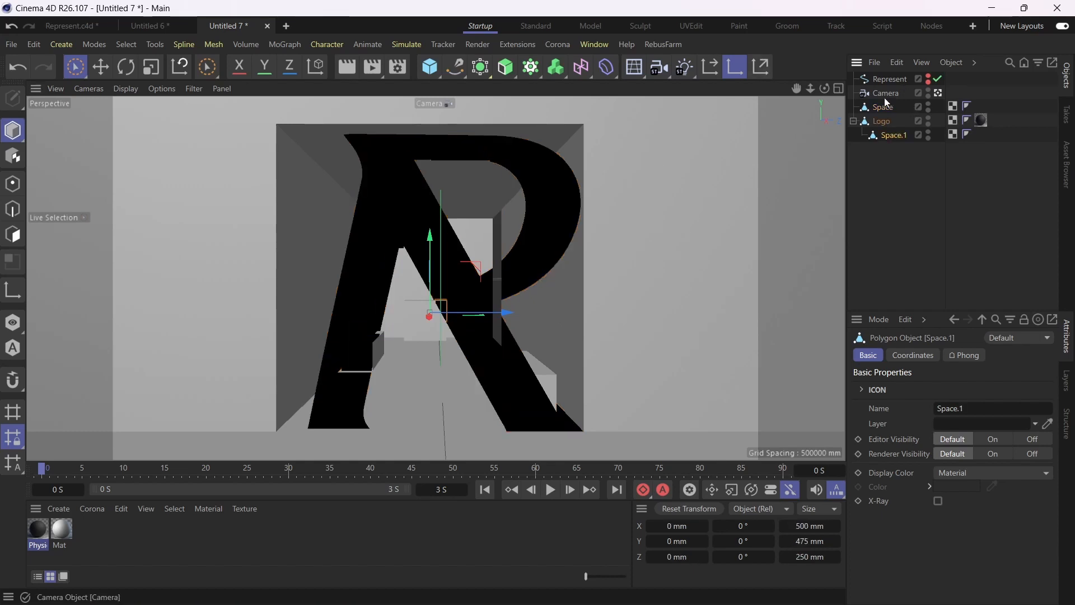
- Keyframe the camera from a side corridor view to facing the solid R at about 2.3 s and preview it
{"action": "left_click", "coordinate": [885, 93]}
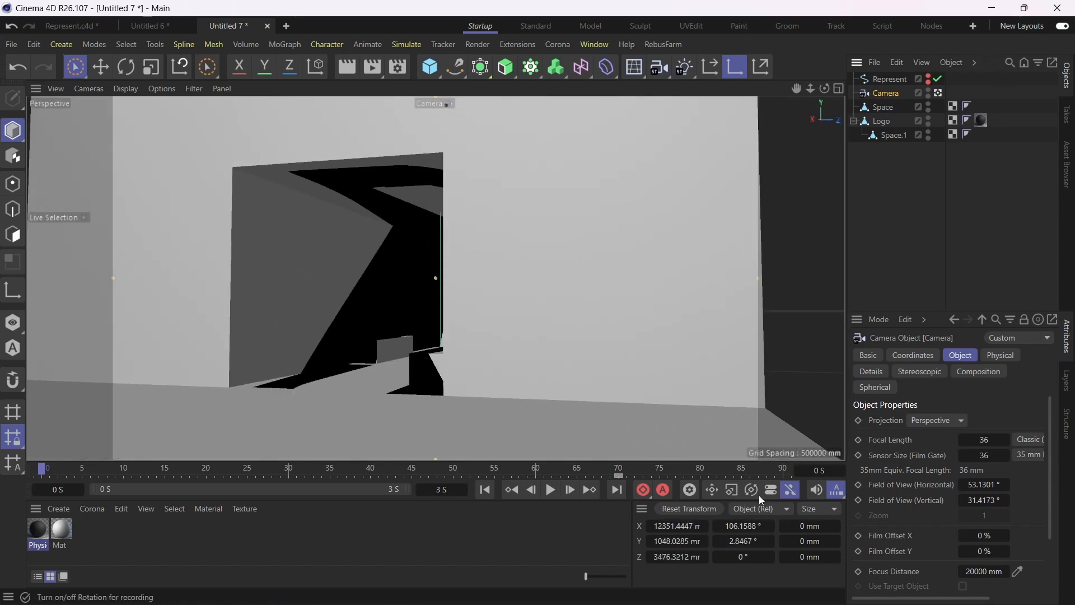
{"action": "left_click", "coordinate": [741, 541]}
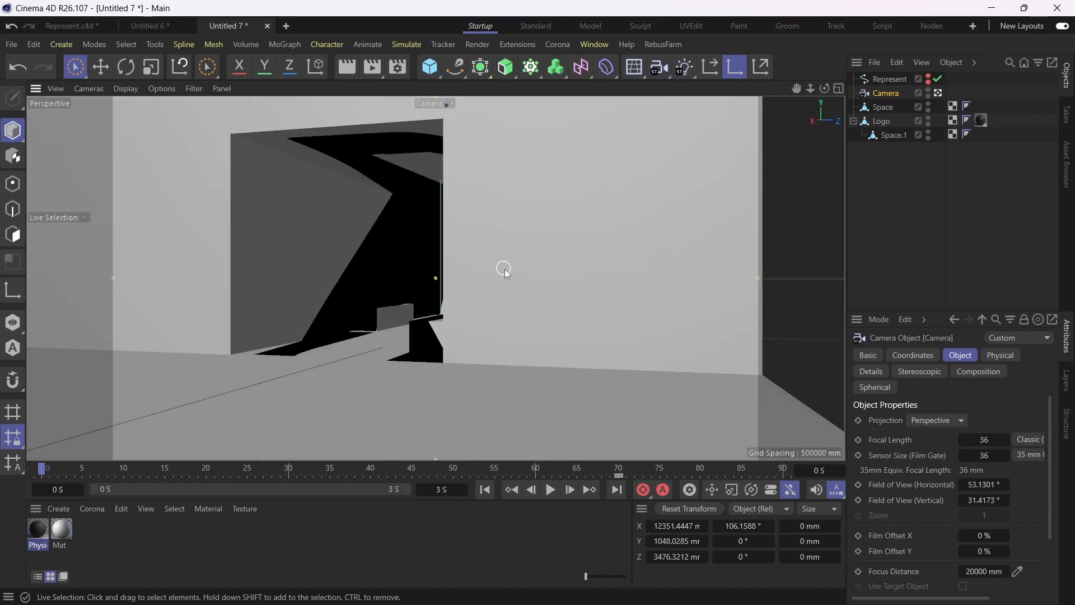
{"action": "left_click_drag", "start_coordinate": [504, 267], "coordinate": [204, 377]}
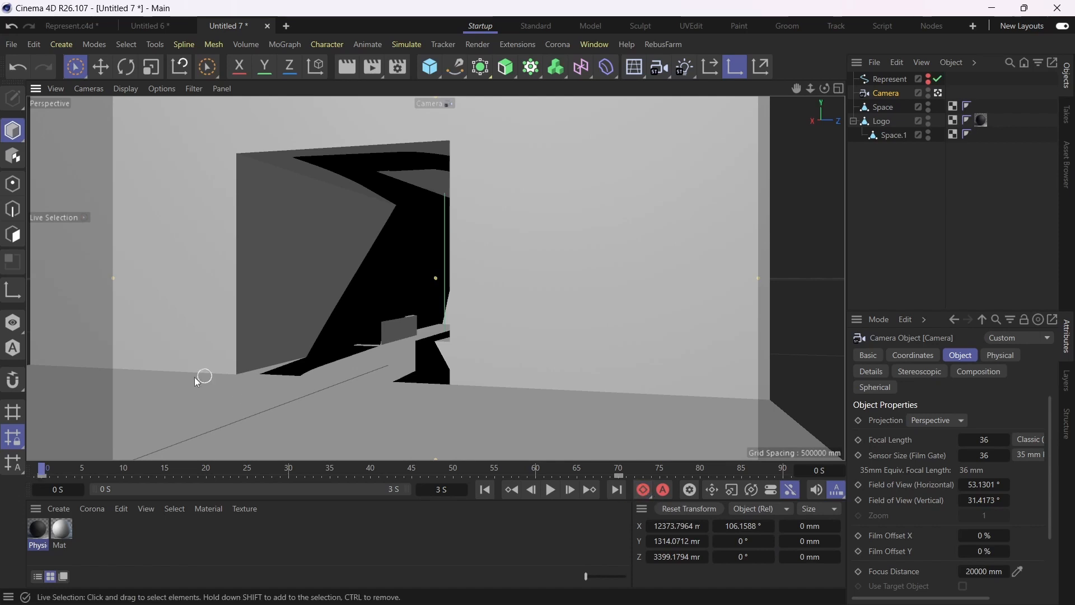
{"action": "left_click", "coordinate": [551, 489]}
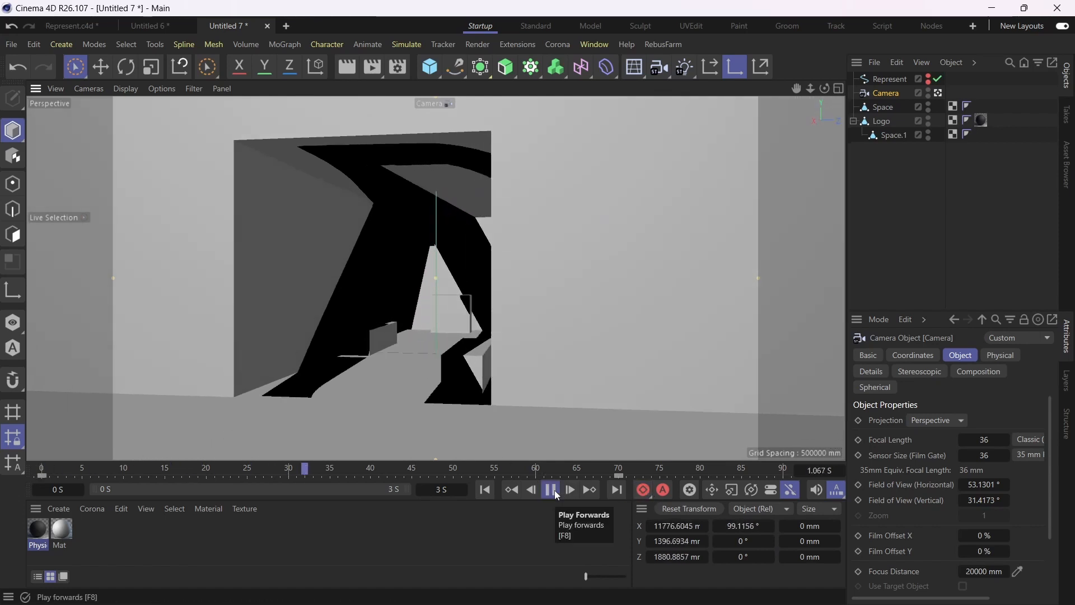
{"action": "left_click", "coordinate": [551, 489]}
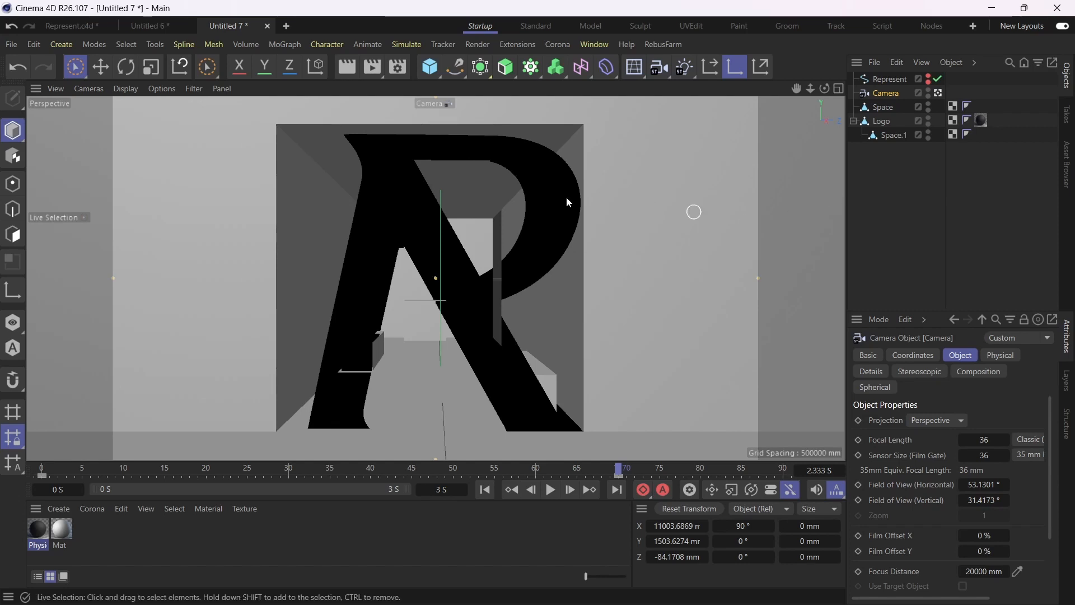
{"action": "left_click", "coordinate": [881, 121]}
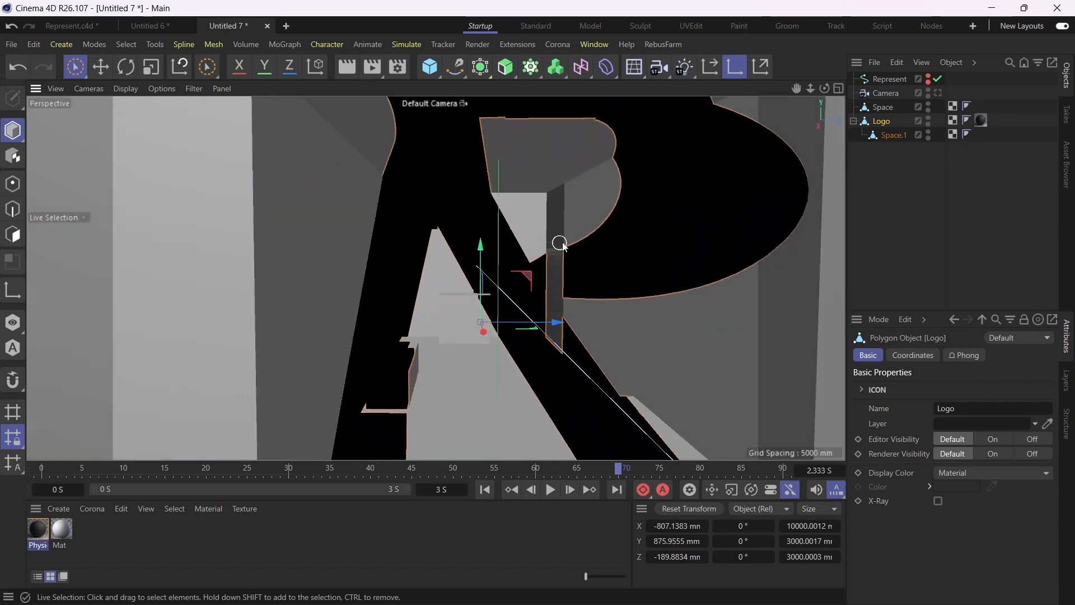
- Add the Measure tool via Customize Palettes and measure 1870.5413 mm across the corridor opening
{"action": "left_click", "coordinate": [883, 108]}
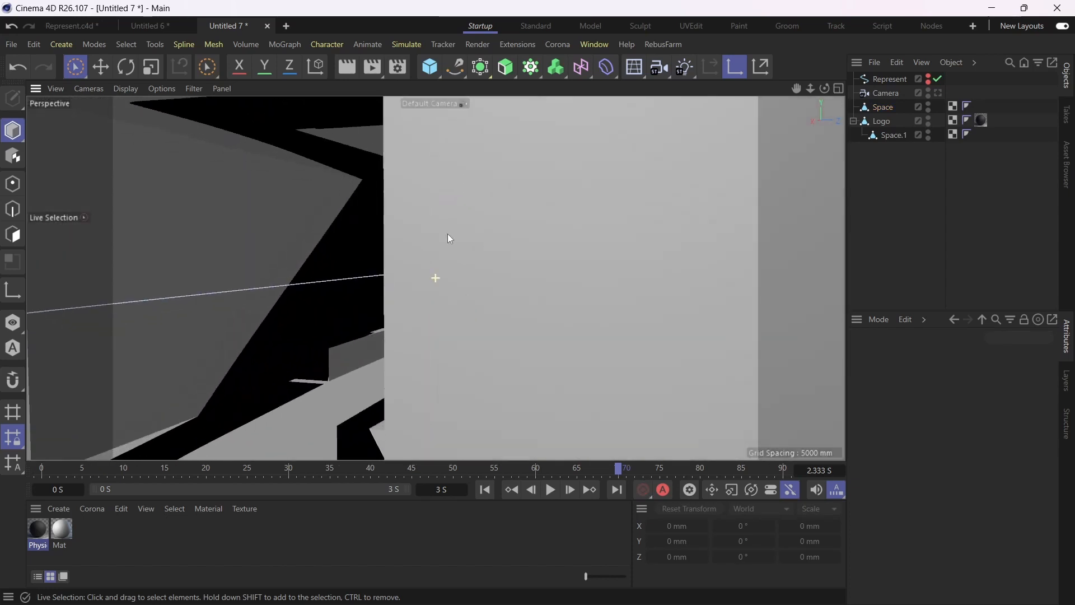
{"action": "left_click", "coordinate": [881, 121]}
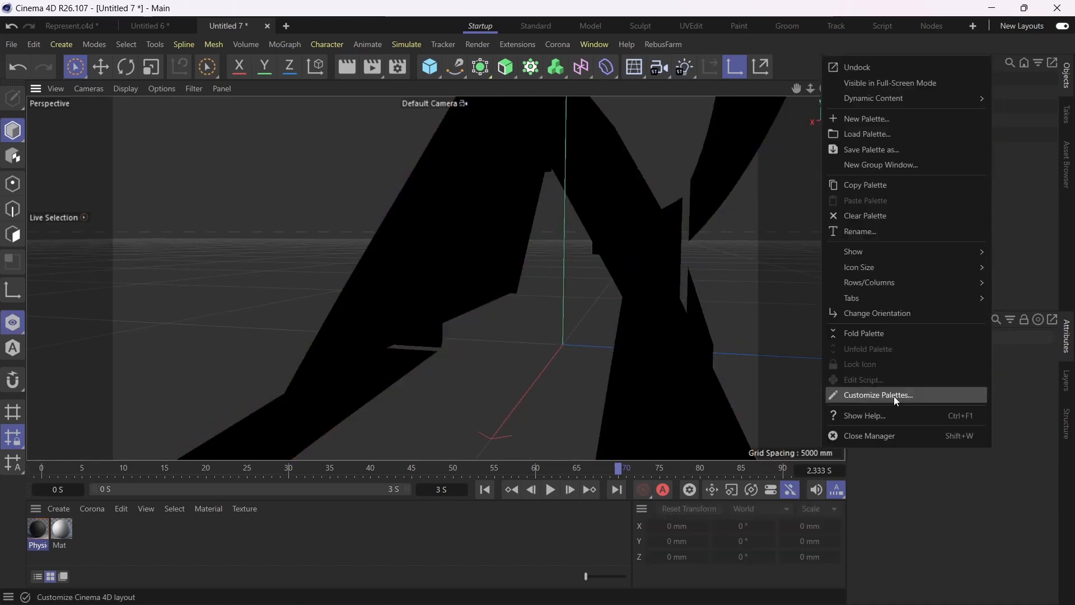
{"action": "left_click", "coordinate": [878, 395]}
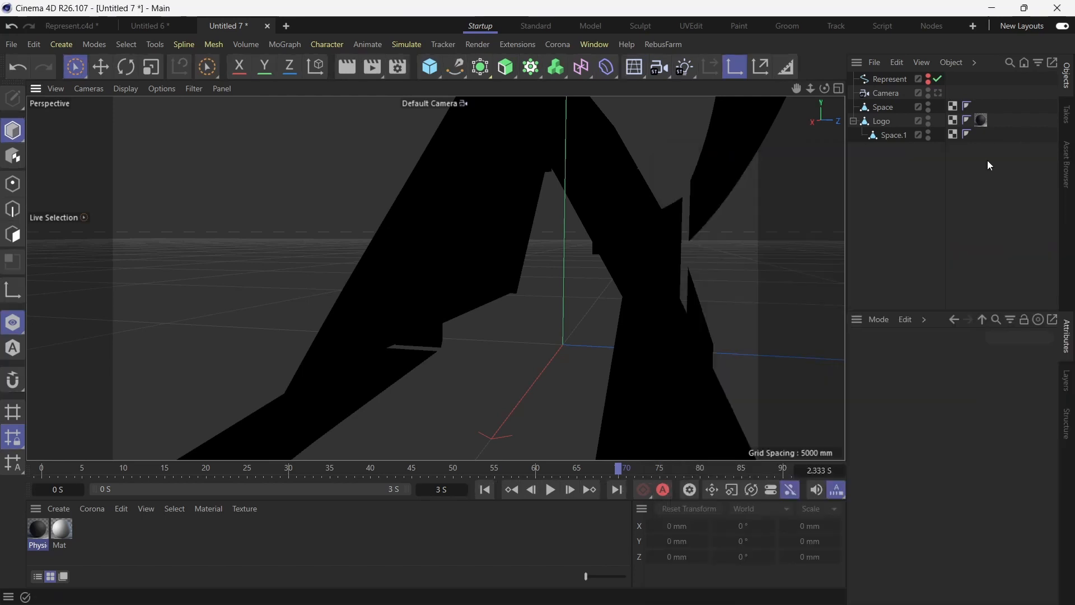
{"action": "left_click", "coordinate": [12, 185]}
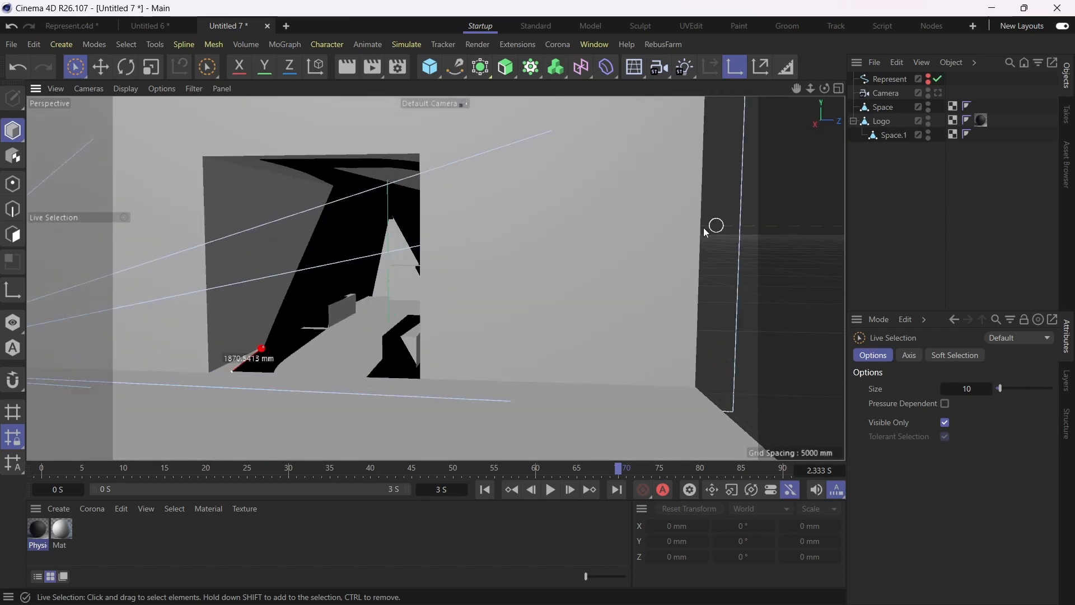
{"action": "mouse_move", "coordinate": [267, 237]}
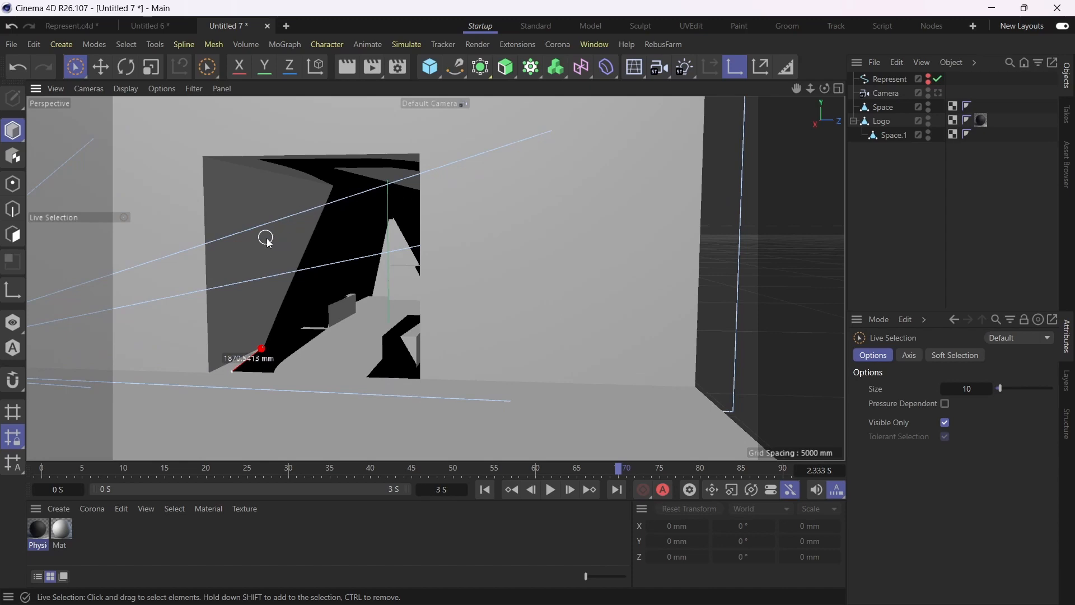